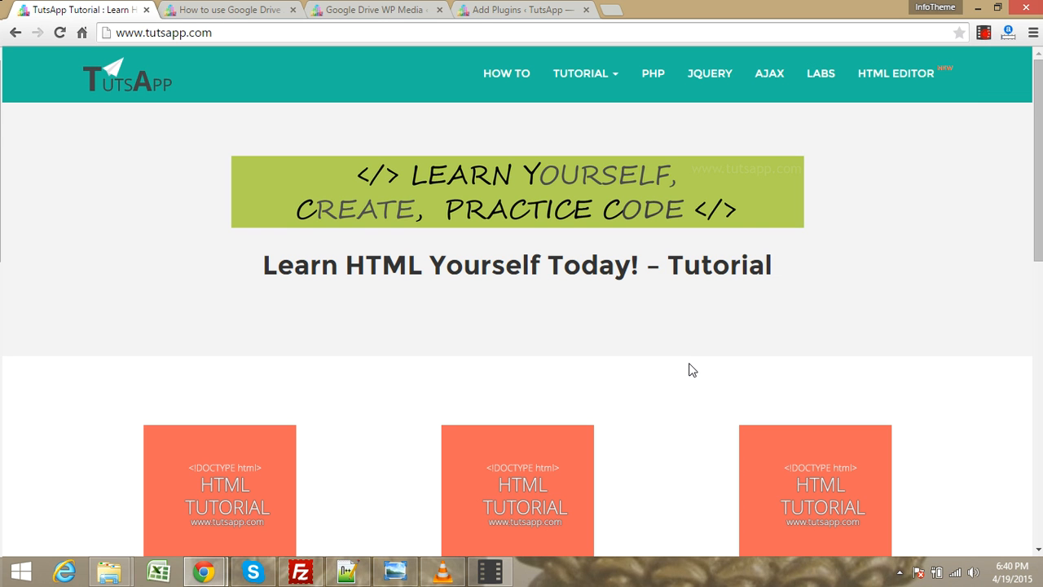
mouse_move(365, 346)
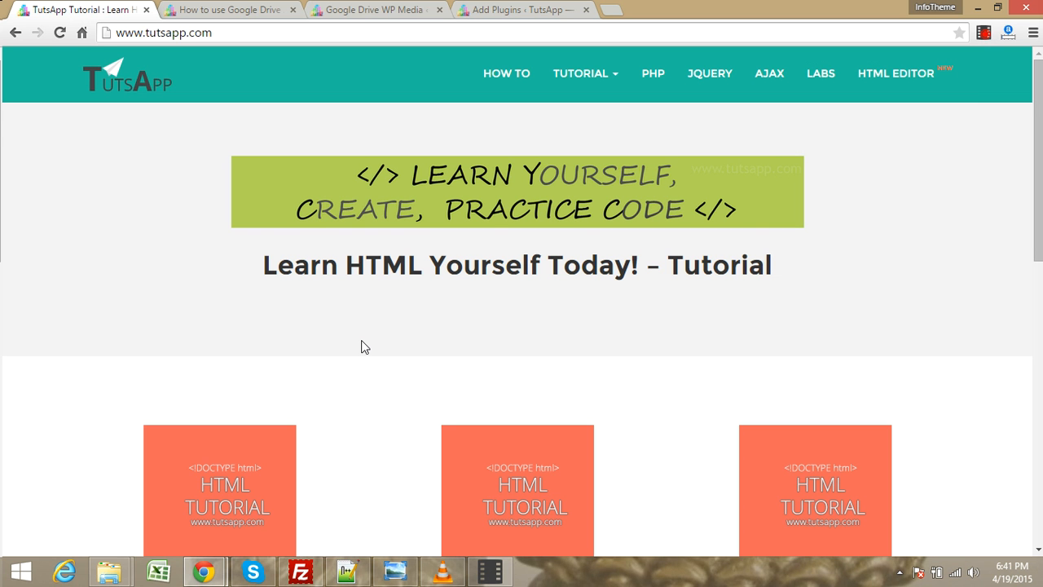
mouse_move(257, 320)
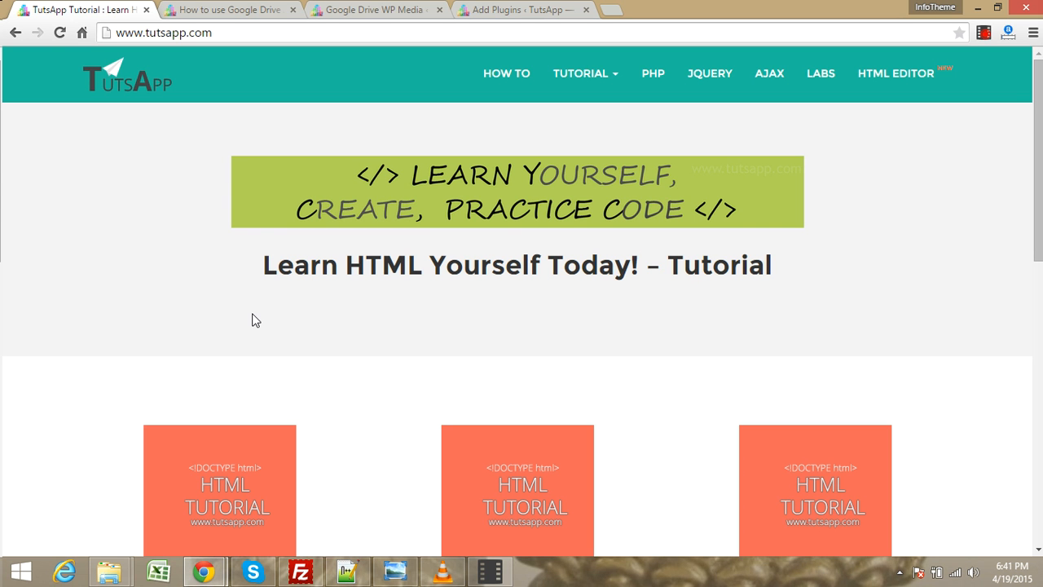
mouse_move(464, 289)
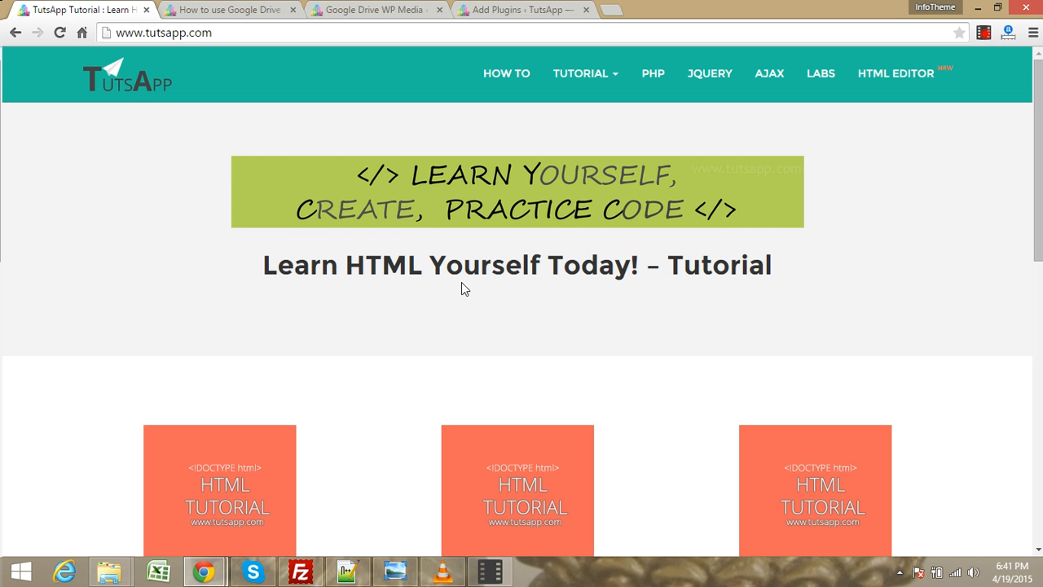
mouse_move(355, 216)
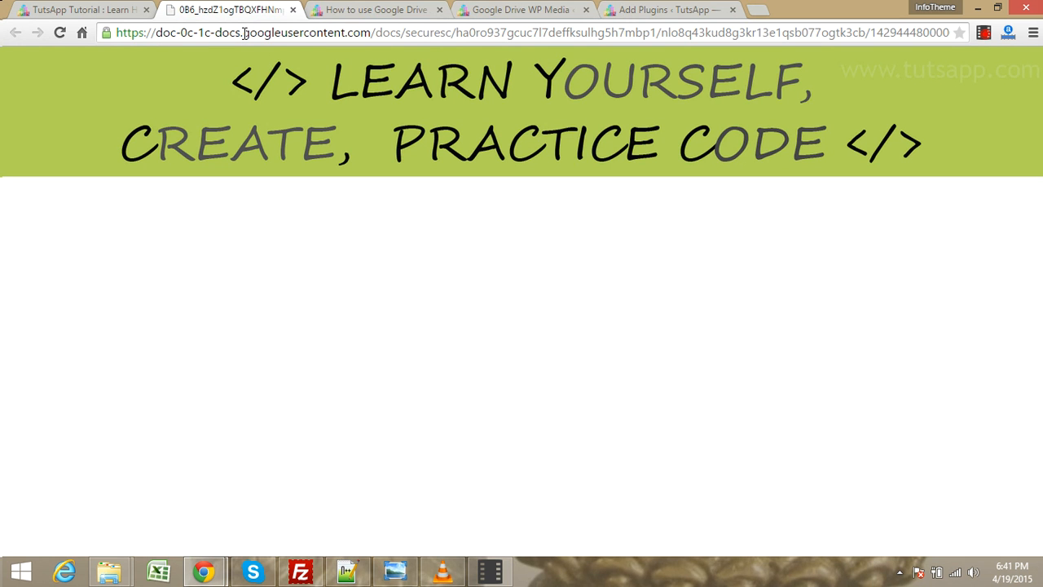
Step: Close the Google-hosted document tab after checking the plugin settings and Add Plugins tabs
left_click(530, 33)
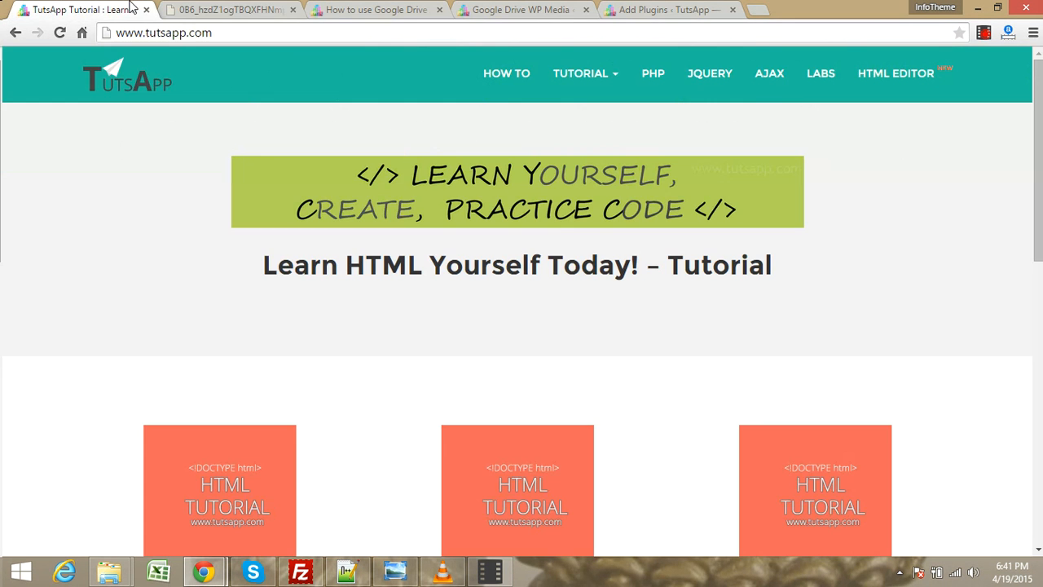
left_click(220, 10)
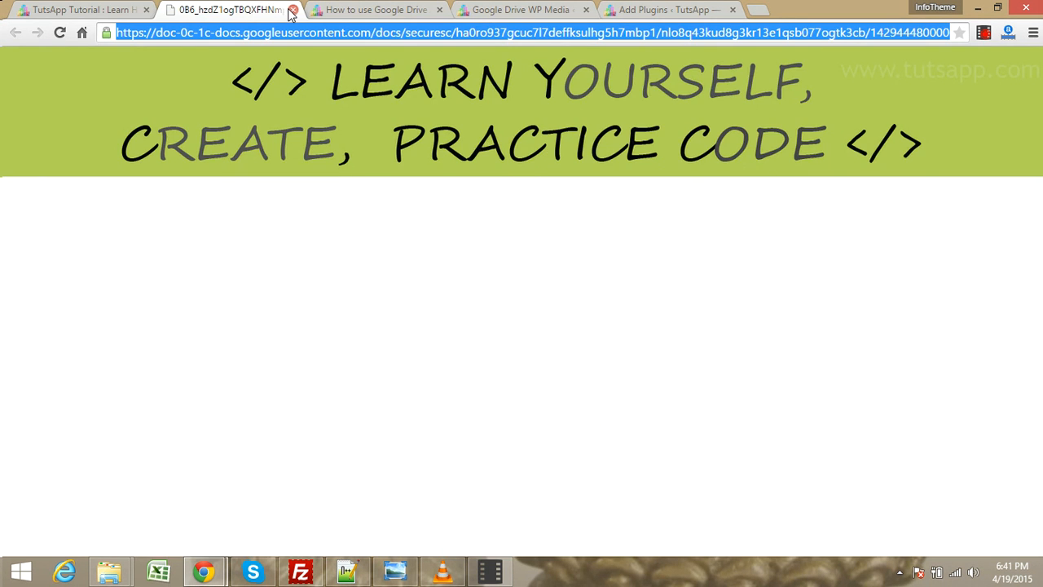
left_click(292, 9)
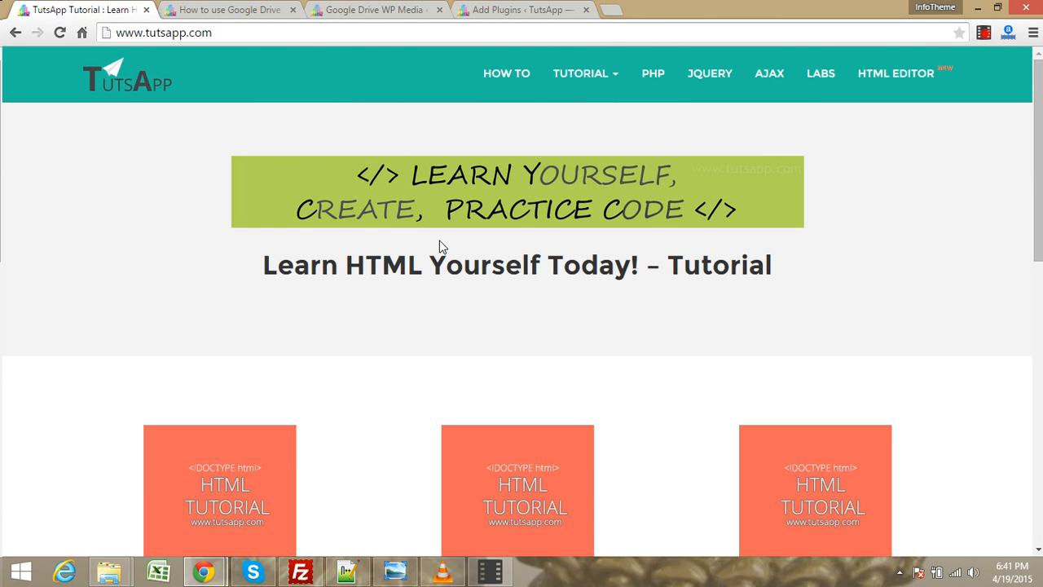
left_click(371, 9)
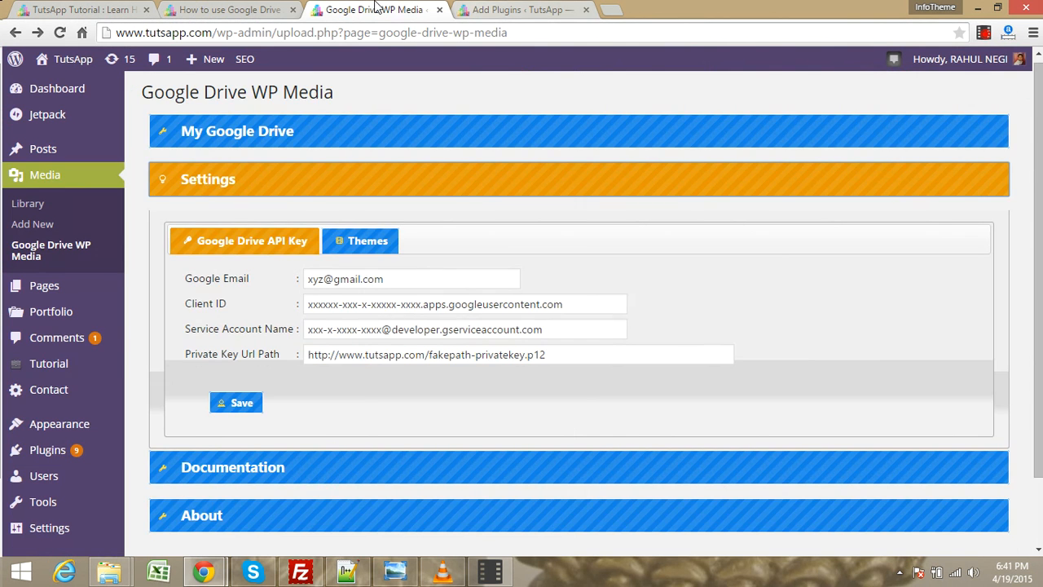
left_click(522, 10)
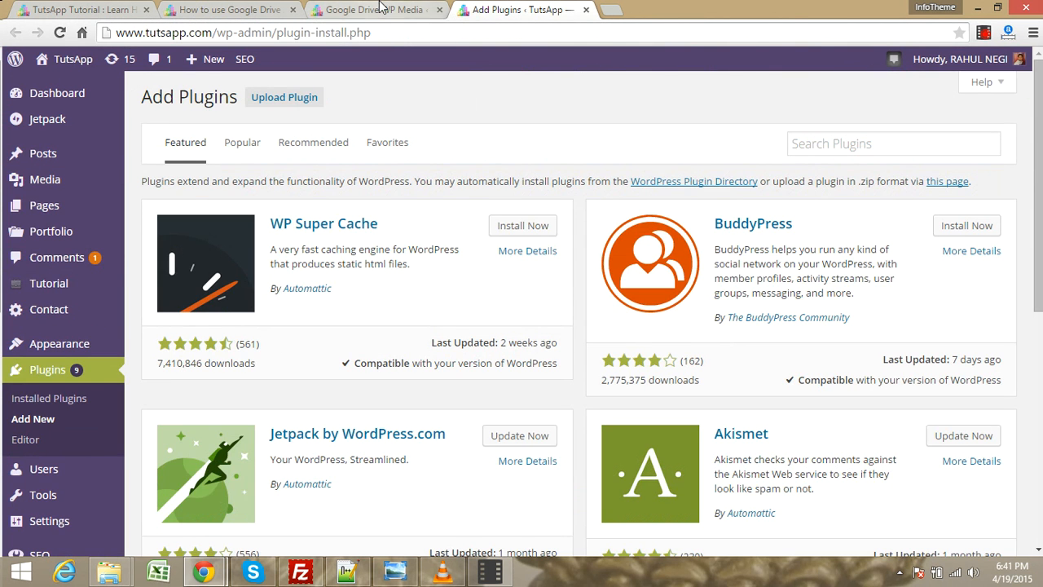
left_click(78, 9)
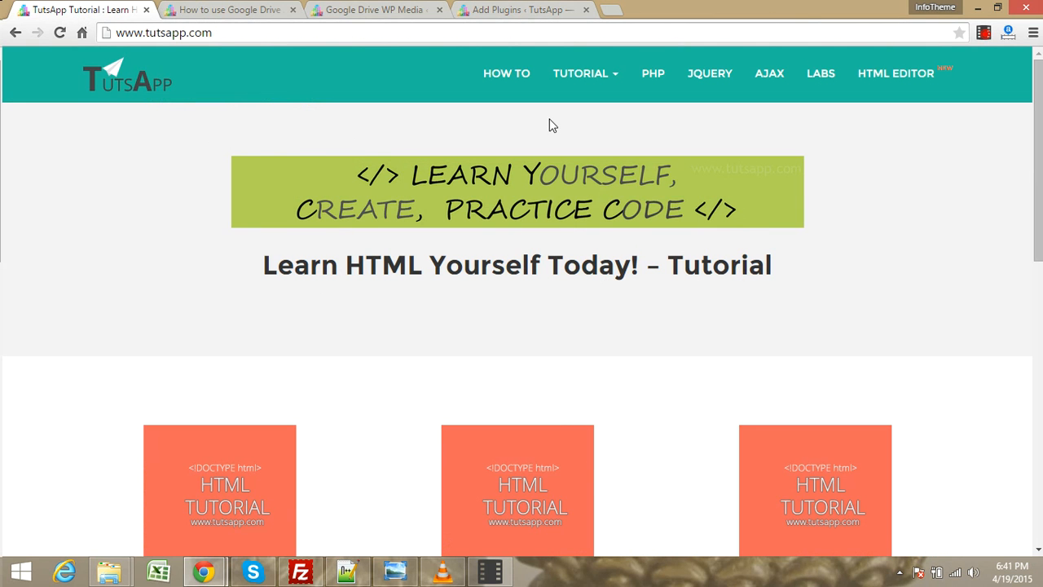
mouse_move(670, 128)
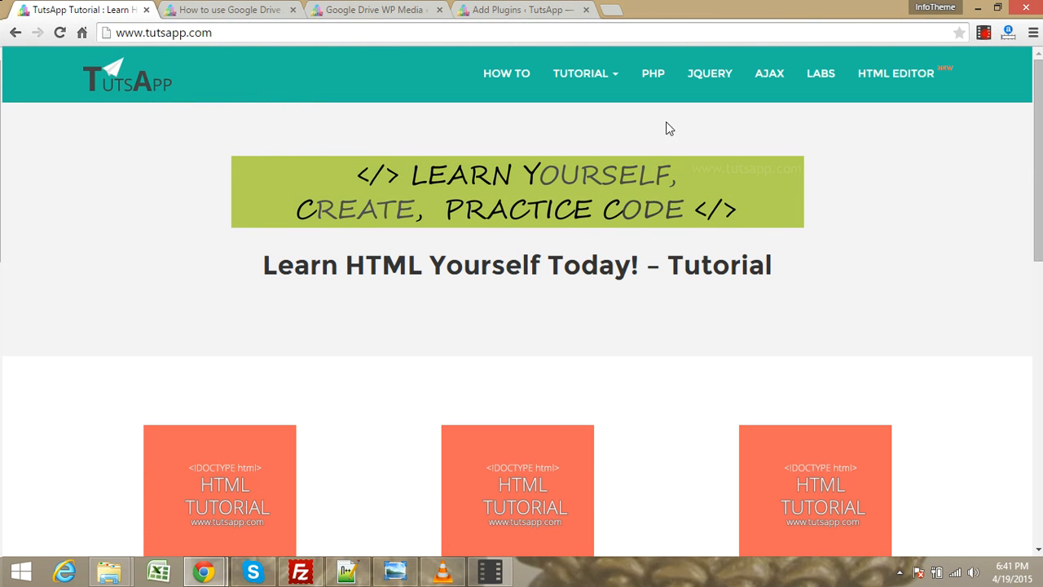
mouse_move(614, 12)
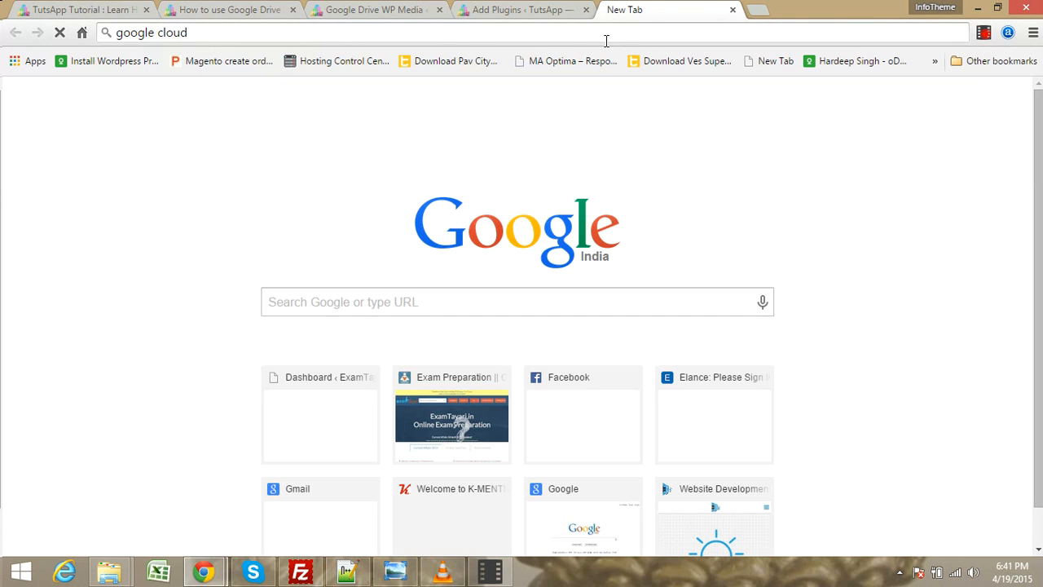
Step: Search for google cloud and start the Google Cloud Platform free trial sign-up
key("Return")
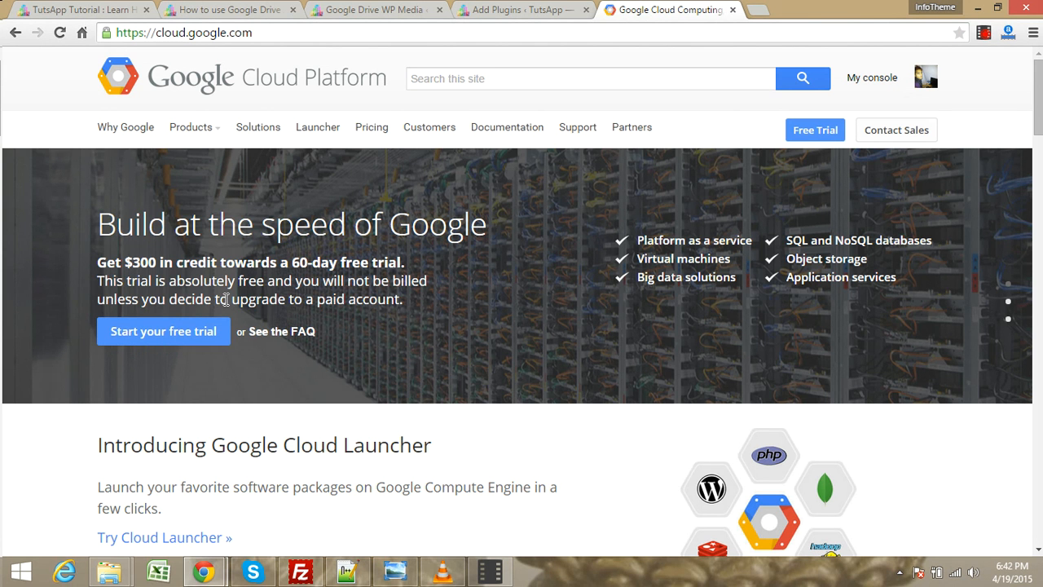
mouse_move(164, 331)
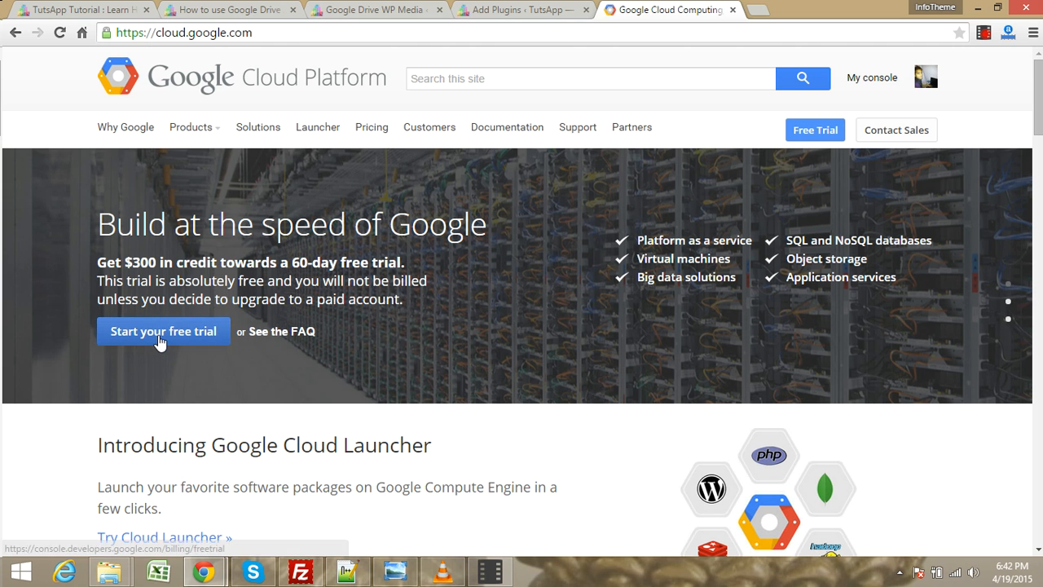
mouse_move(205, 385)
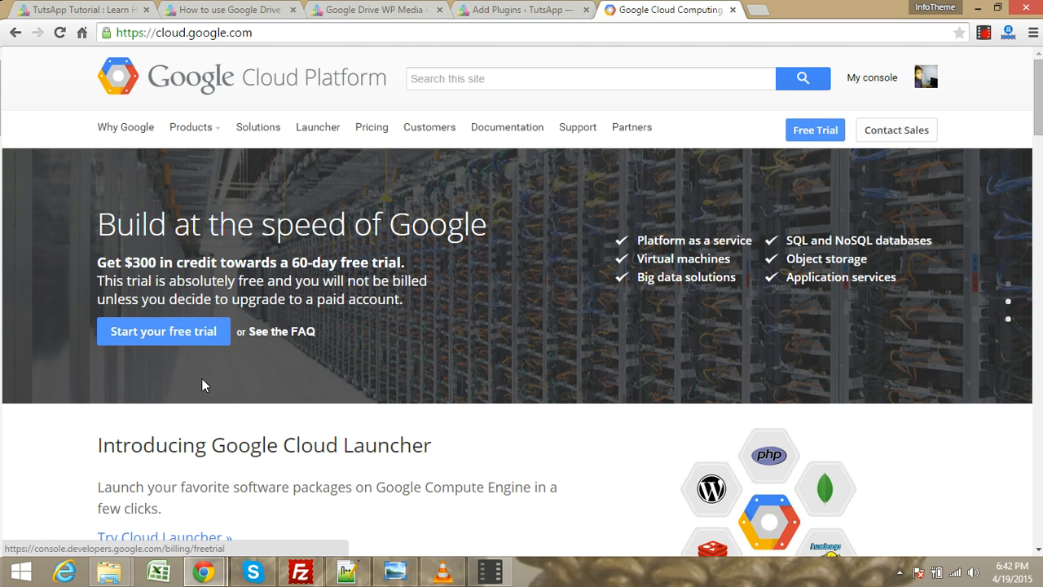
mouse_move(216, 269)
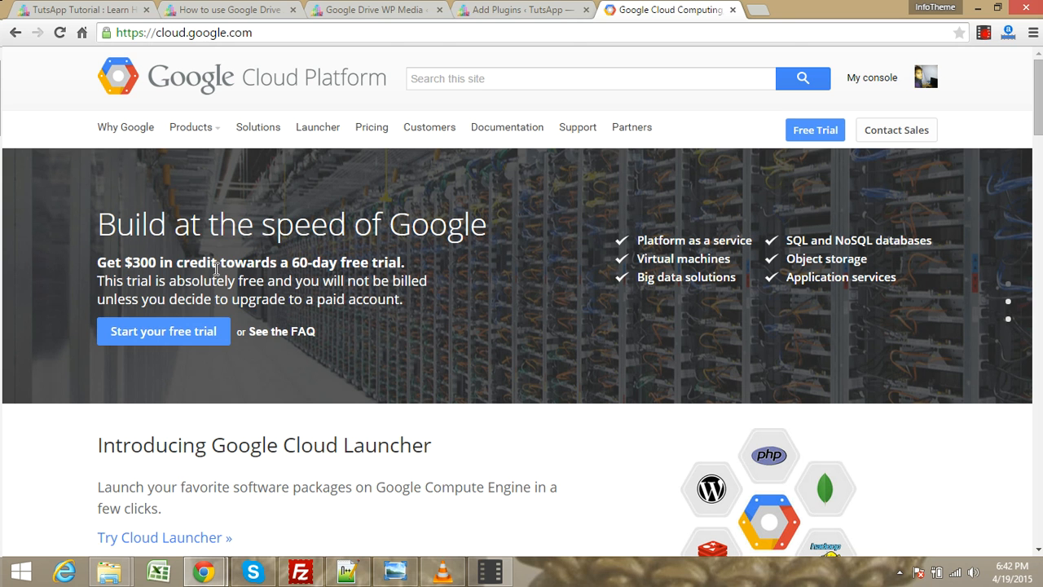
mouse_move(183, 376)
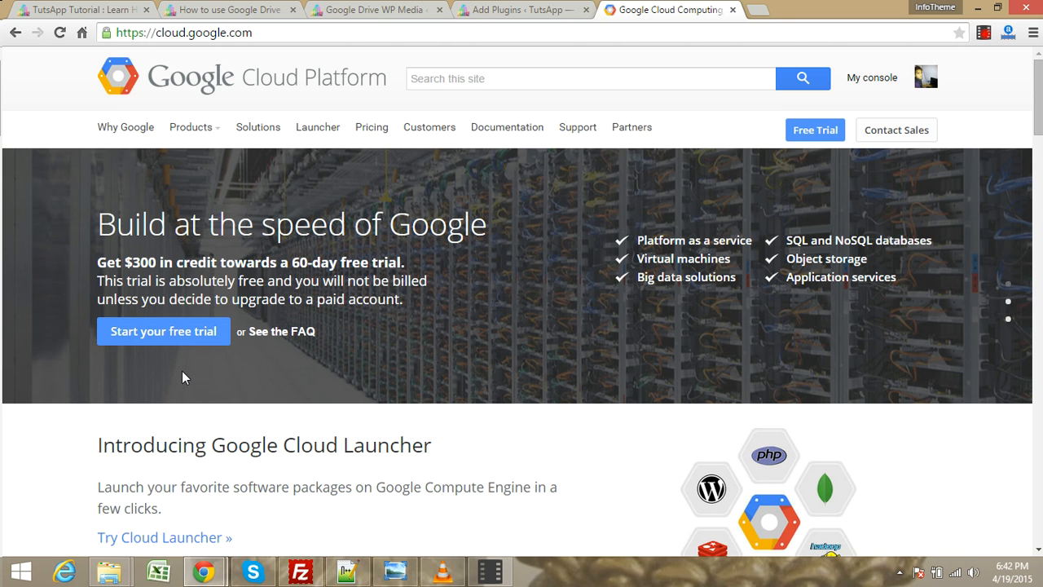
mouse_move(163, 331)
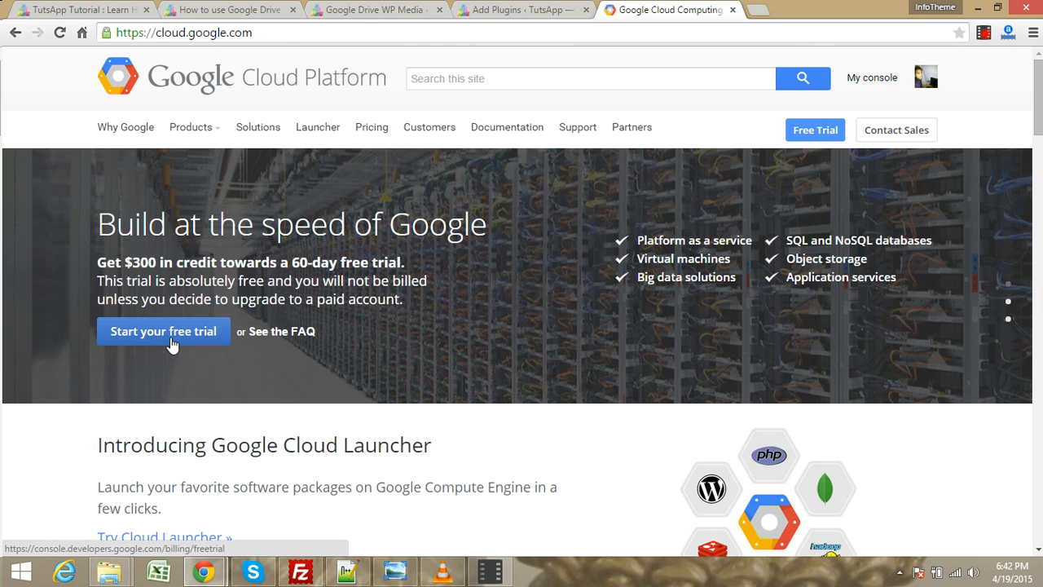
left_click(163, 331)
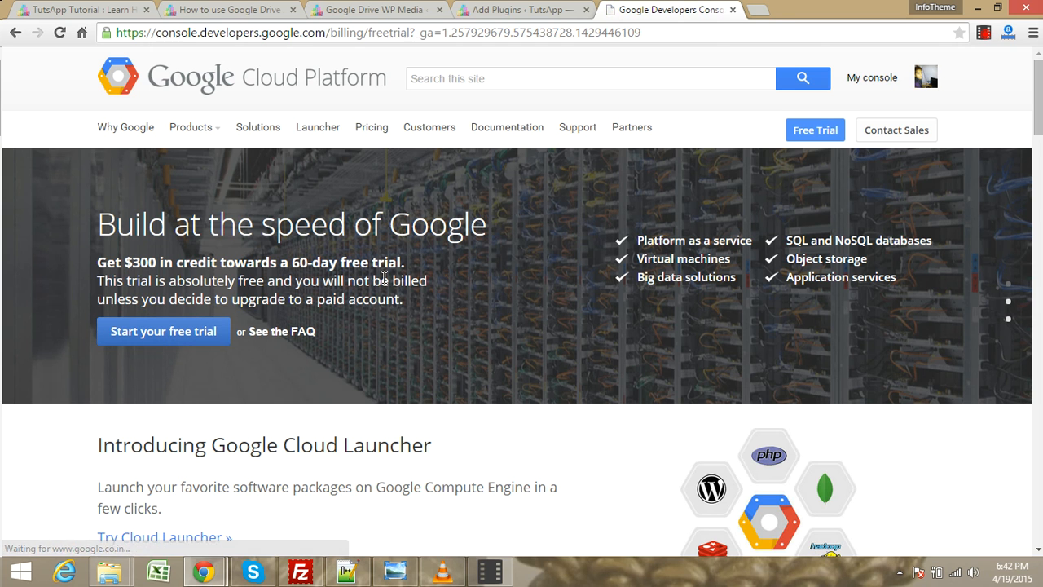
left_click(163, 331)
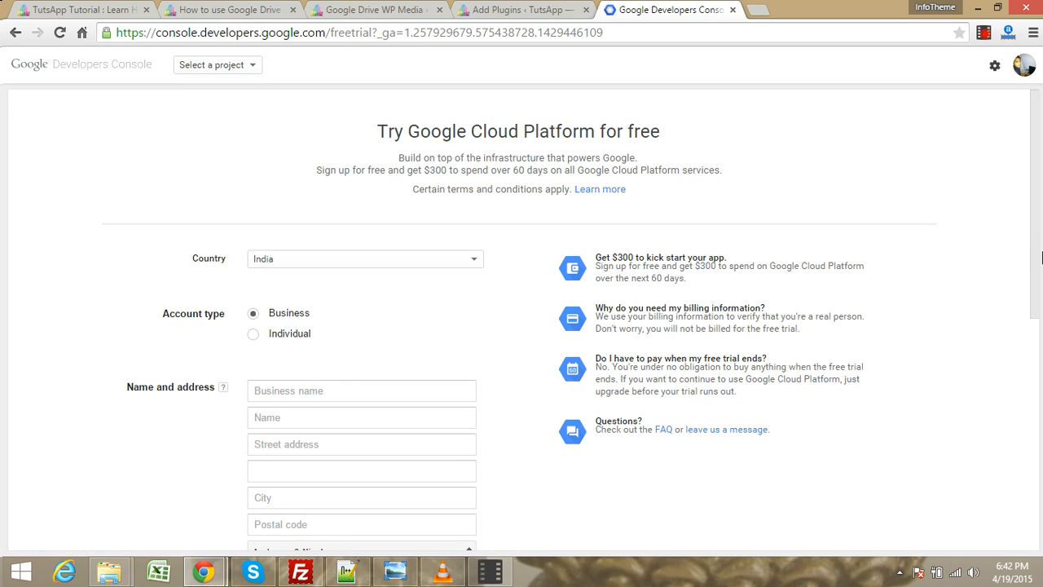
Step: Choose Create a project from the Developers Console project list
left_click(361, 390)
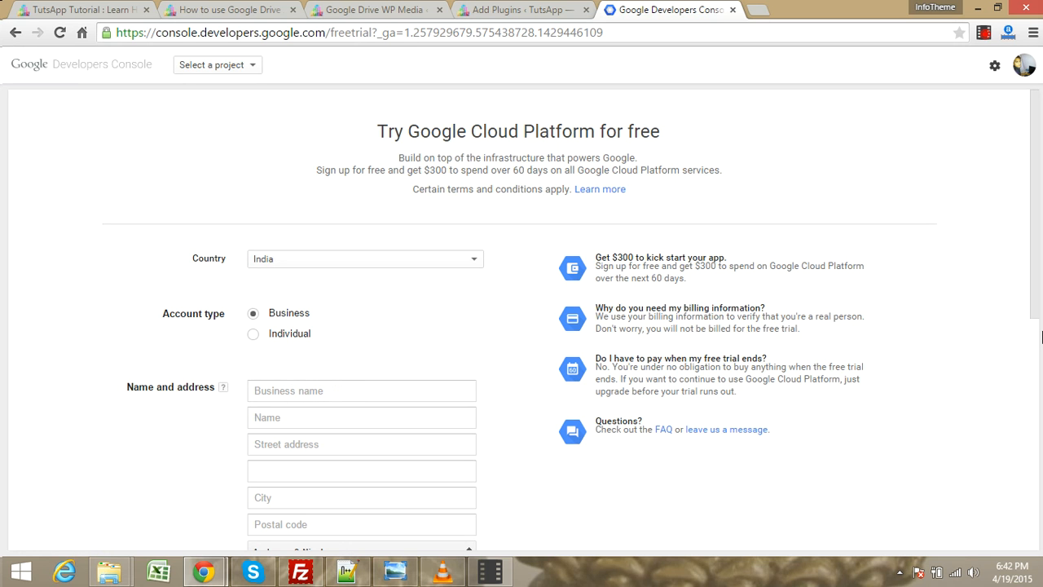
mouse_move(309, 167)
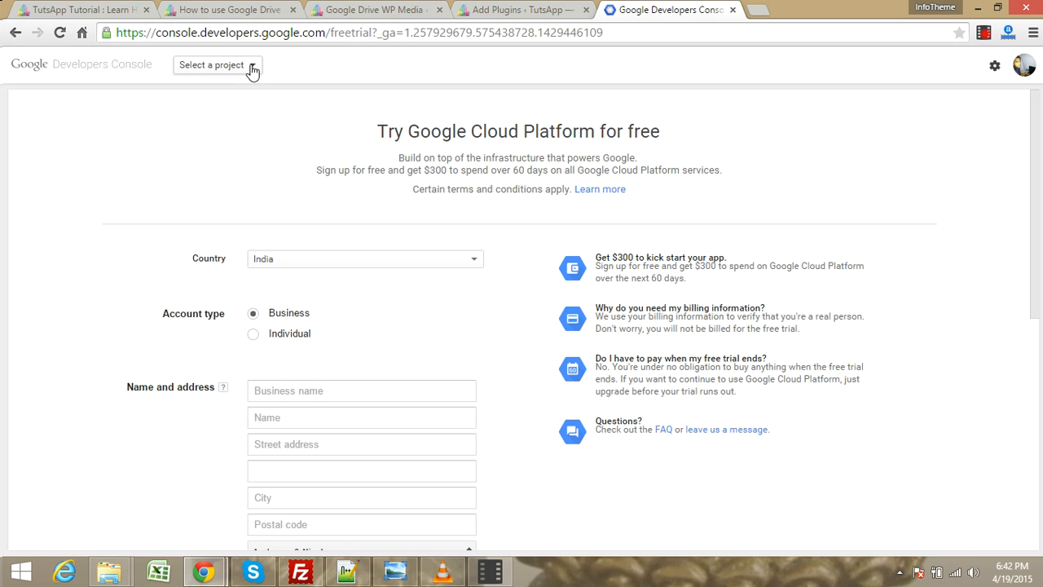
left_click(216, 65)
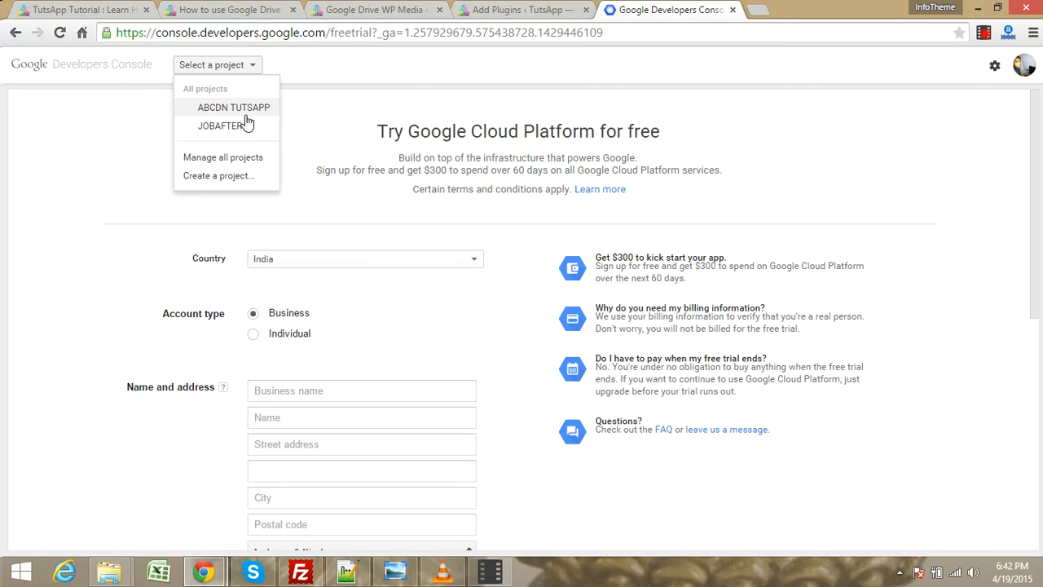
mouse_move(237, 183)
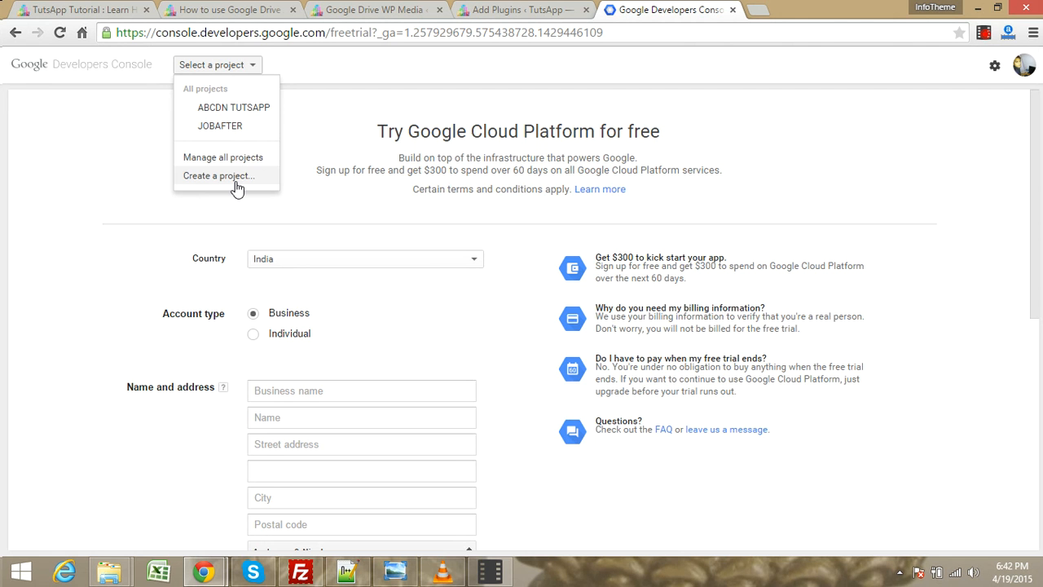
left_click(217, 176)
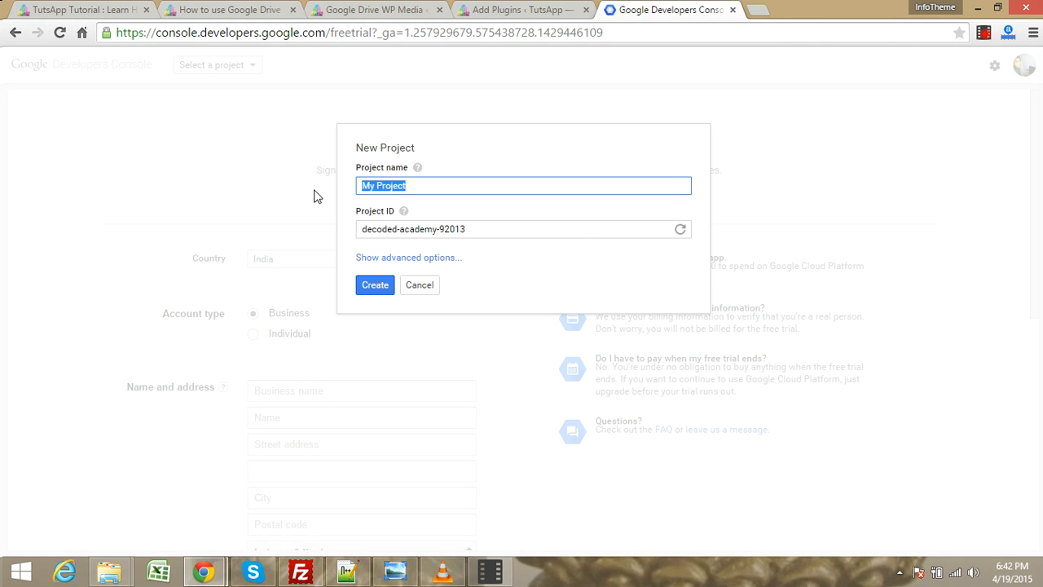
Step: Create the project 'Tutsapp CDN' with a regenerated project ID
type("Ra")
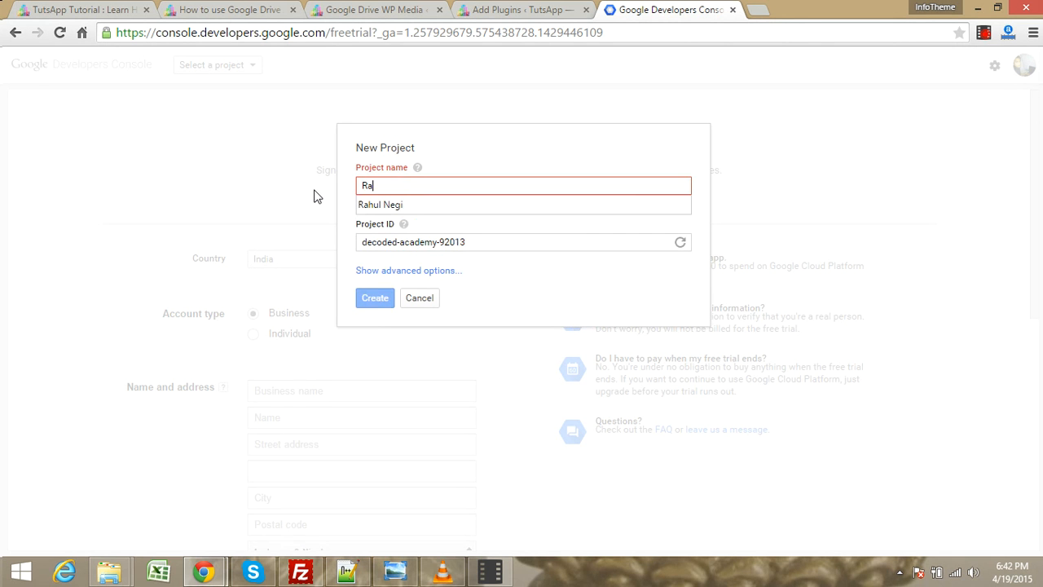
type("Tutsa")
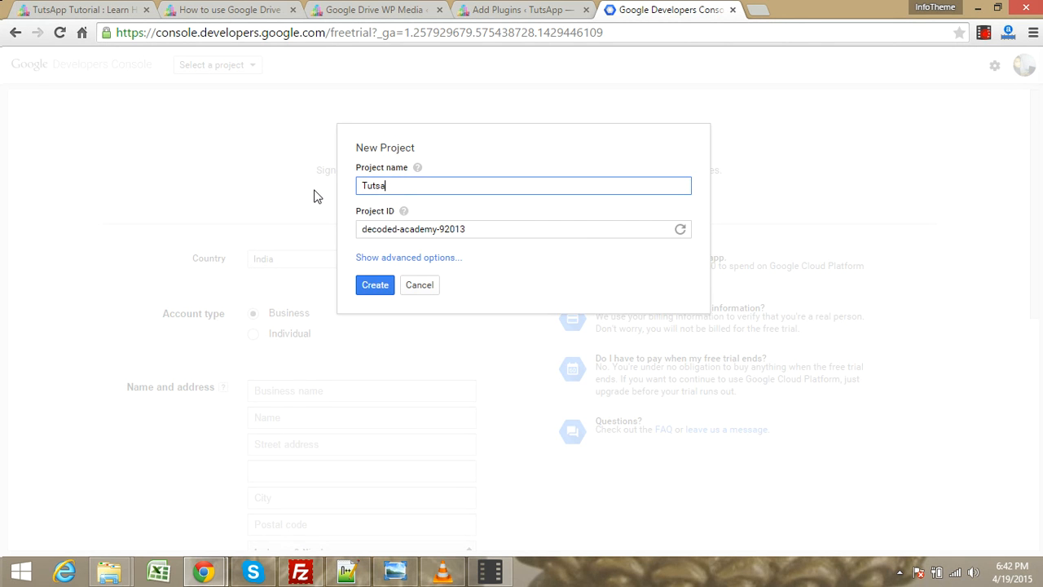
type("P")
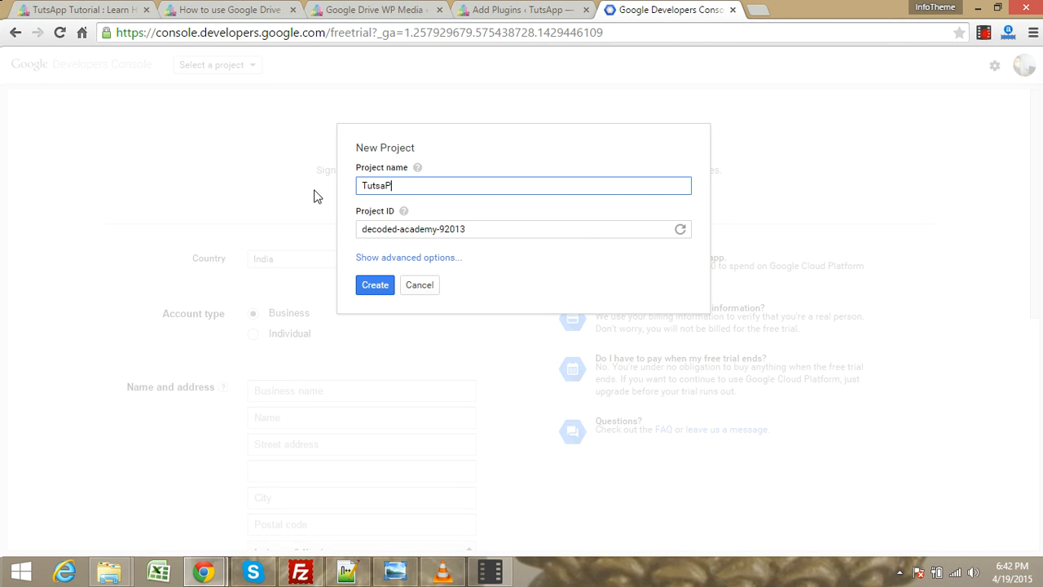
type("Tutsapp CD")
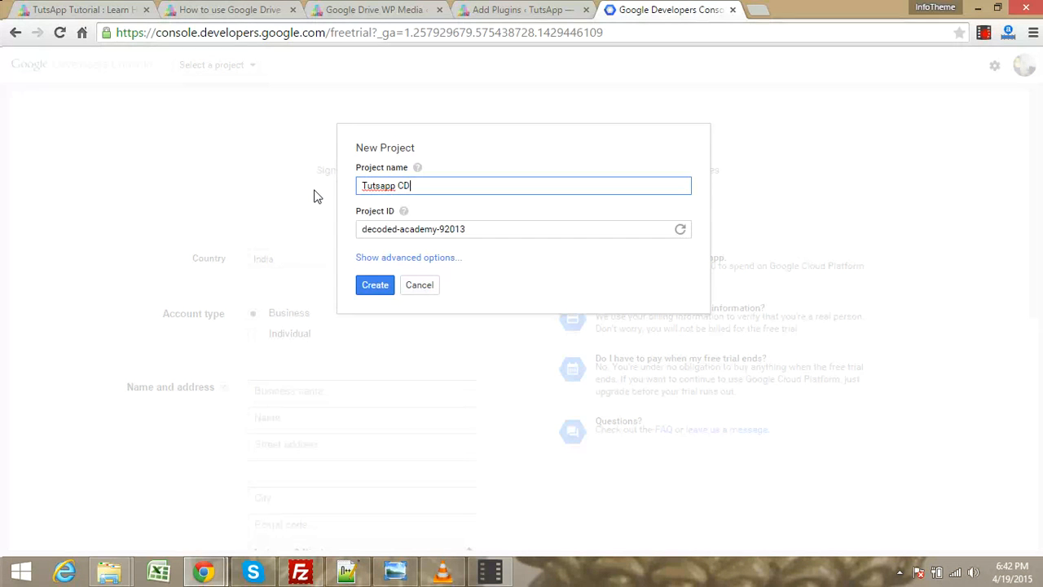
type("N")
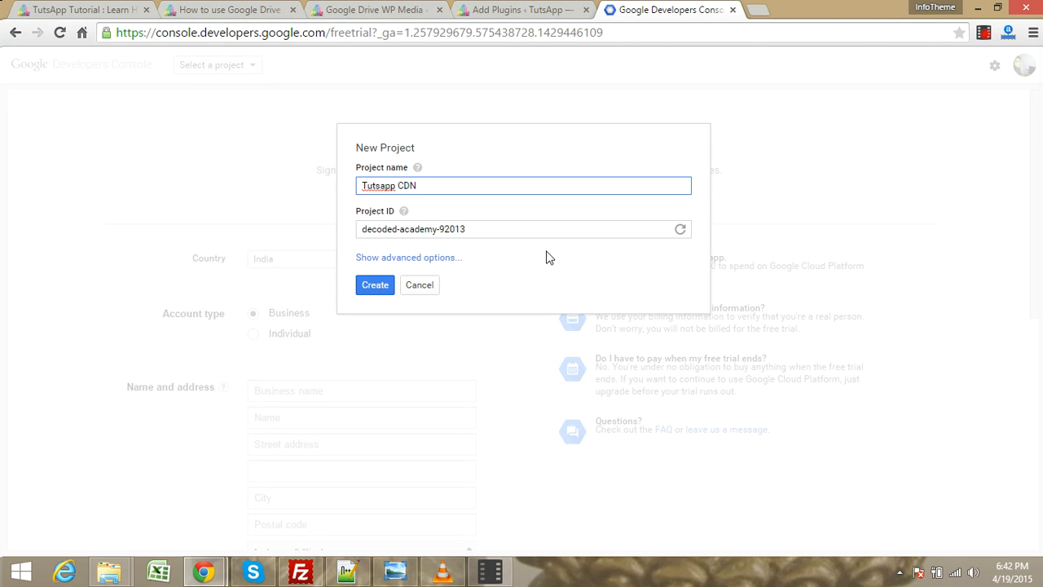
mouse_move(658, 247)
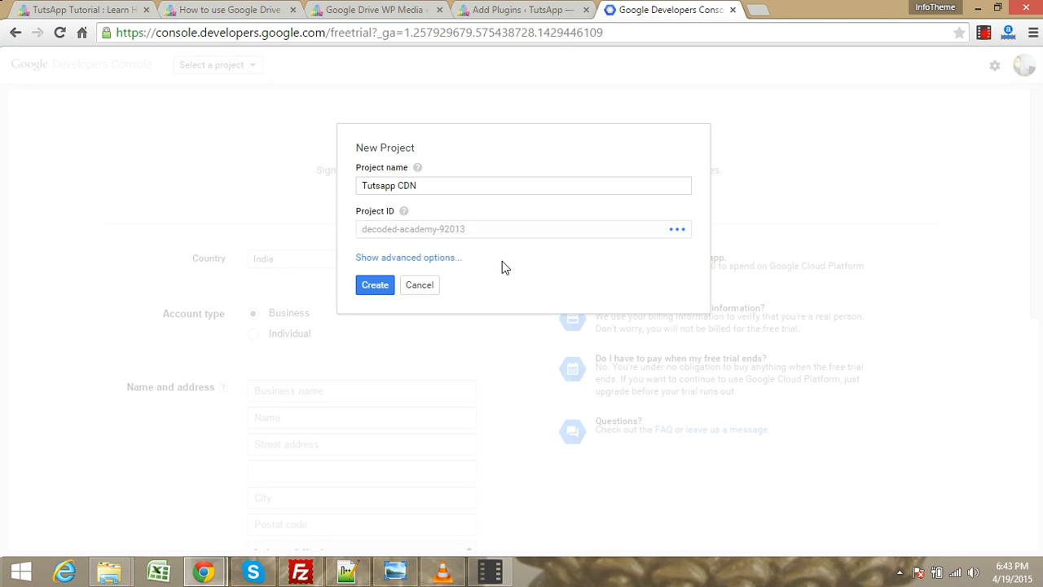
left_click(680, 229)
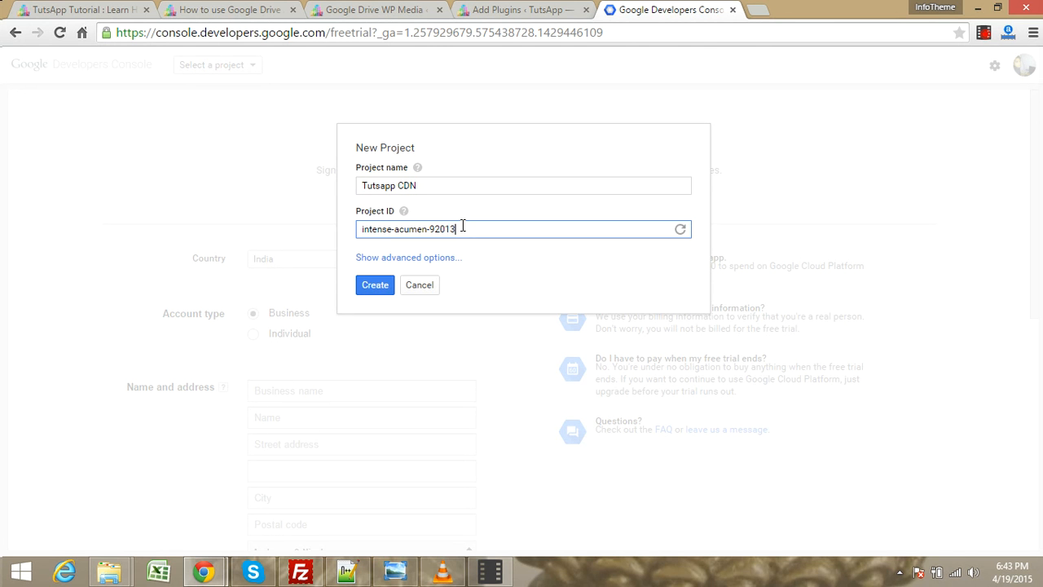
mouse_move(651, 274)
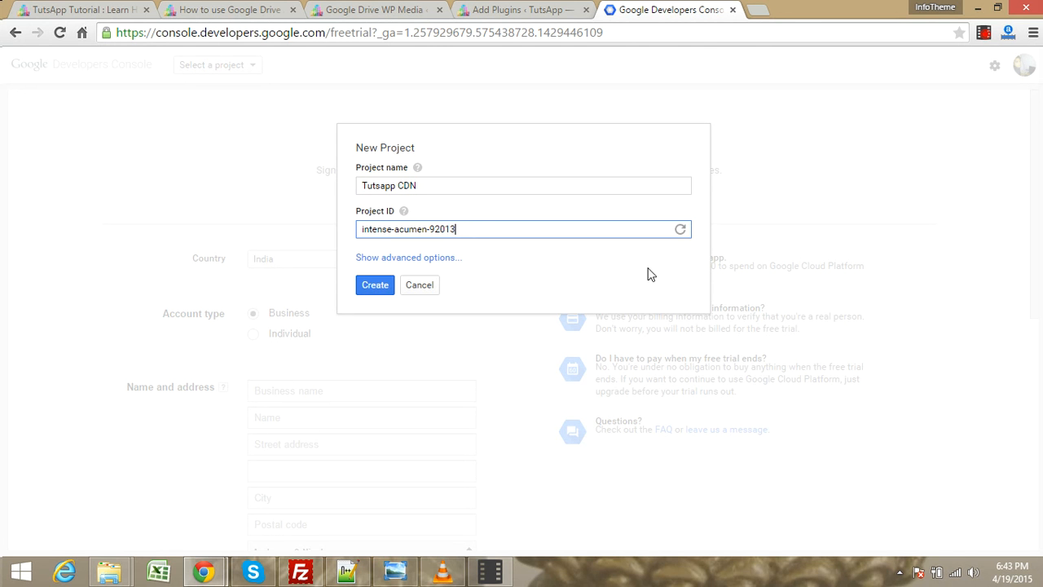
mouse_move(695, 274)
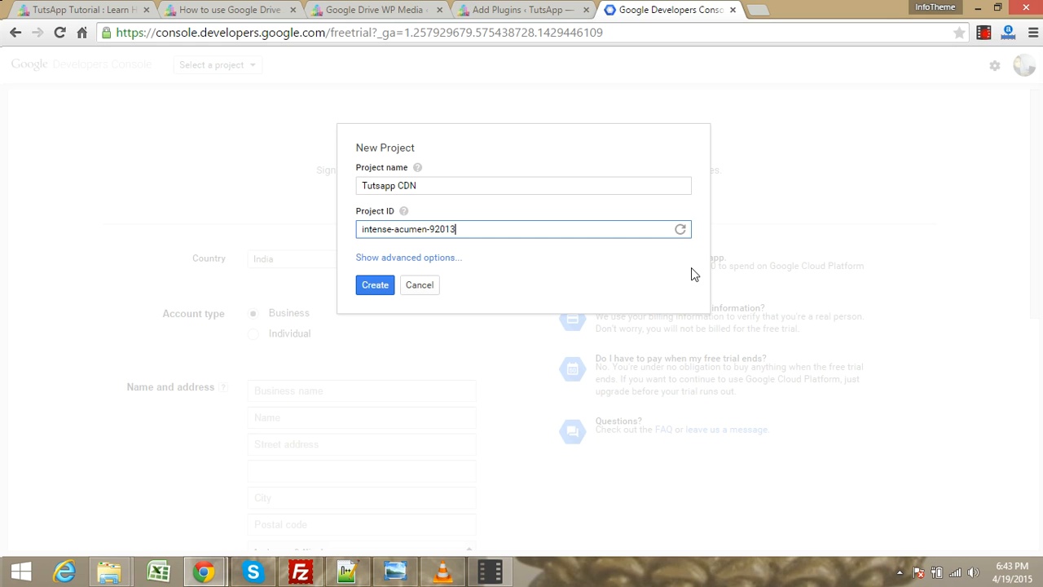
left_click(680, 229)
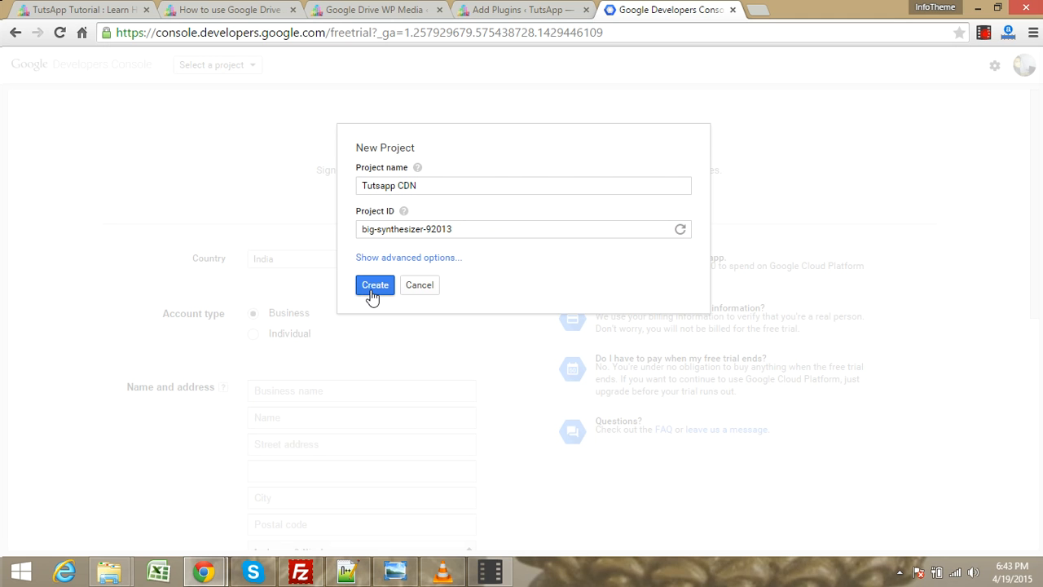
left_click(375, 284)
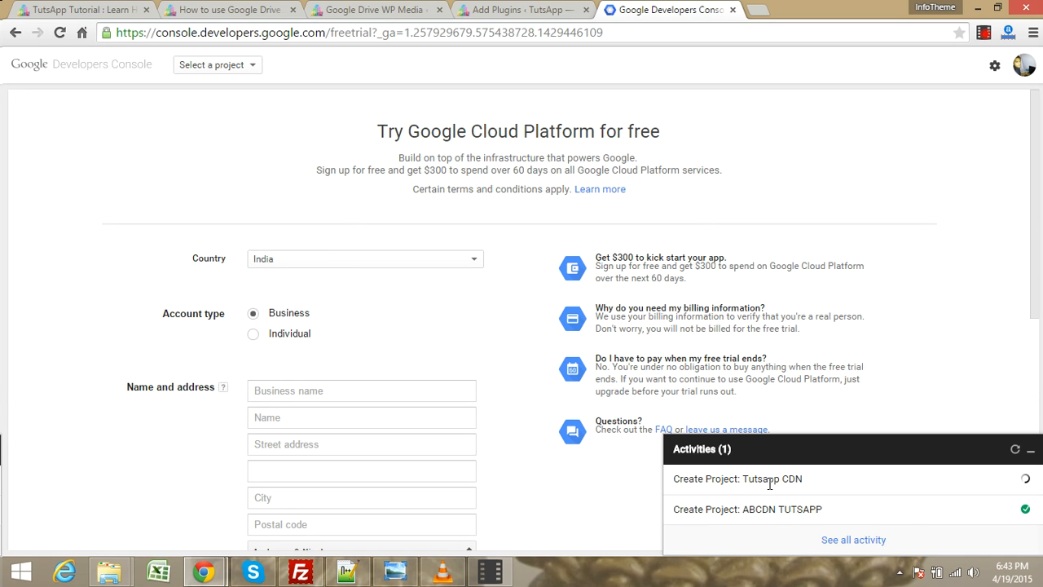
mouse_move(758, 480)
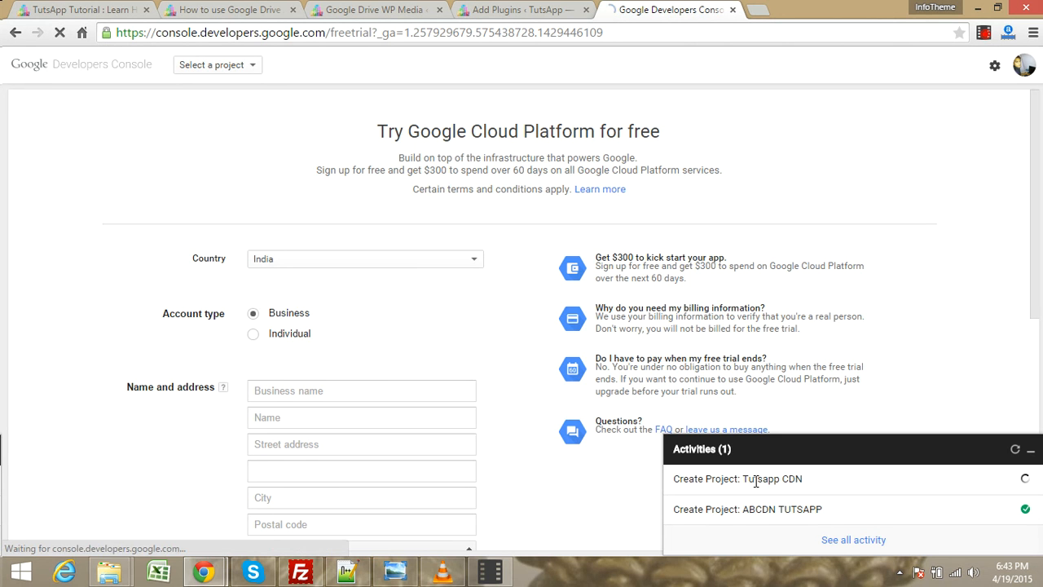
Step: Open the Tutsapp CDN project dashboard from the Activities panel
left_click(738, 479)
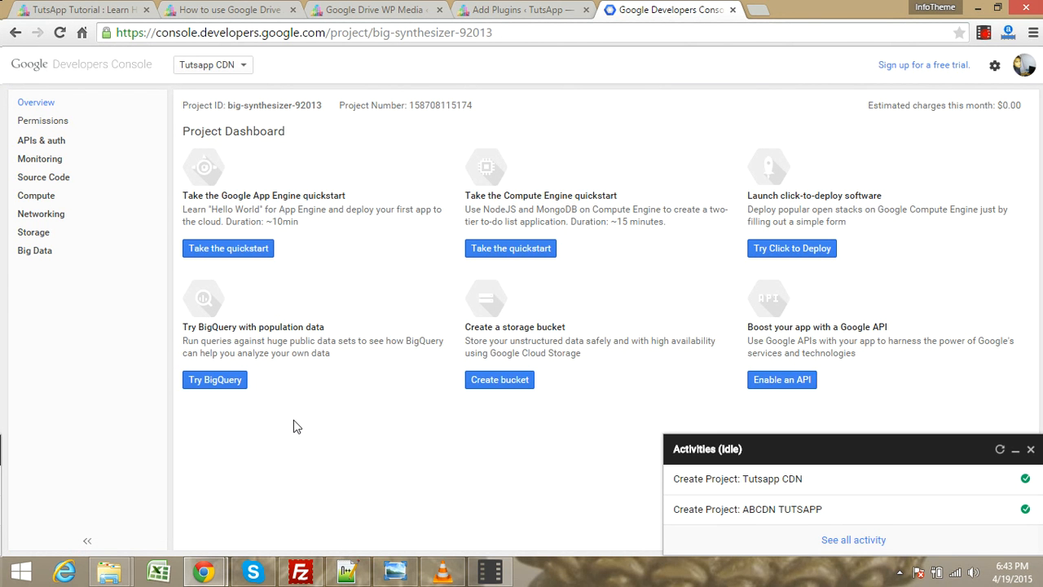
mouse_move(365, 174)
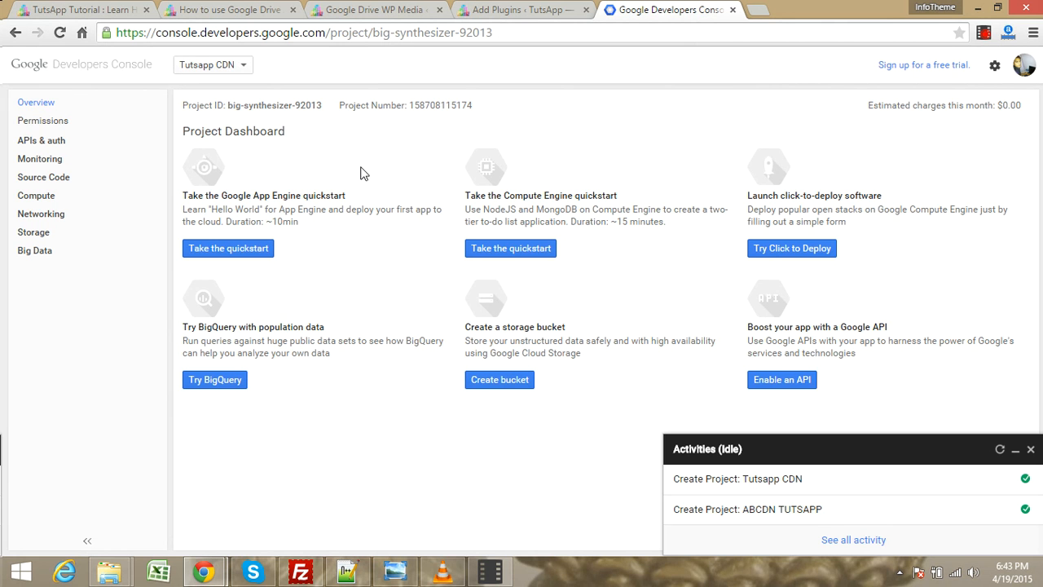
mouse_move(139, 192)
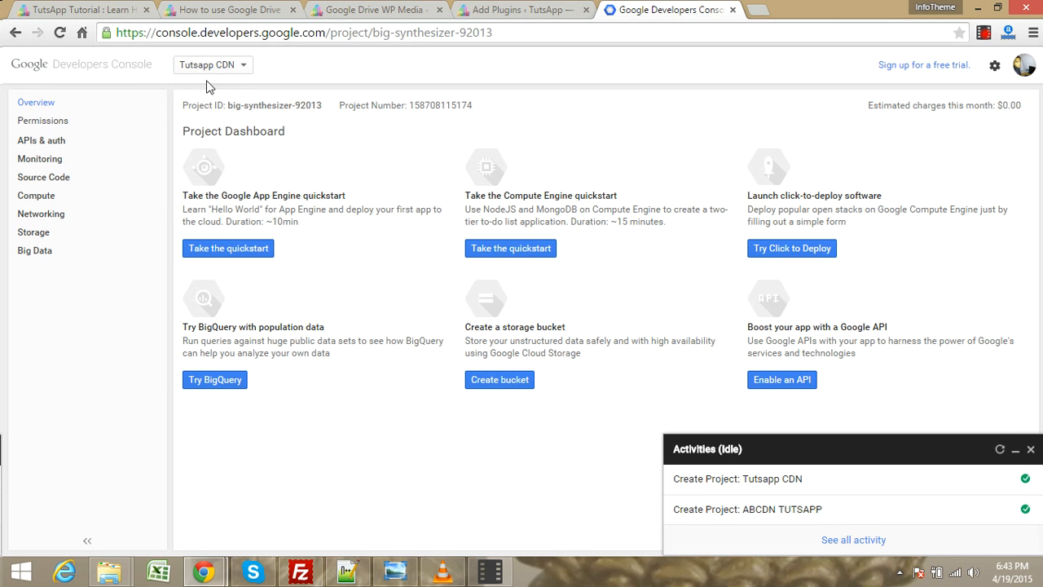
mouse_move(41, 140)
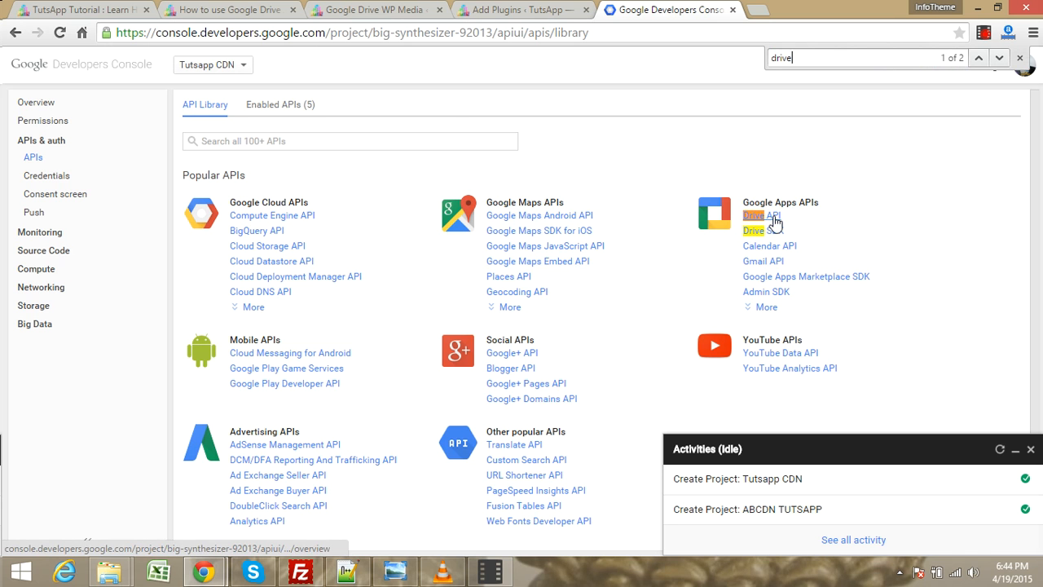
Step: Enable the Drive API and return to the API library
left_click(757, 216)
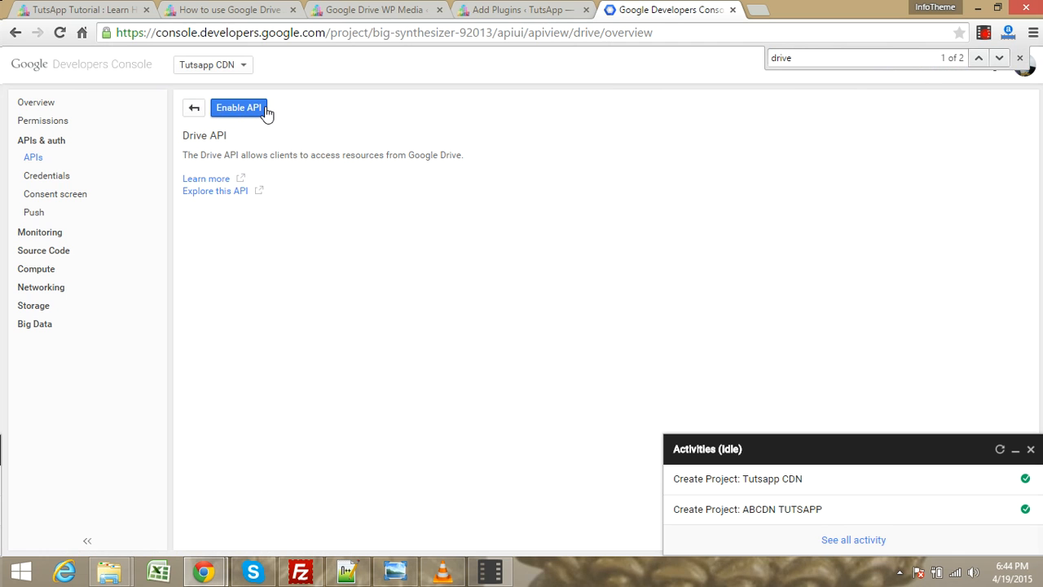
left_click(238, 107)
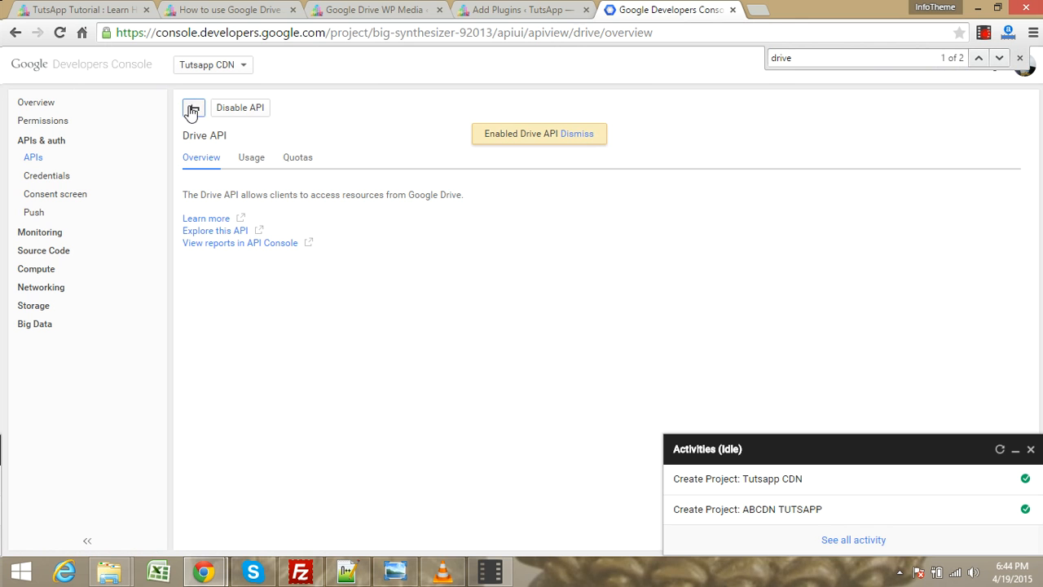
left_click(33, 157)
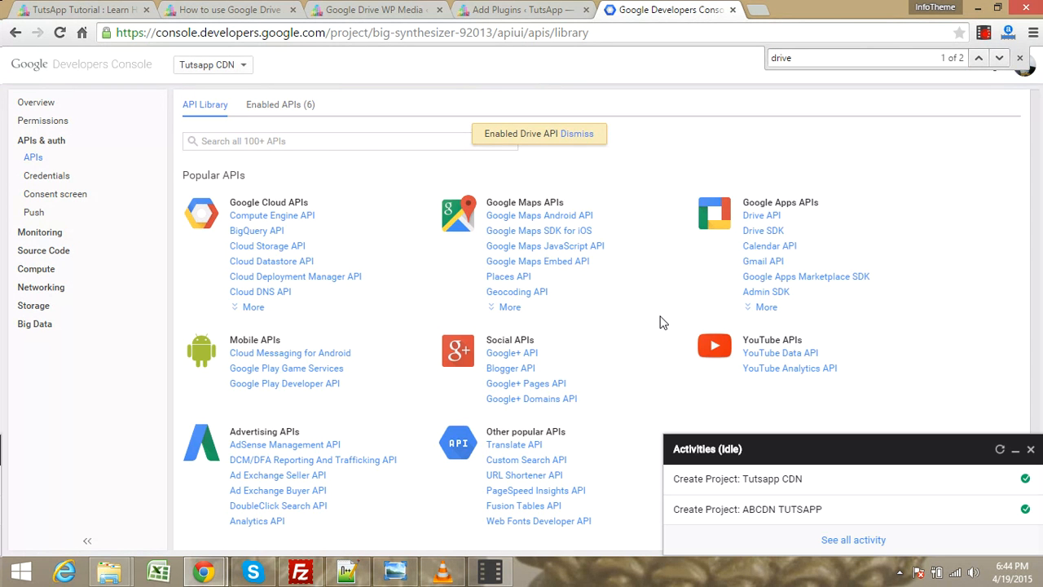
Step: Enable the Drive SDK and return to the API list
left_click(578, 133)
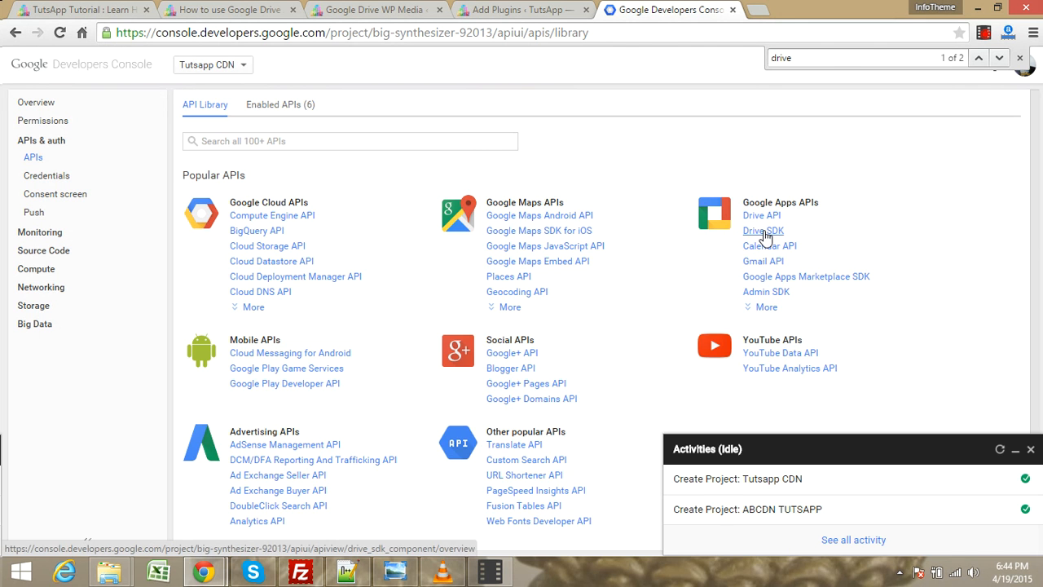
left_click(763, 230)
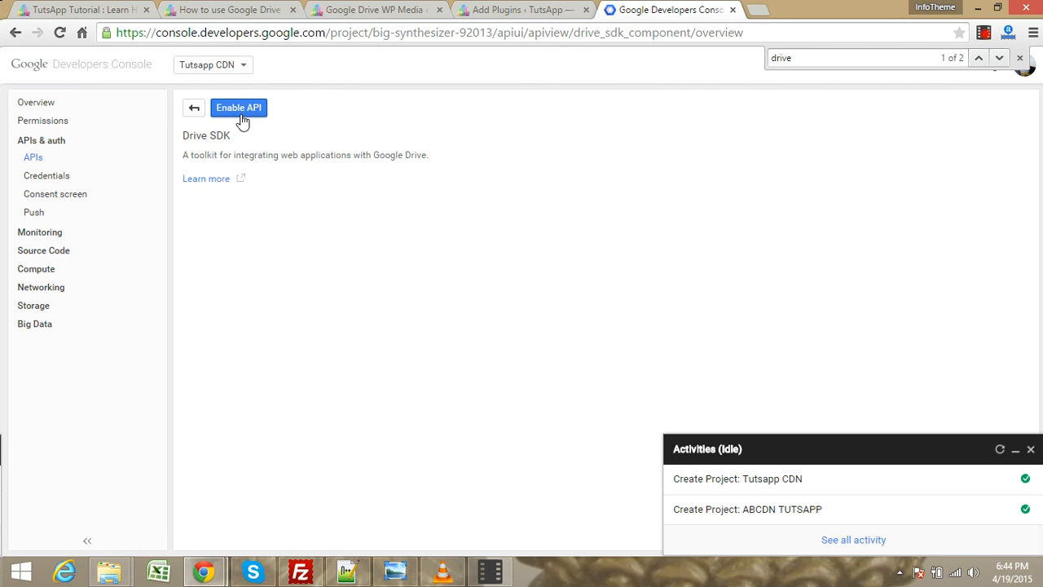
left_click(238, 106)
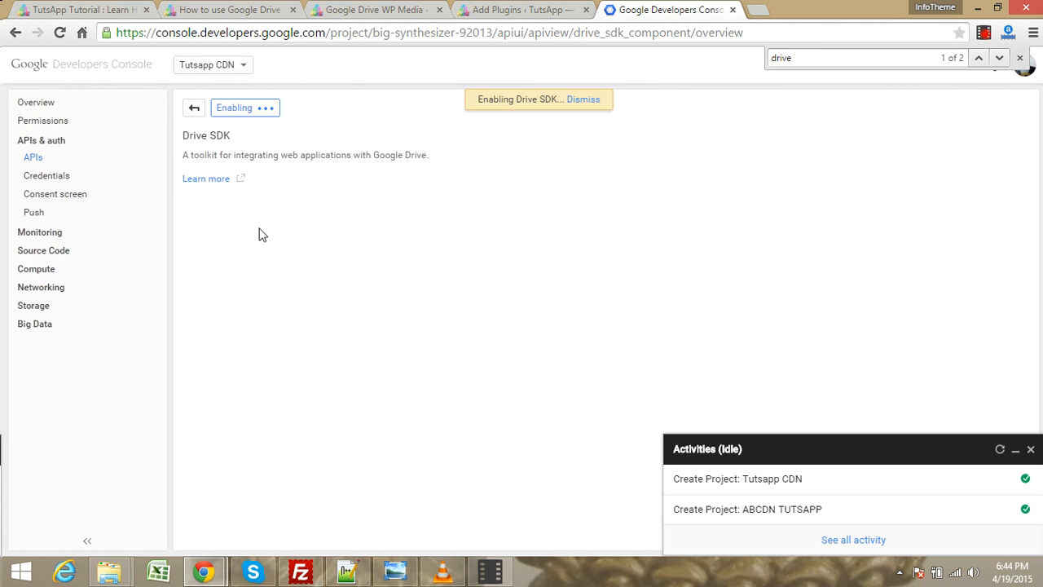
mouse_move(194, 107)
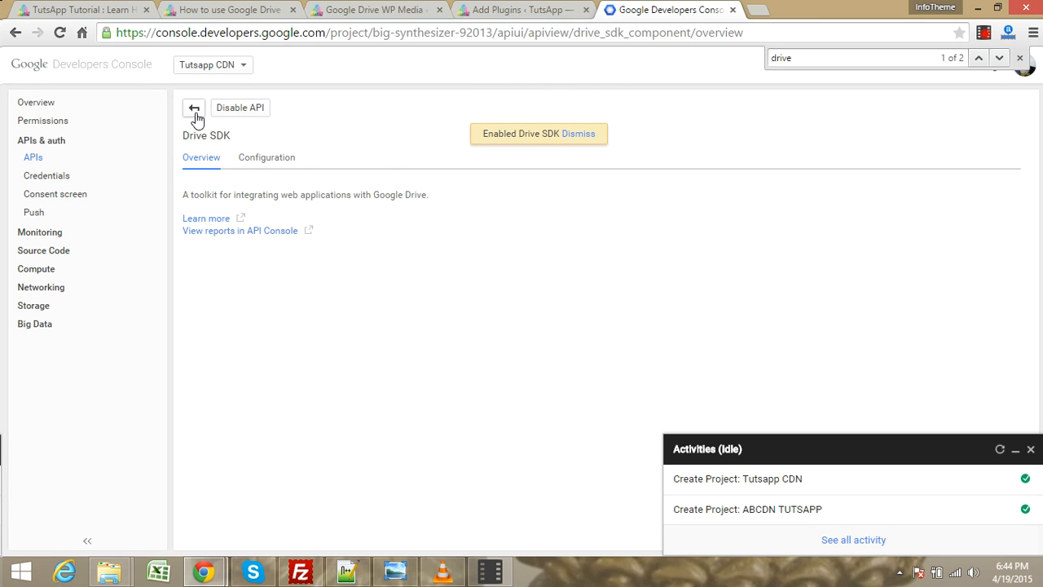
left_click(194, 107)
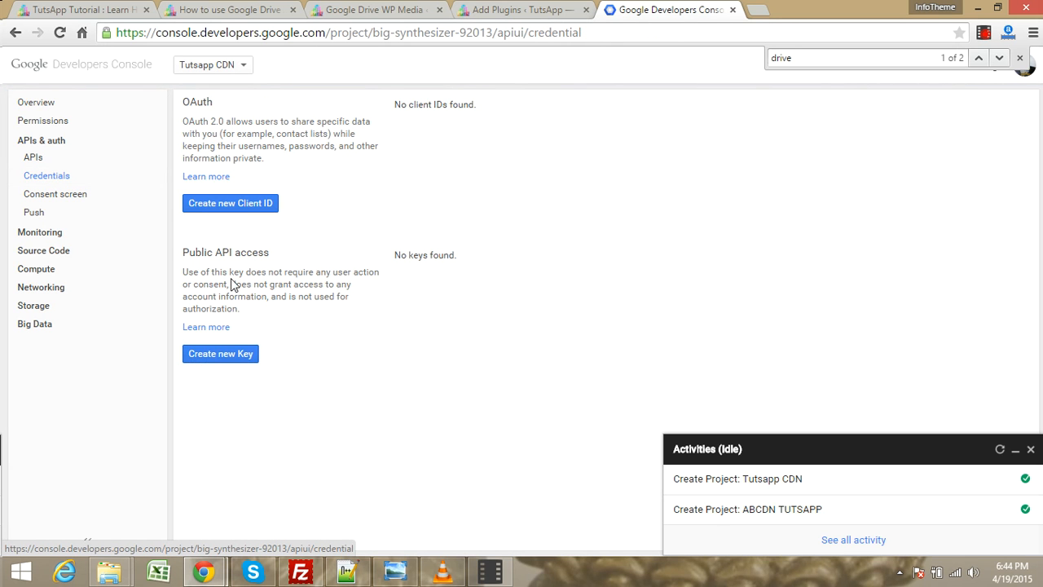
mouse_move(237, 208)
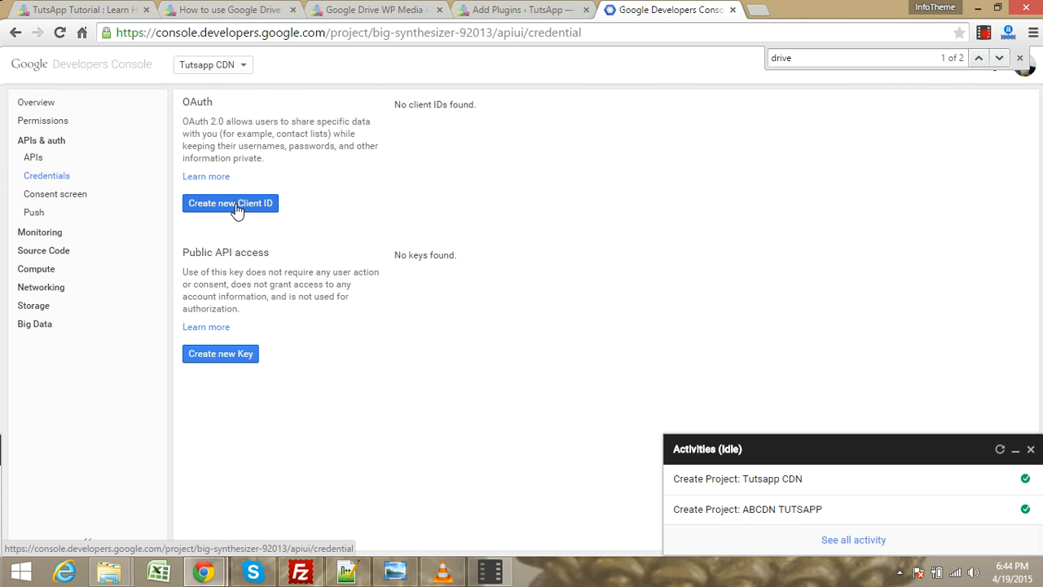
Step: Create a Service account client ID and acknowledge the downloaded private key notice
left_click(230, 203)
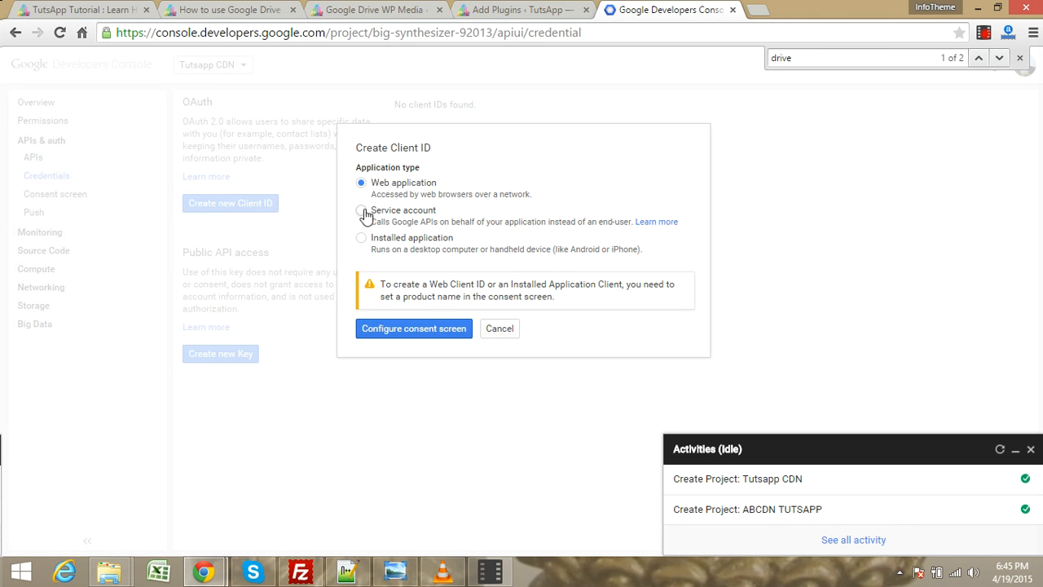
left_click(361, 210)
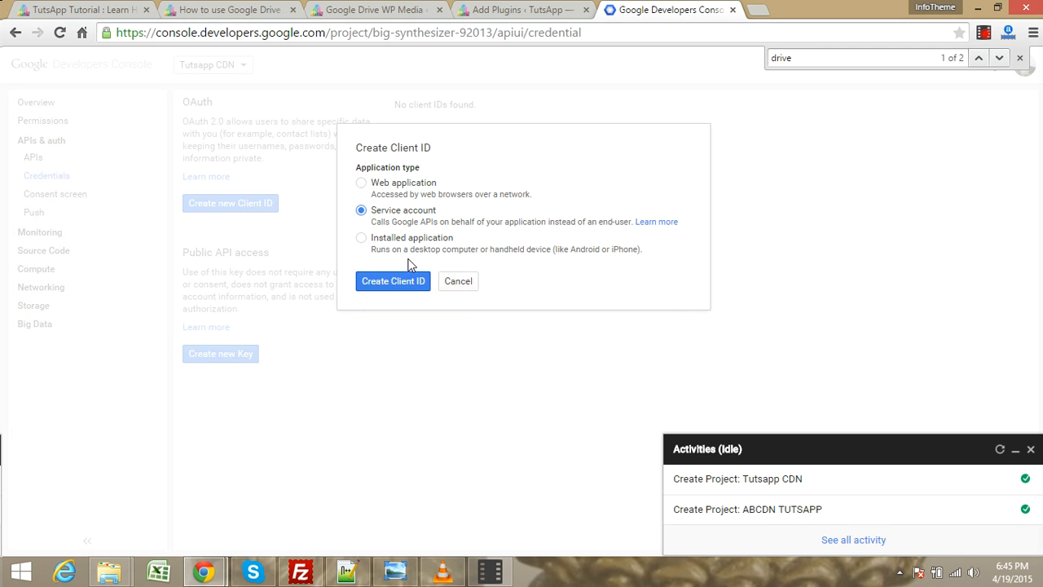
left_click(393, 280)
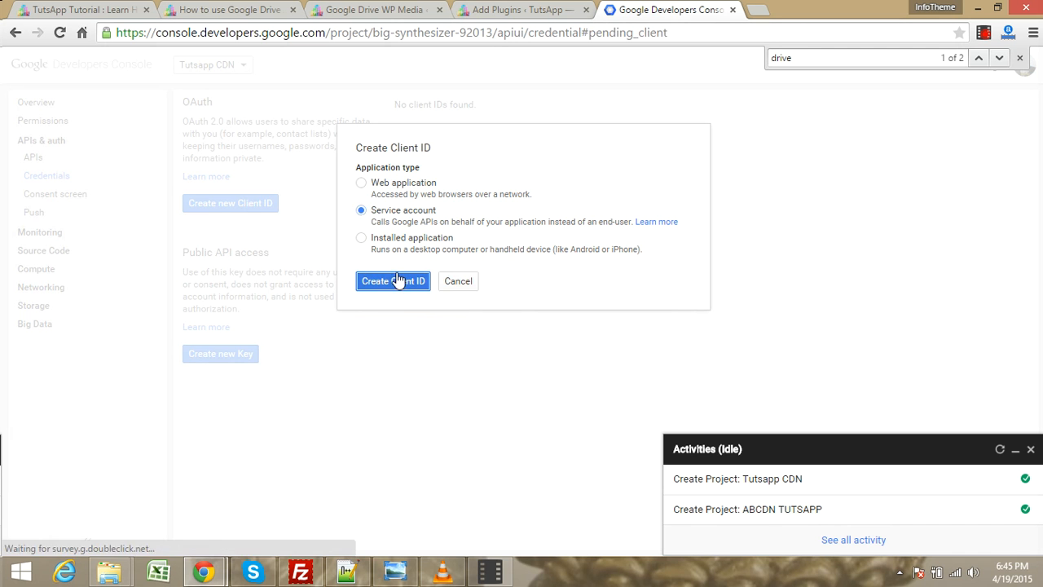
left_click(392, 280)
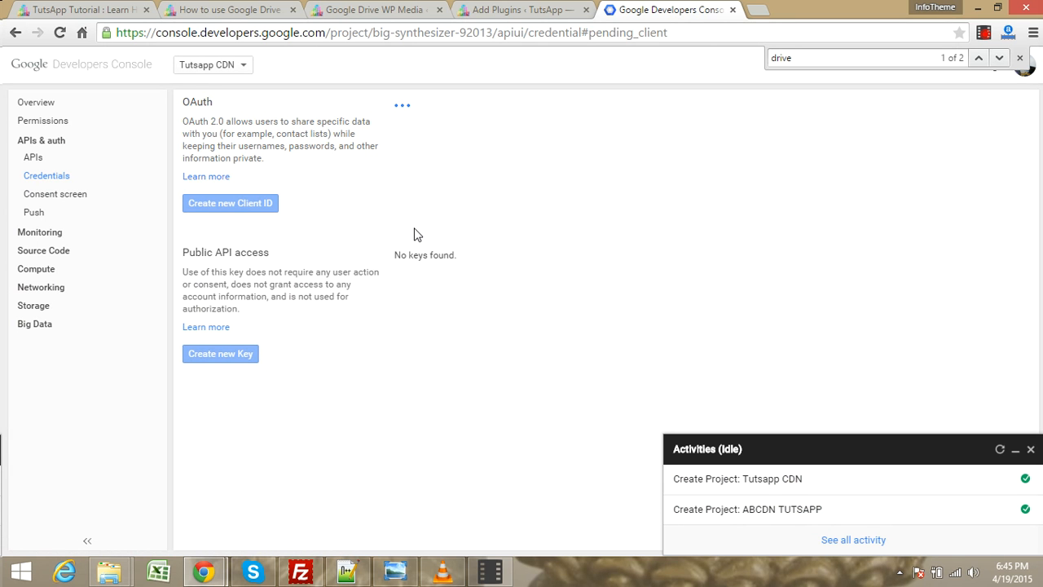
left_click(220, 352)
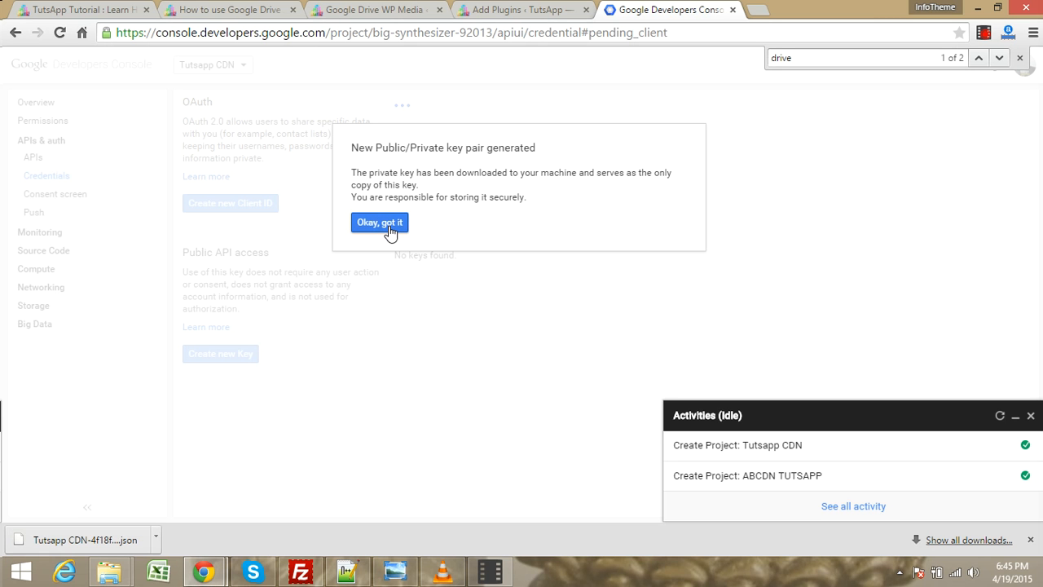
mouse_move(385, 236)
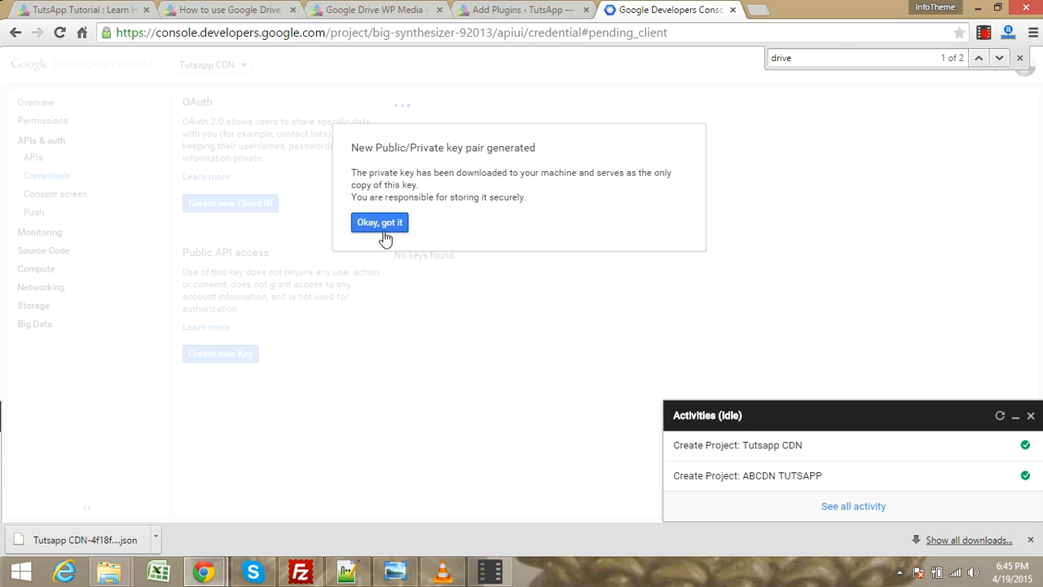
left_click(379, 222)
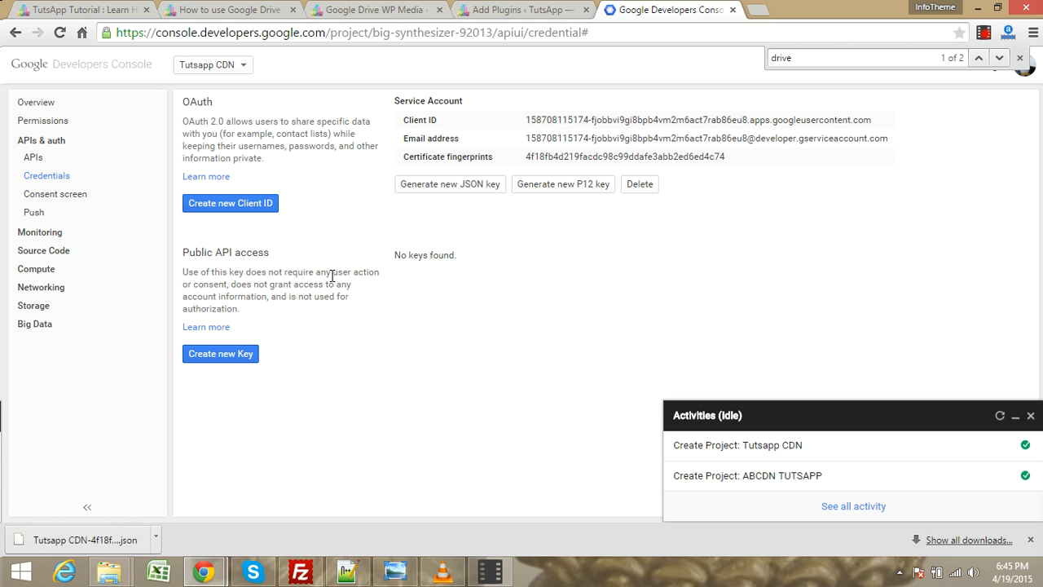
mouse_move(416, 76)
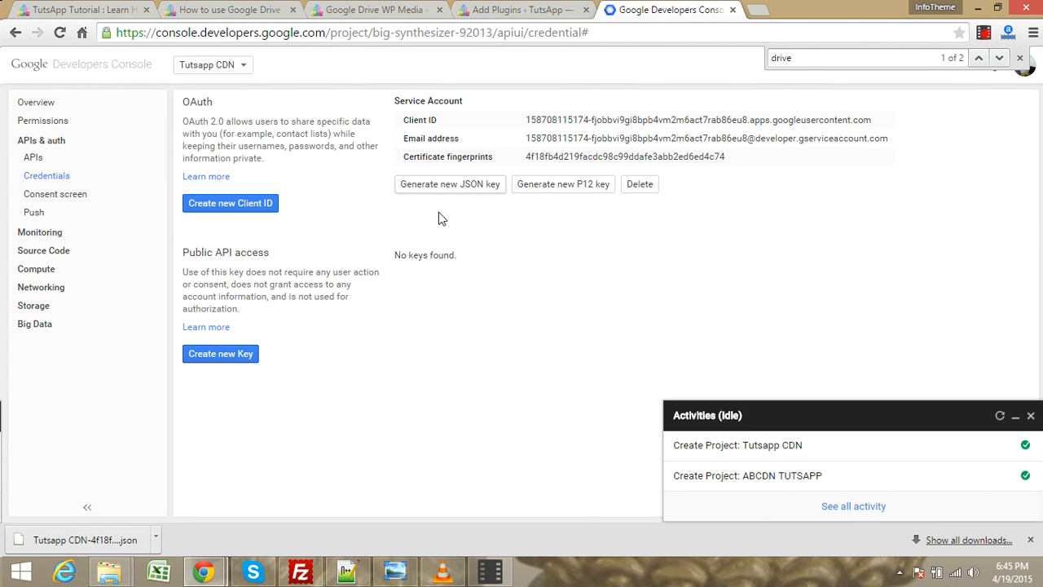
Step: Select the service account Client ID value on the credentials page
left_click_drag(527, 120, 897, 163)
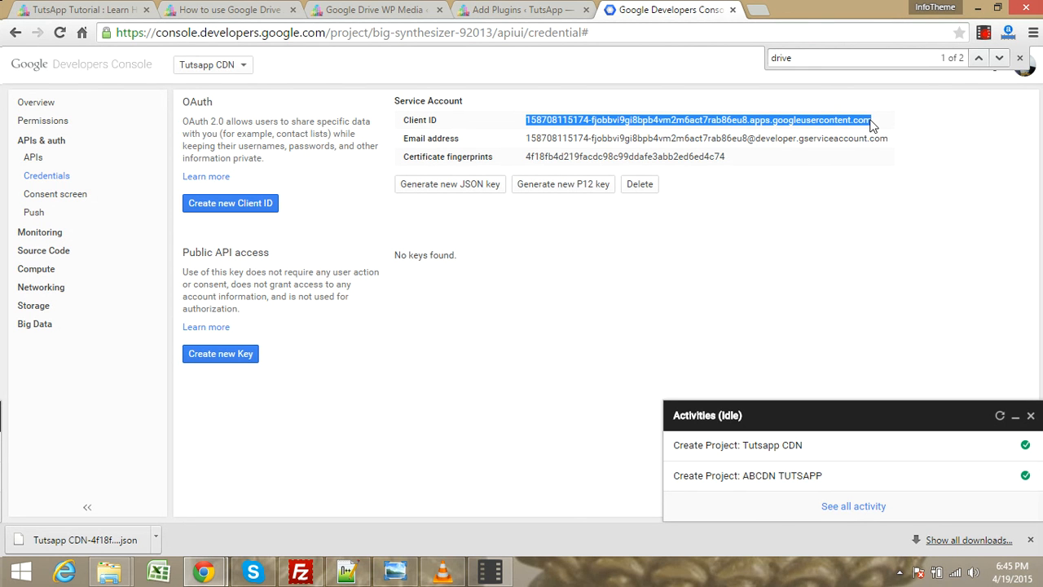
mouse_move(412, 444)
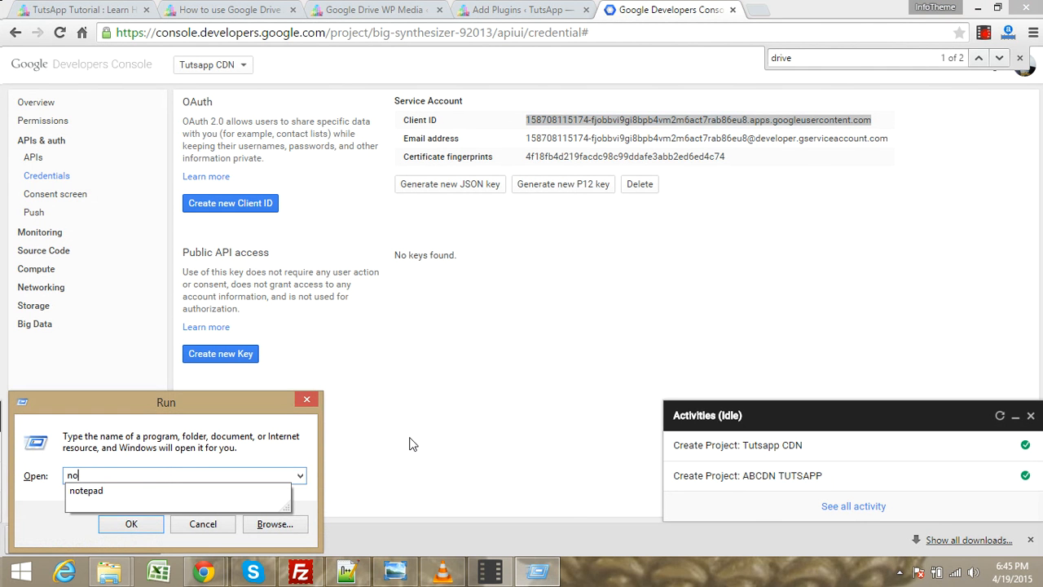
Step: Launch Notepad from the Run box, dismissing a program-not-found error
left_click(131, 523)
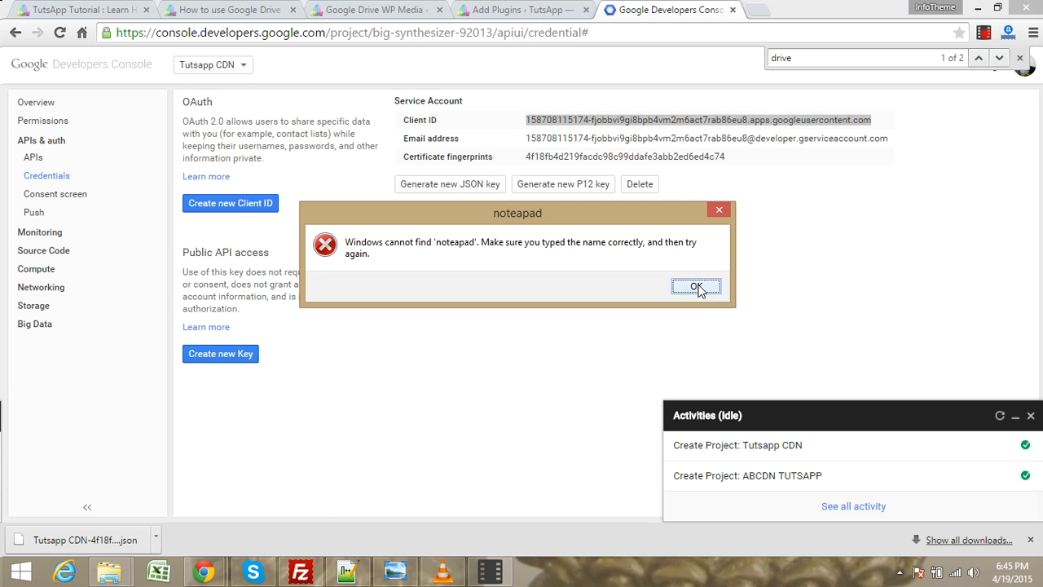
left_click(695, 286)
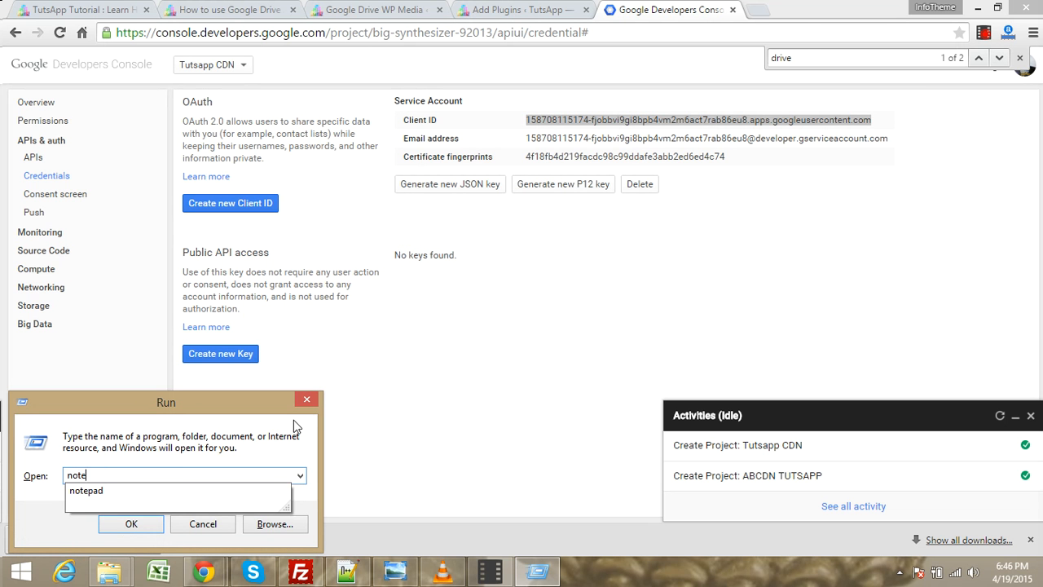
left_click(131, 524)
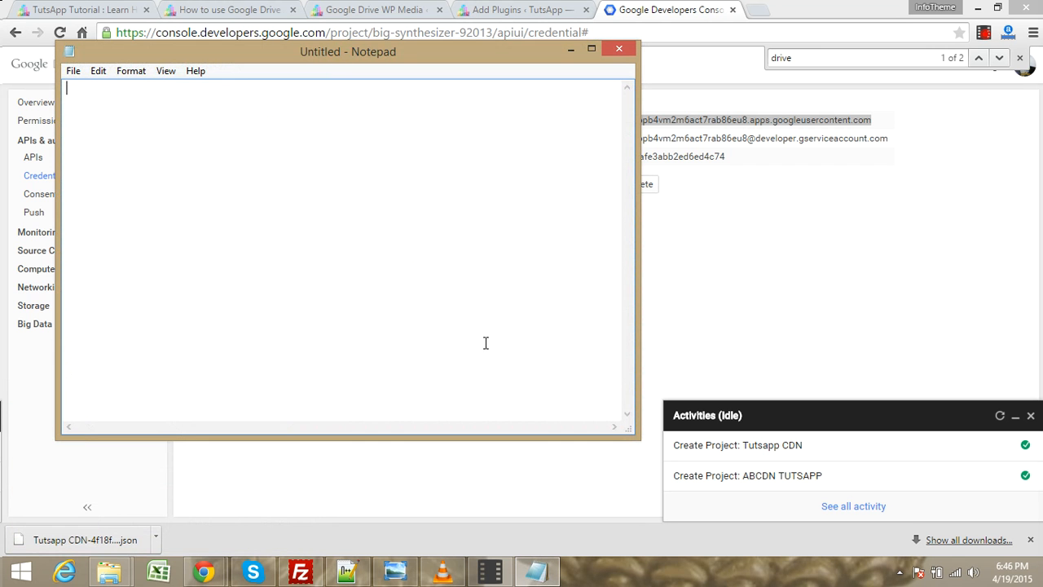
type("158708115174-fjobbvi9gi8bpb4vm2m6act7rab86eu8.apps.googleusercontent.com")
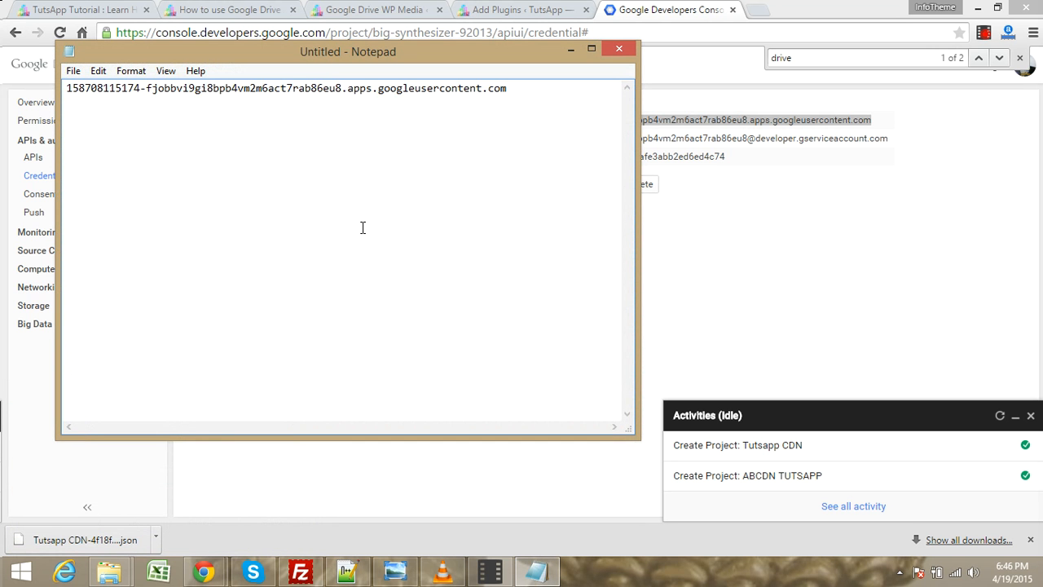
type("CLIE")
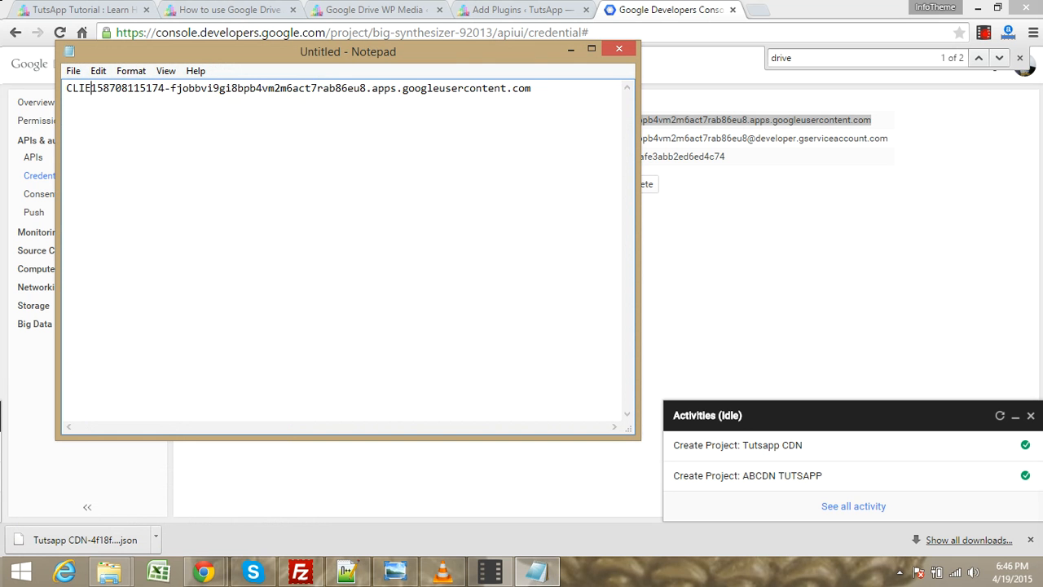
type("CLIENT ID :")
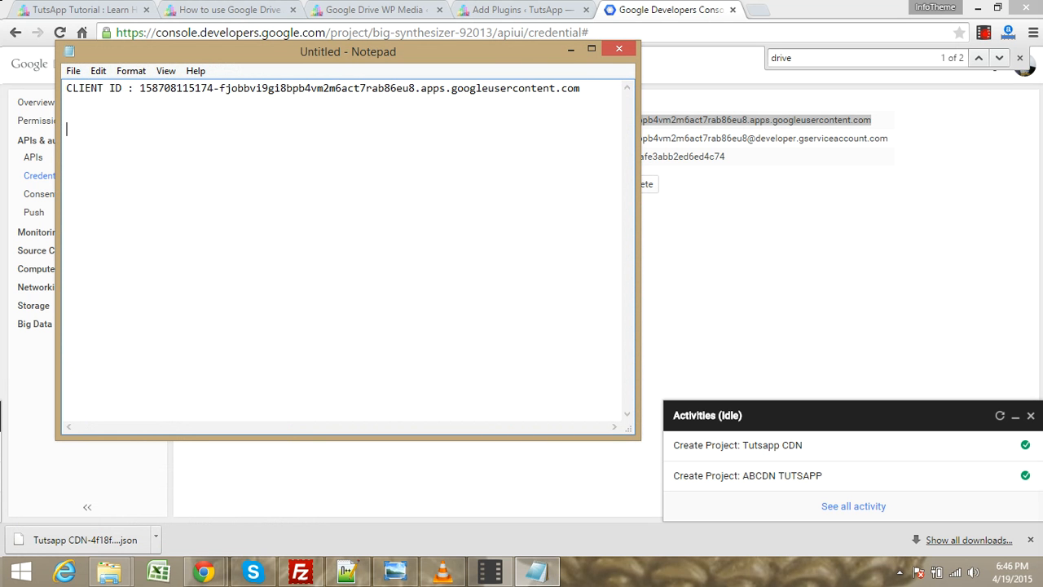
left_click(618, 48)
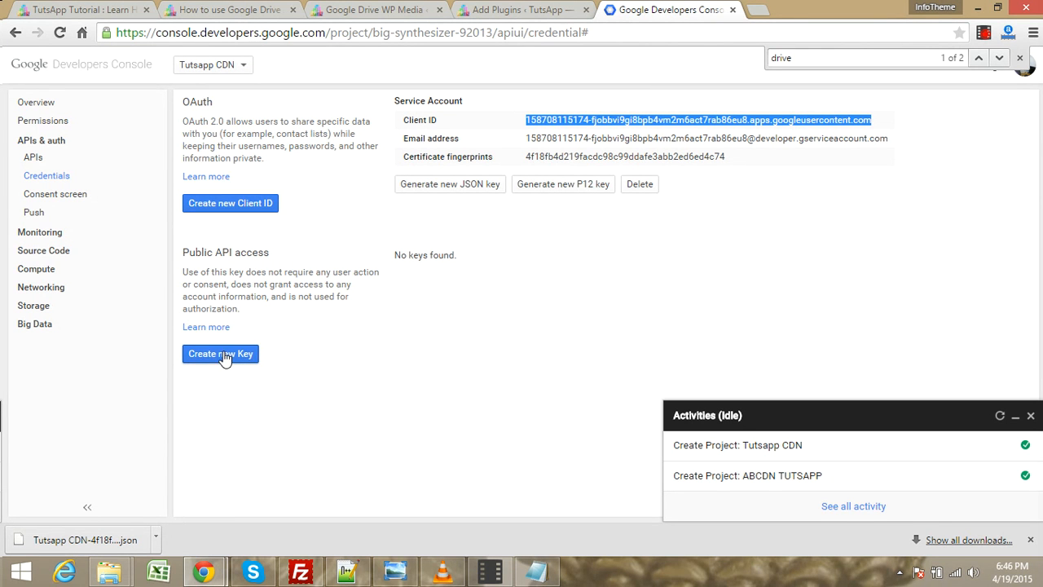
mouse_move(278, 290)
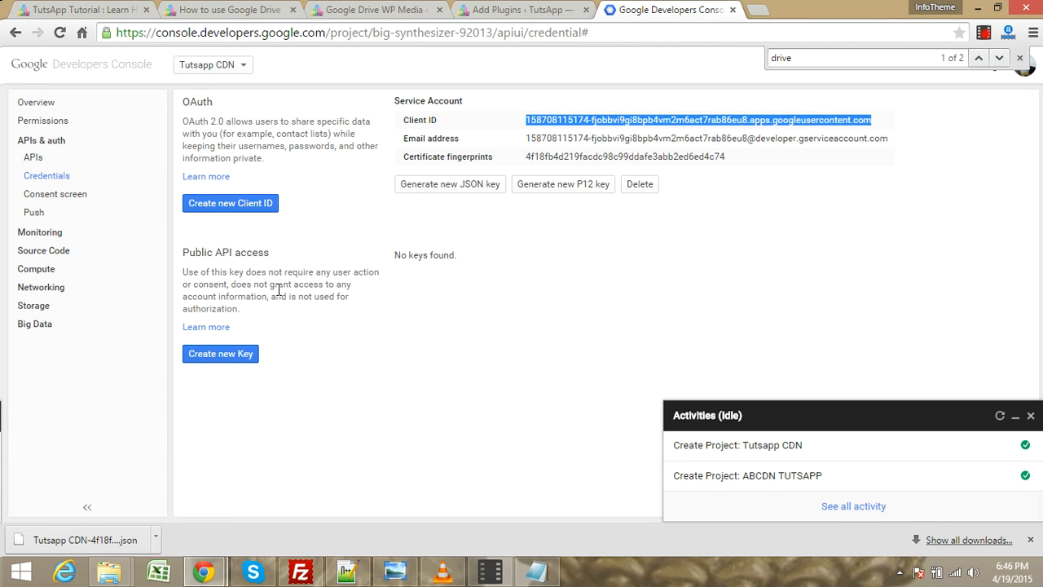
mouse_move(591, 219)
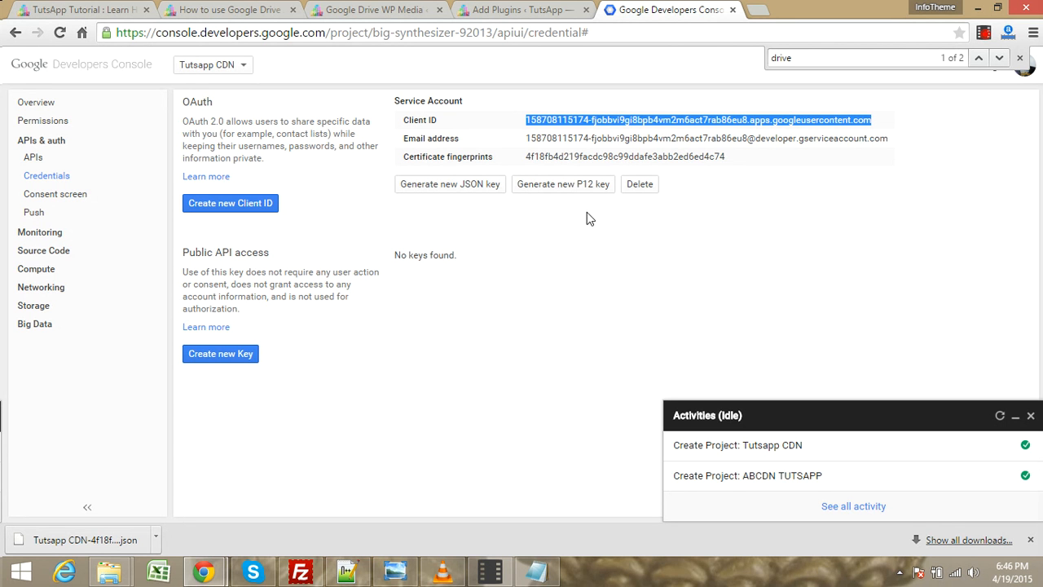
mouse_move(551, 194)
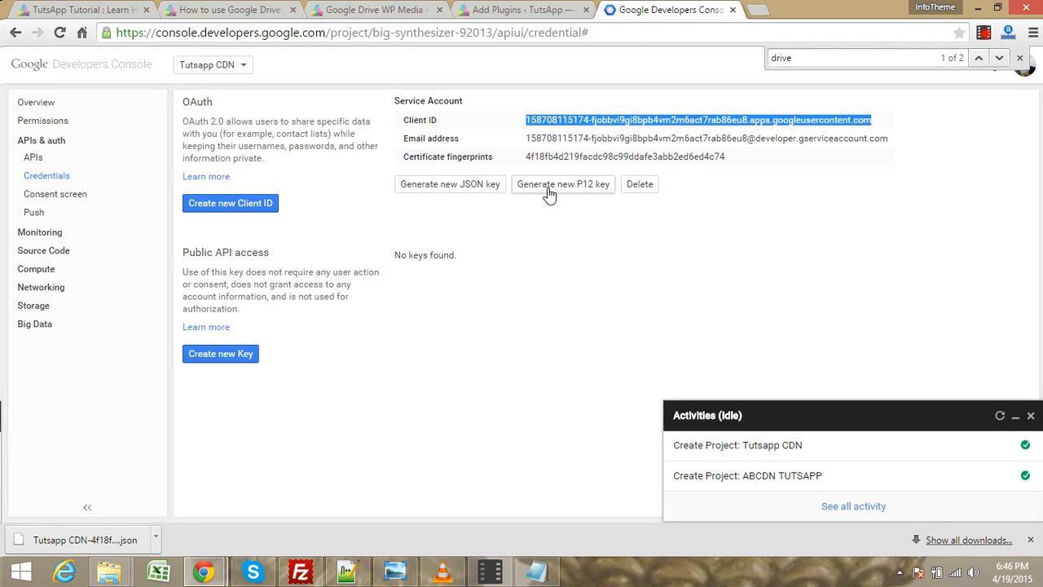
mouse_move(545, 199)
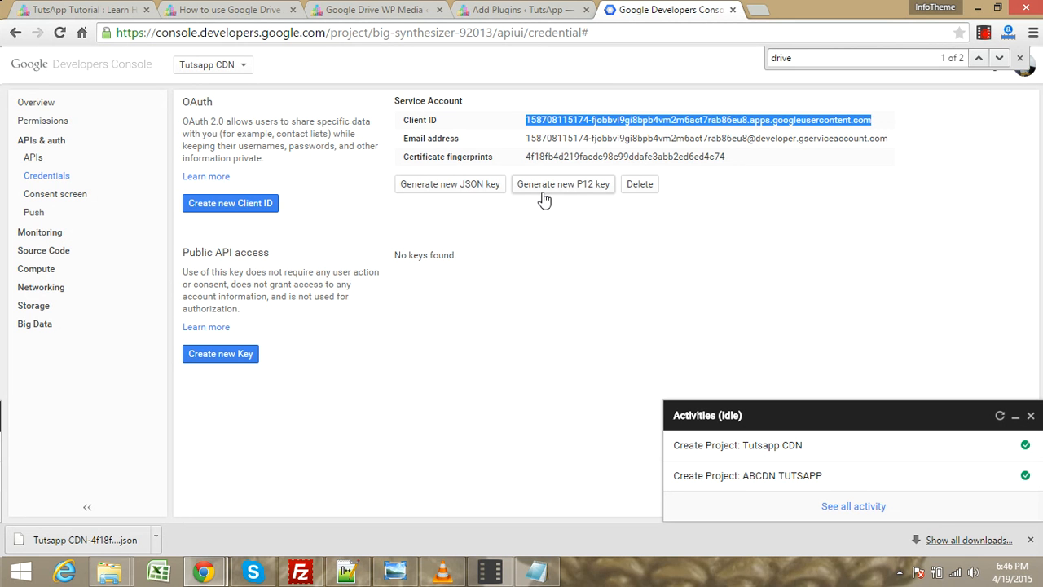
Step: Generate and download a new P12 key for the service account, dismissing the password notice
left_click(563, 183)
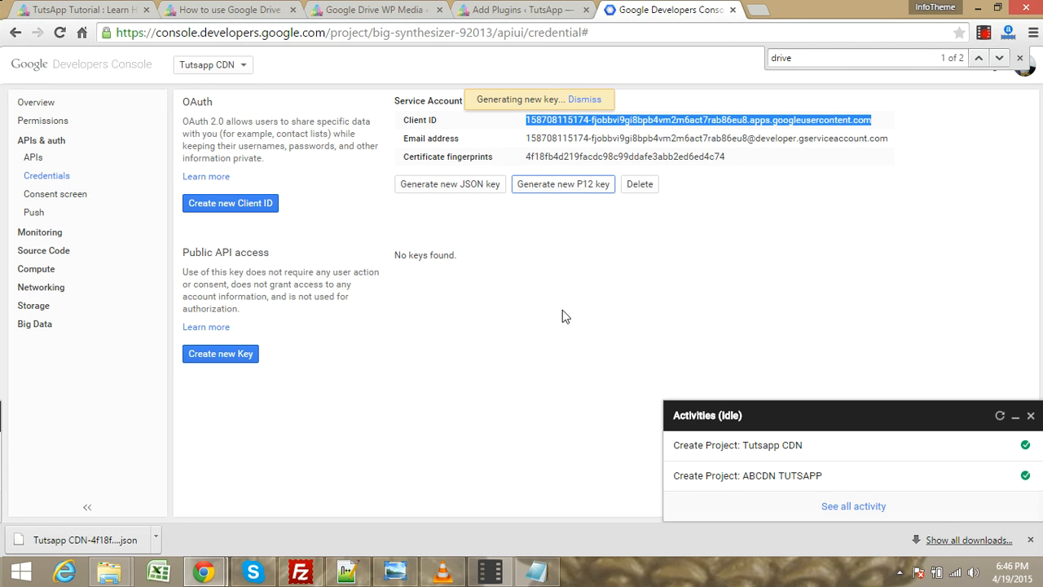
left_click(562, 183)
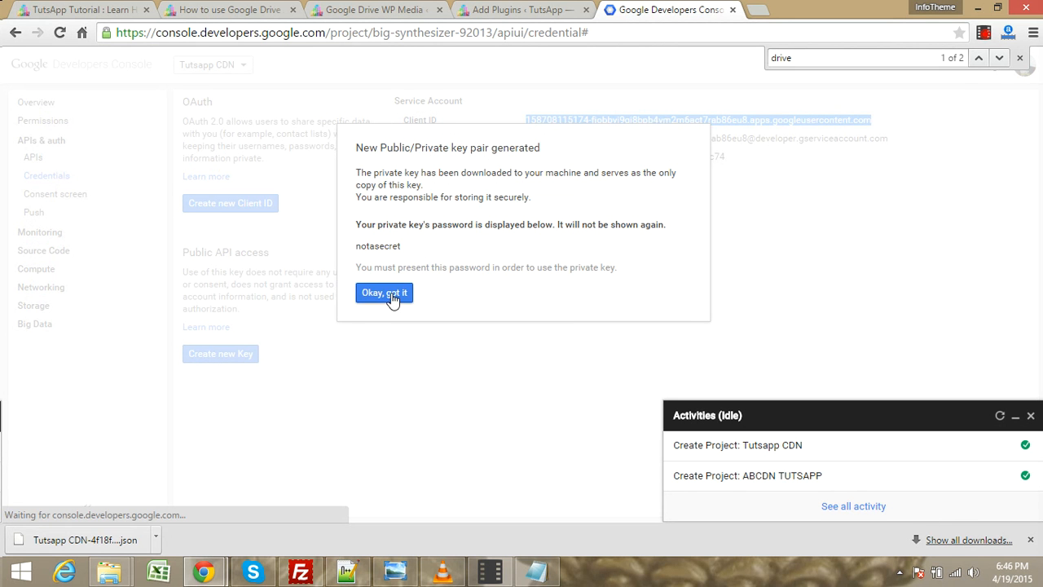
left_click(384, 292)
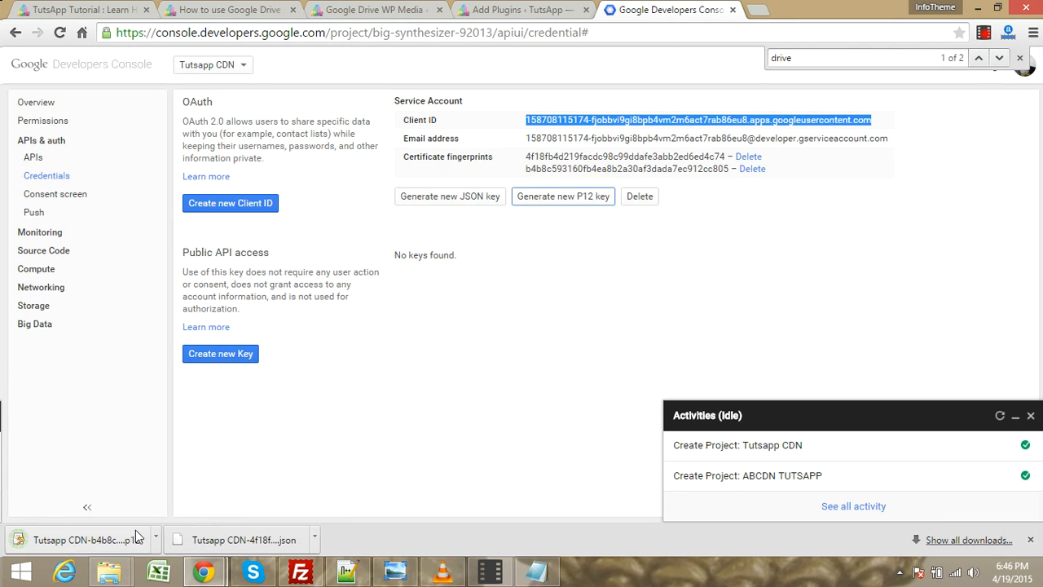
mouse_move(139, 540)
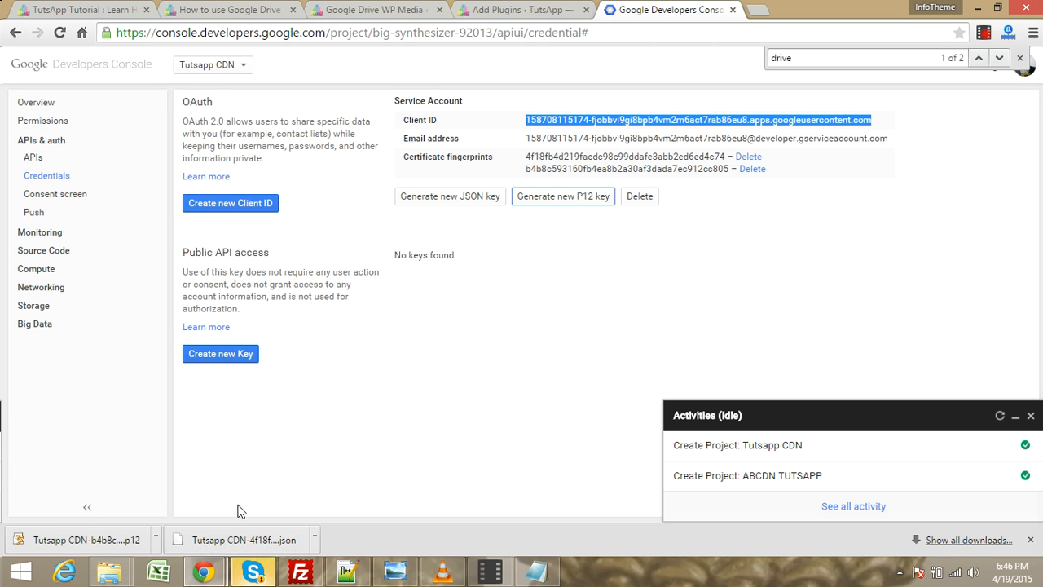
mouse_move(220, 506)
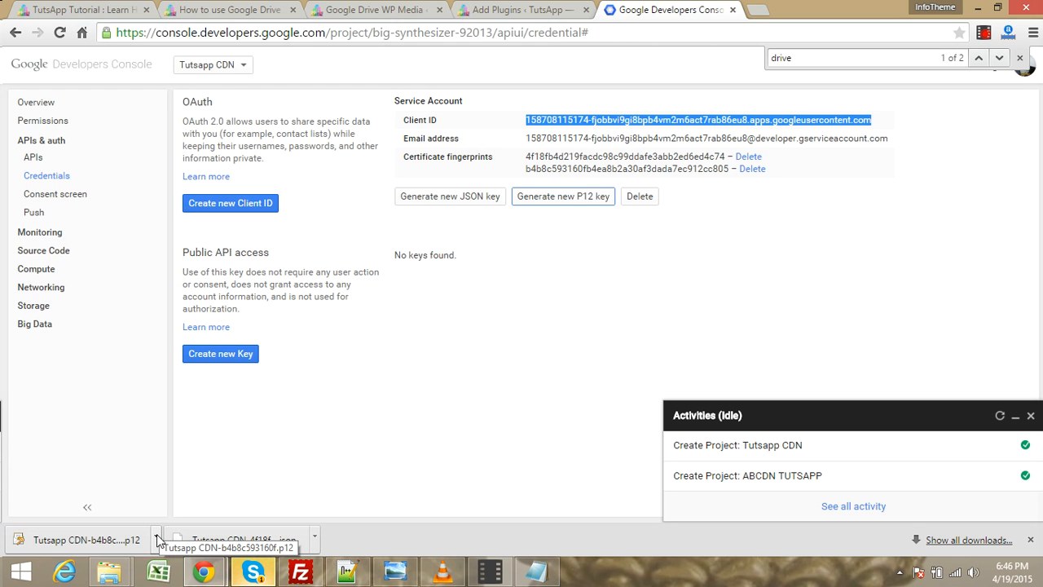
mouse_move(563, 353)
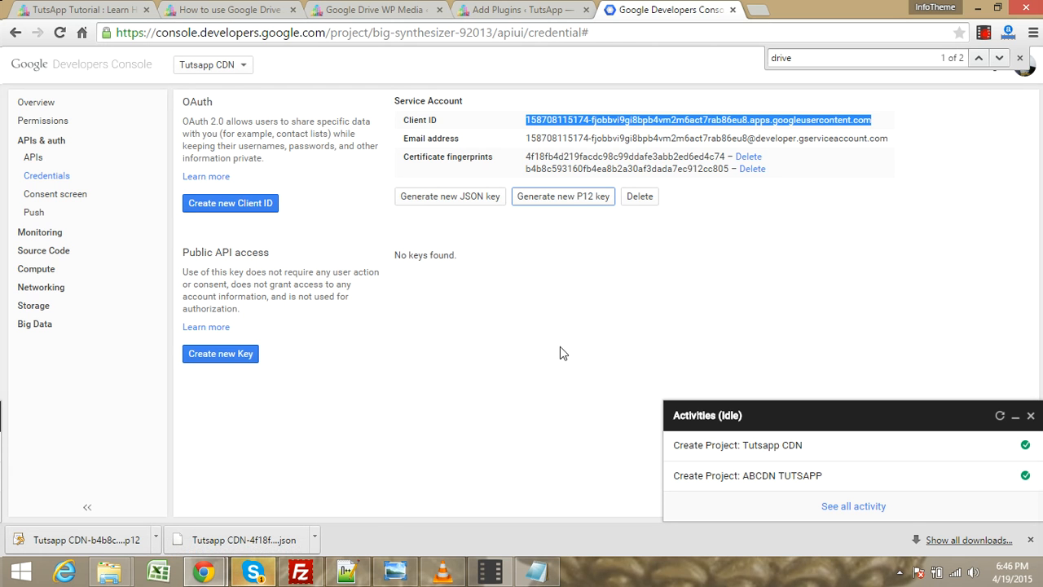
mouse_move(569, 157)
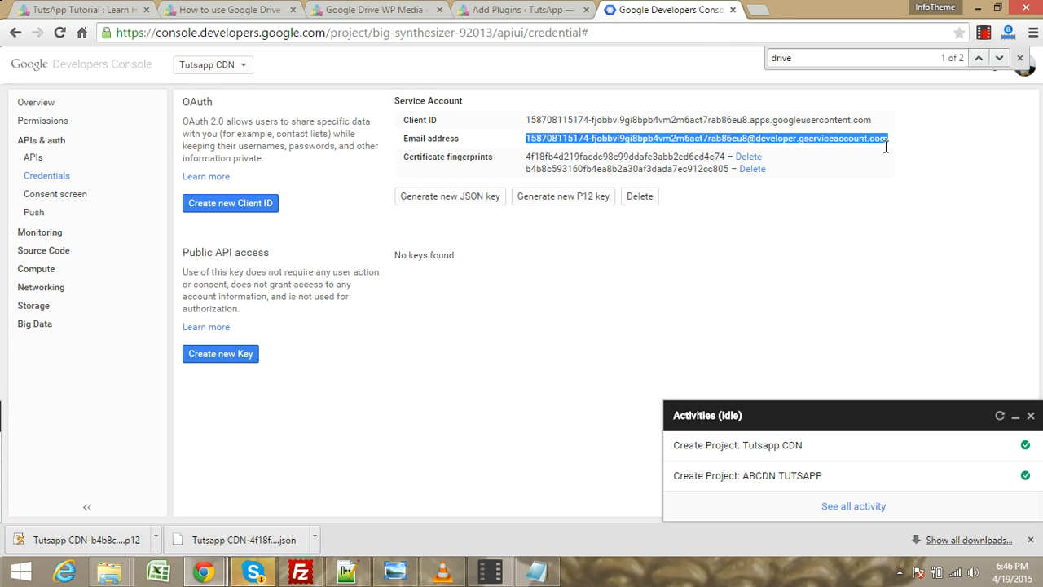
mouse_move(489, 555)
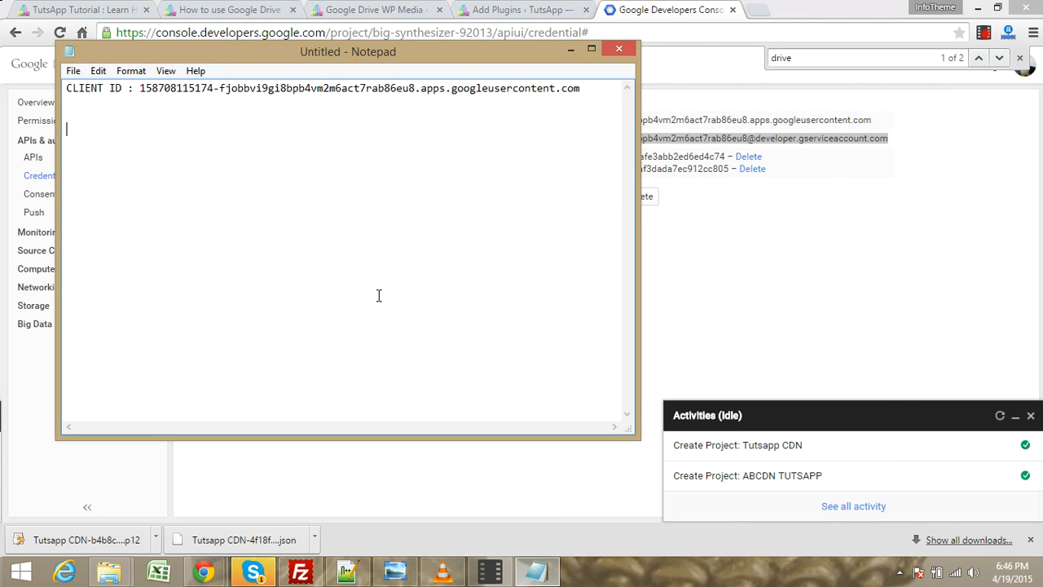
type("EMA")
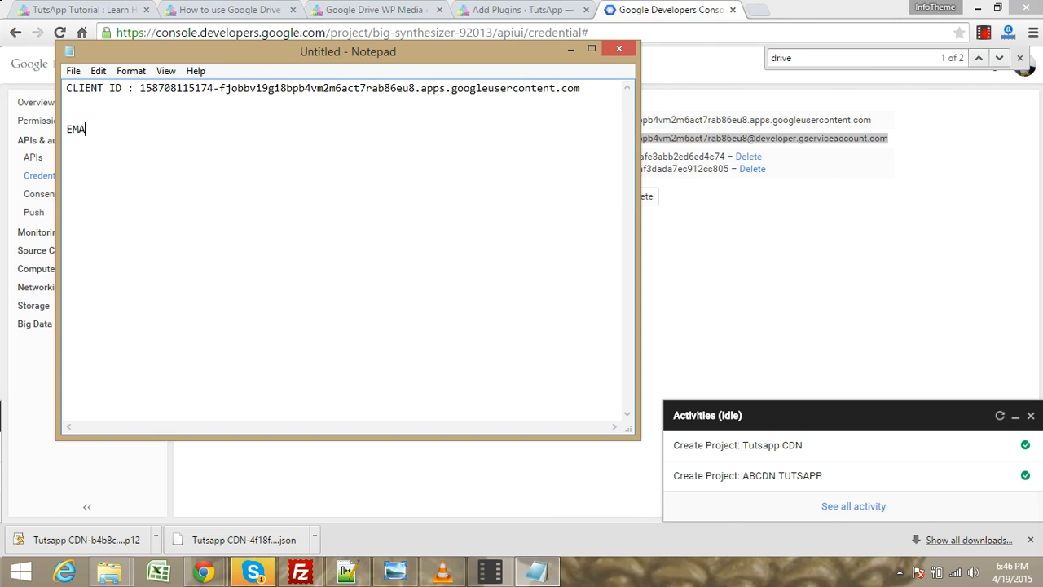
type("I")
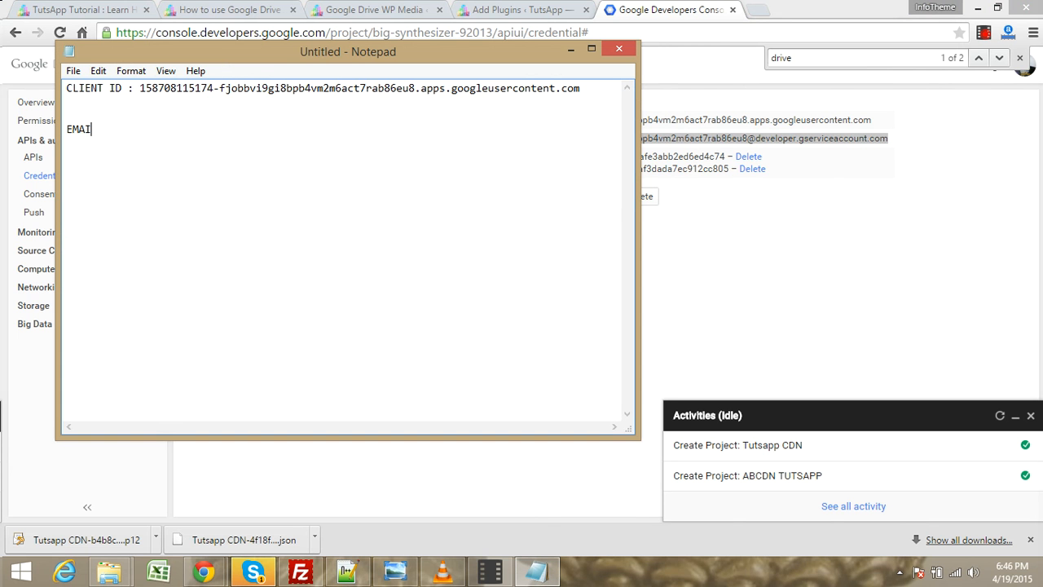
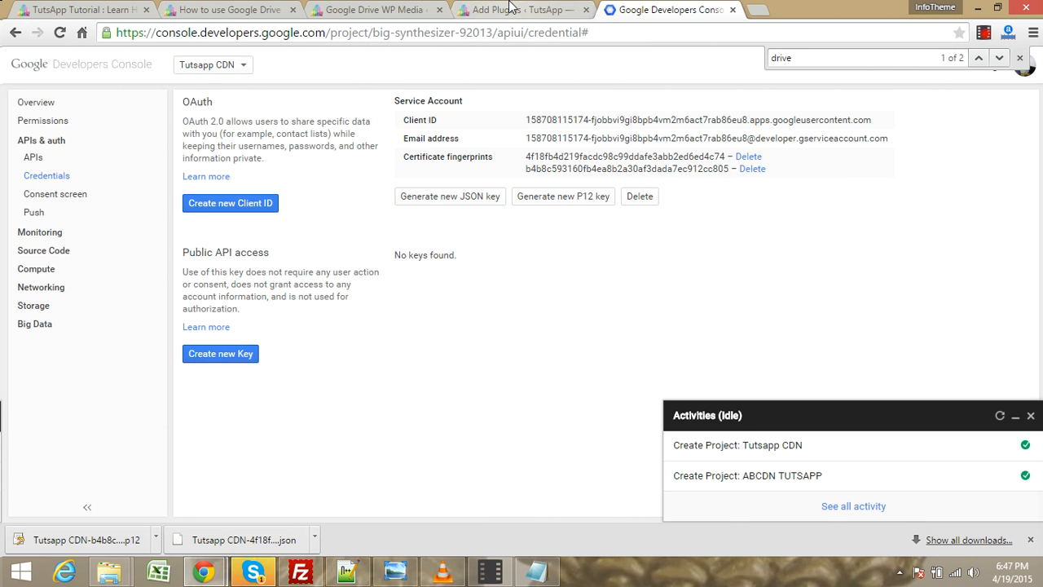
Step: Search Add Plugins for 'Google Drive Wp Media', rerunning the search with the corrected name
left_click(521, 10)
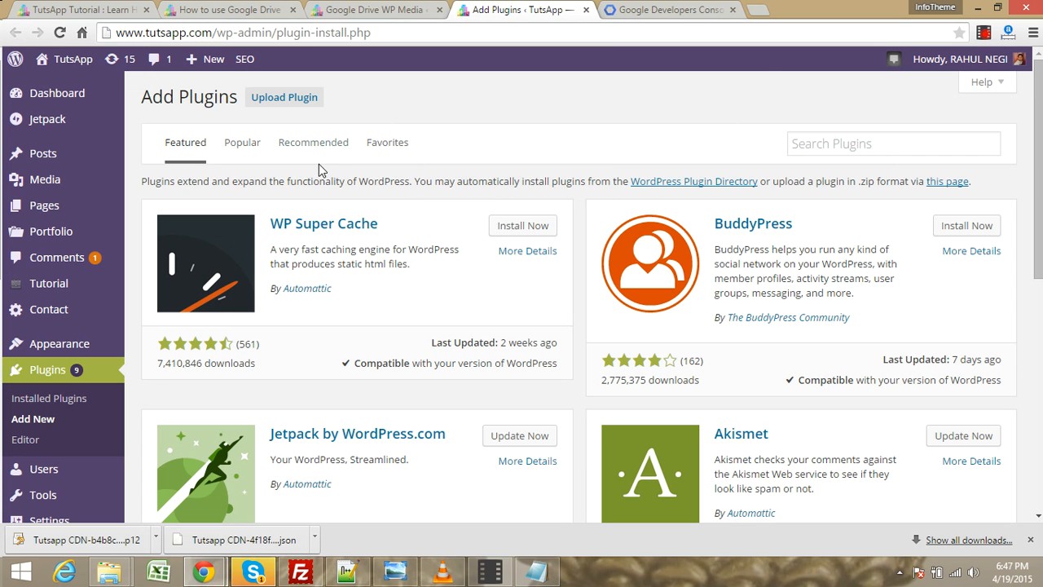
left_click(893, 143)
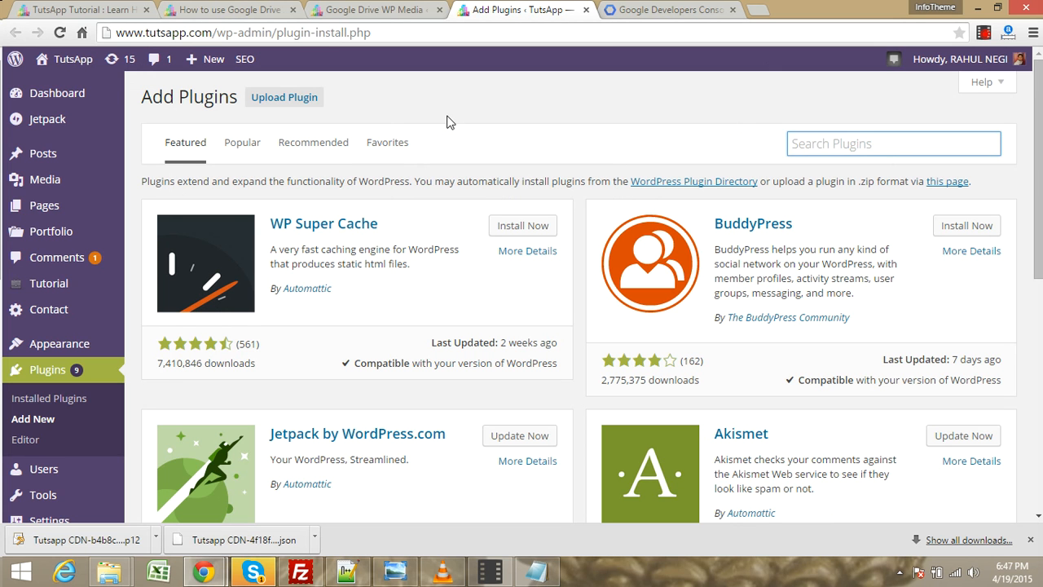
type("Google Drive Wp M")
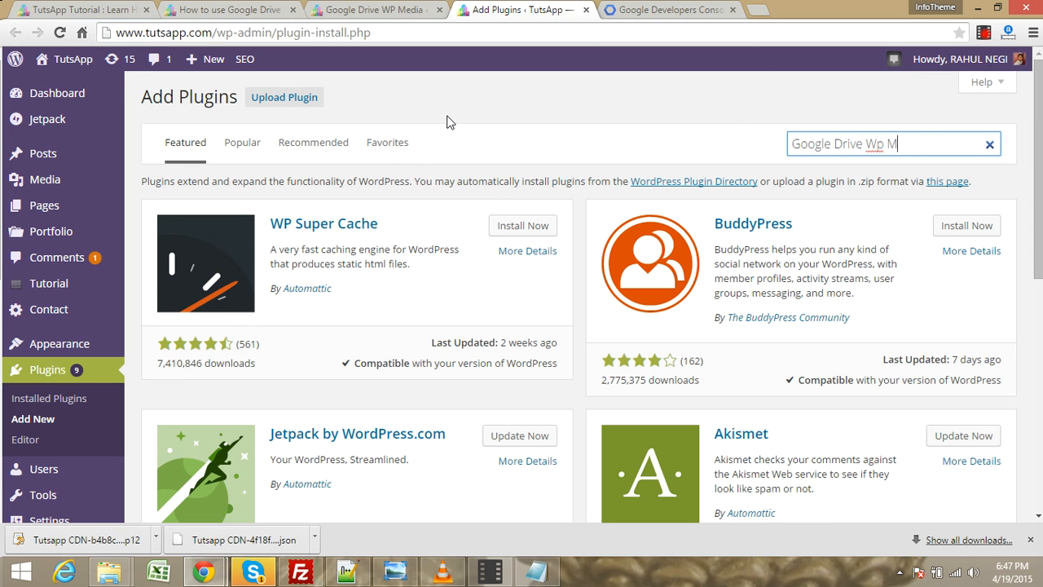
type("edisa")
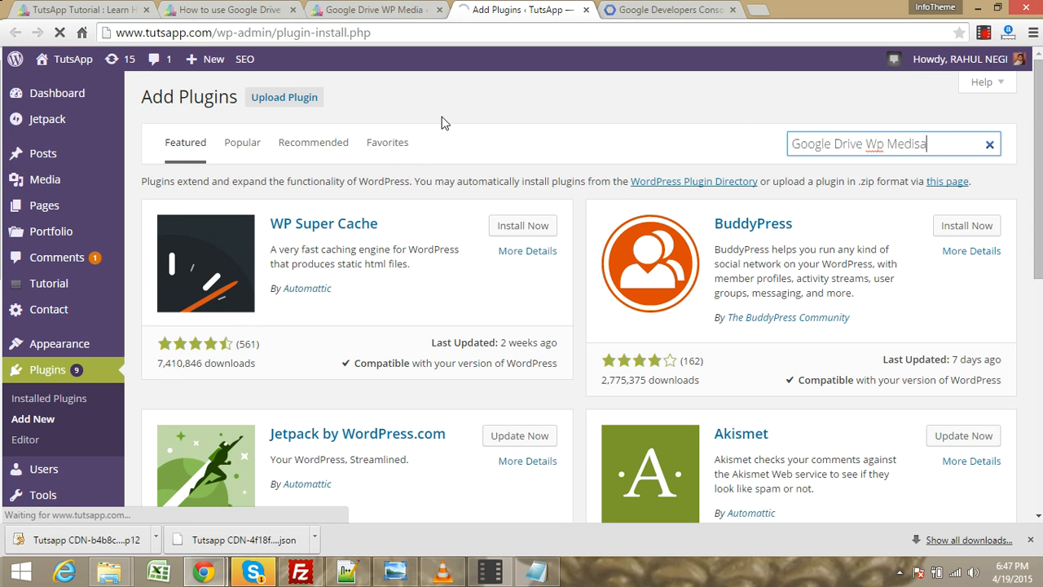
key("Return")
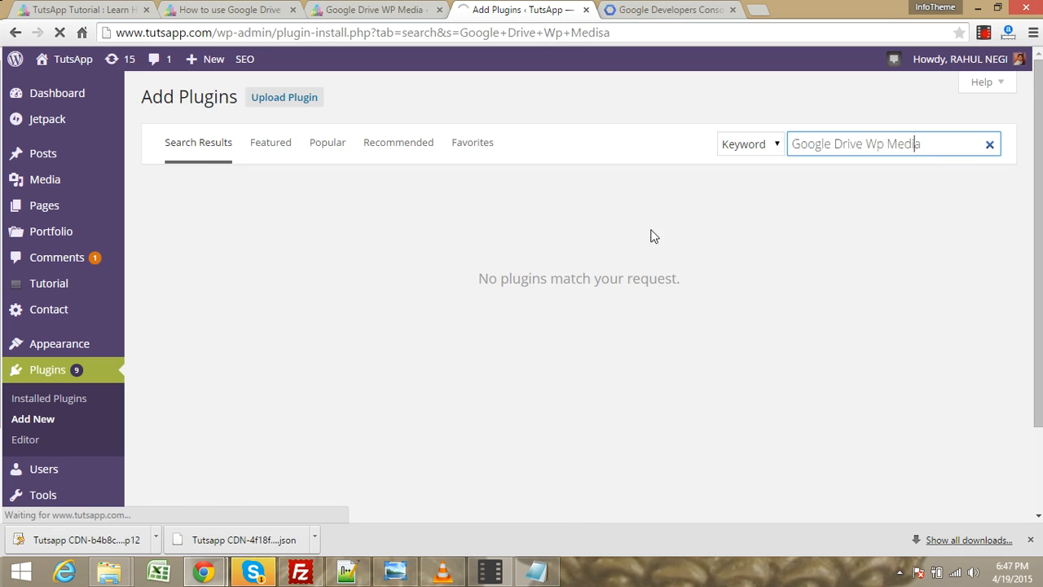
key("Return")
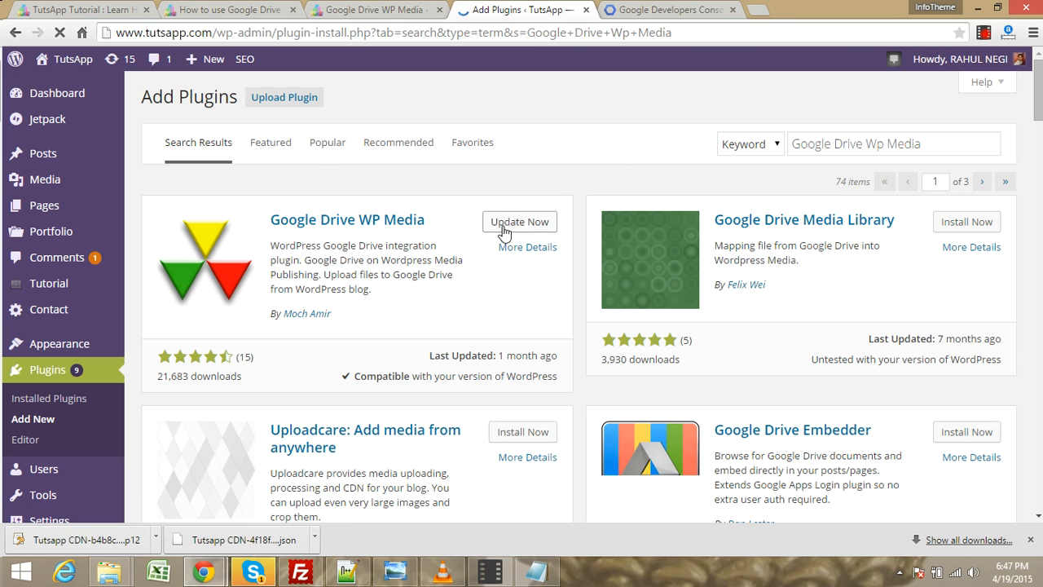
mouse_move(401, 239)
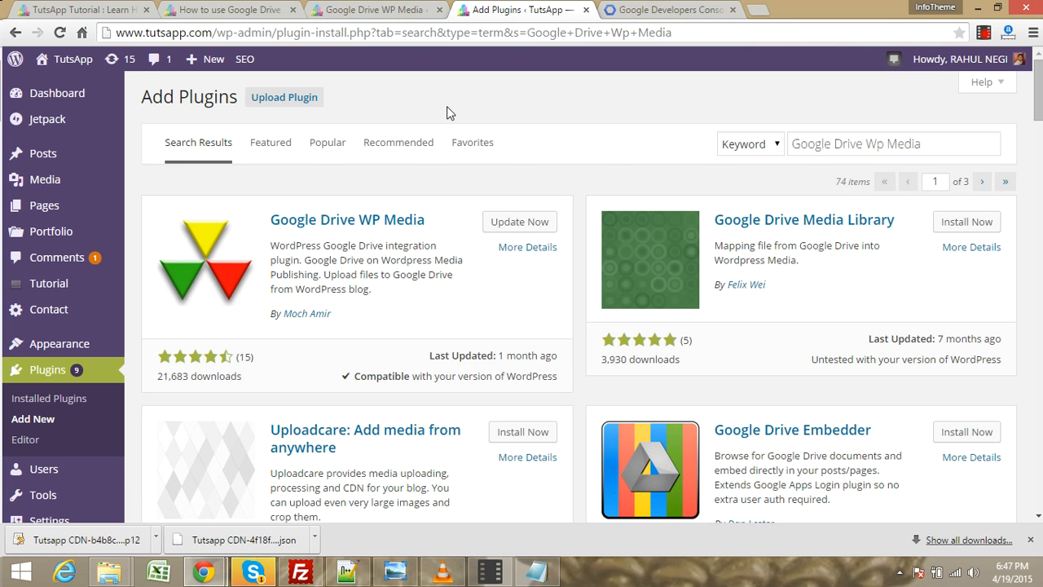
mouse_move(375, 9)
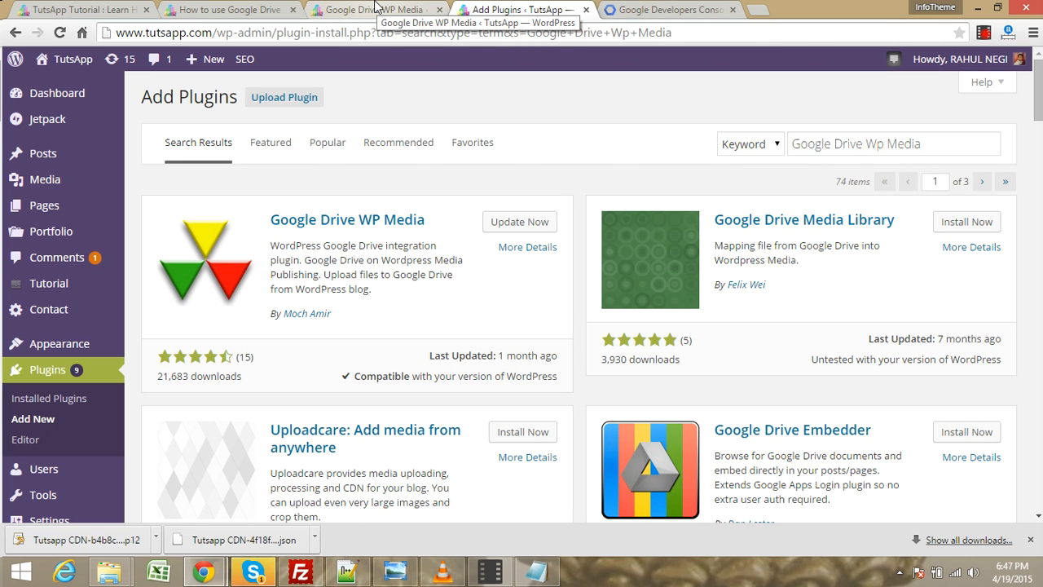
Step: Open Google Drive WP Media, expand its Settings section and select the Google Email field
left_click(371, 9)
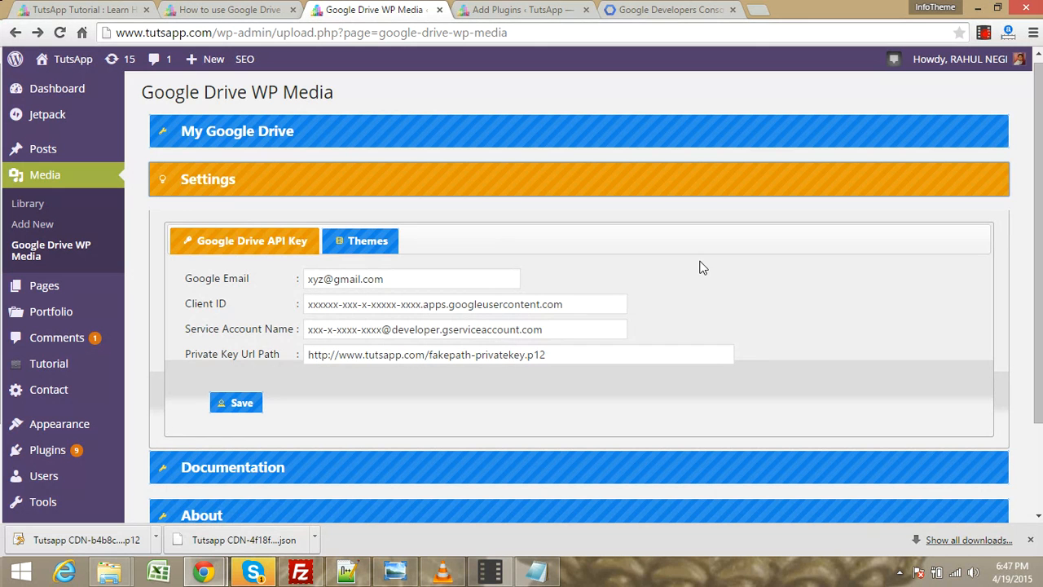
mouse_move(1031, 170)
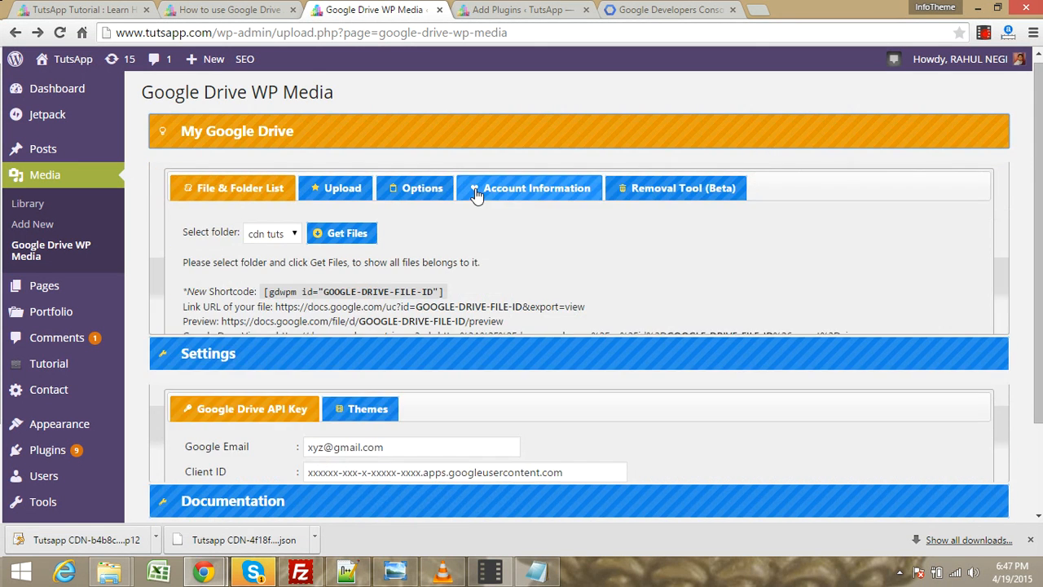
left_click(536, 188)
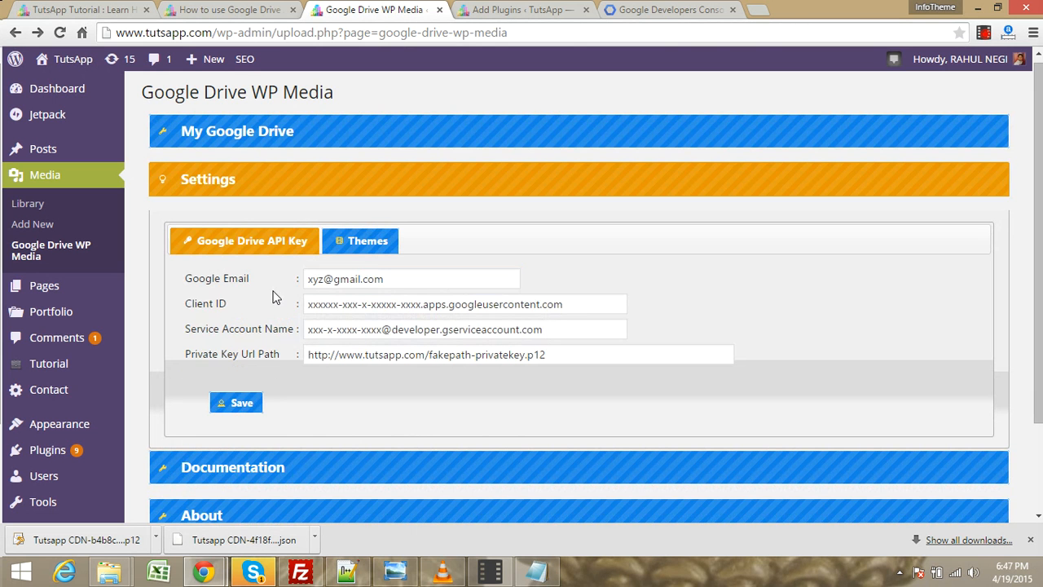
triple_click(412, 278)
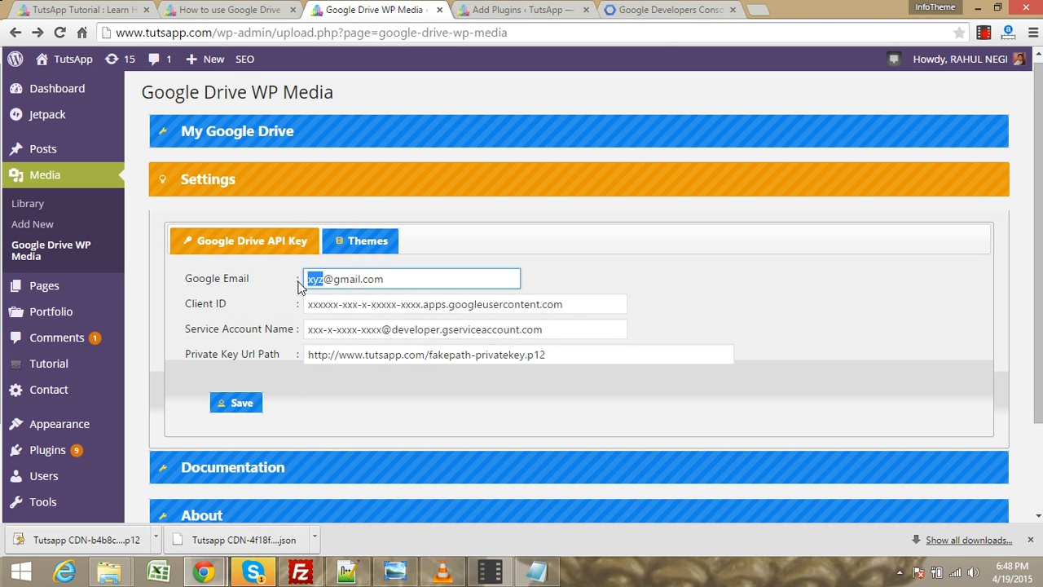
left_click(318, 278)
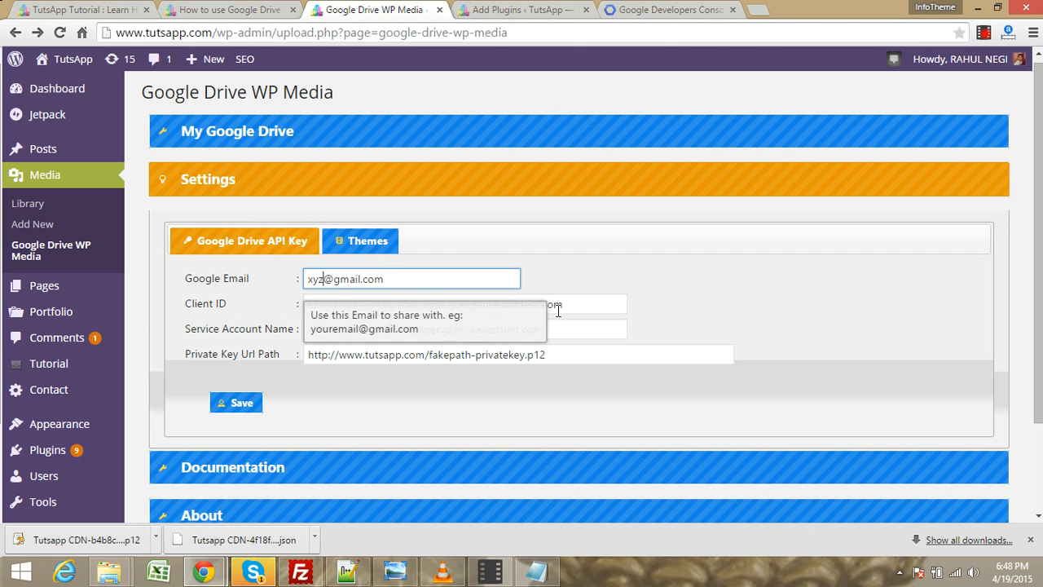
left_click(465, 304)
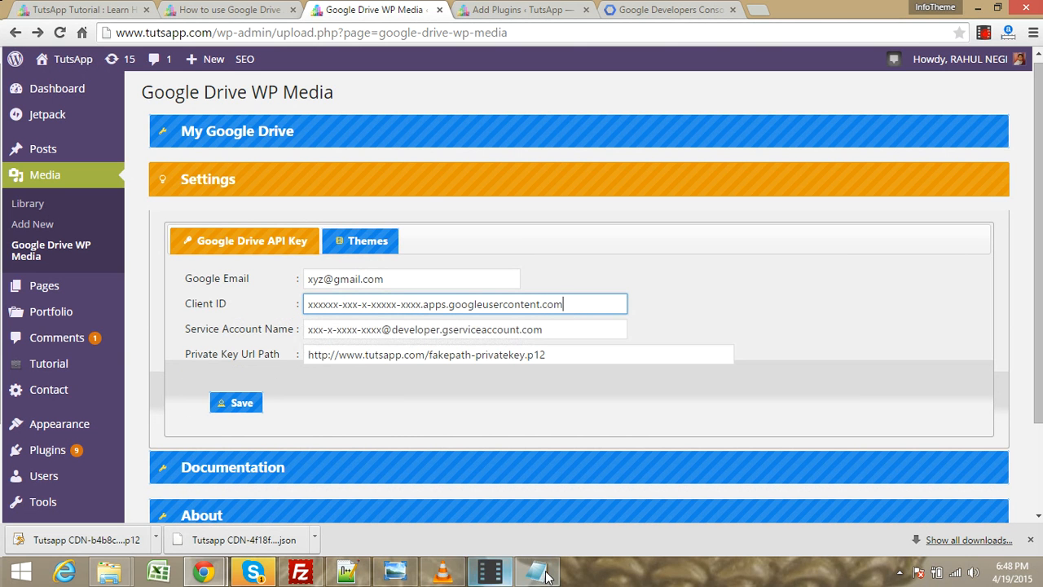
mouse_move(536, 571)
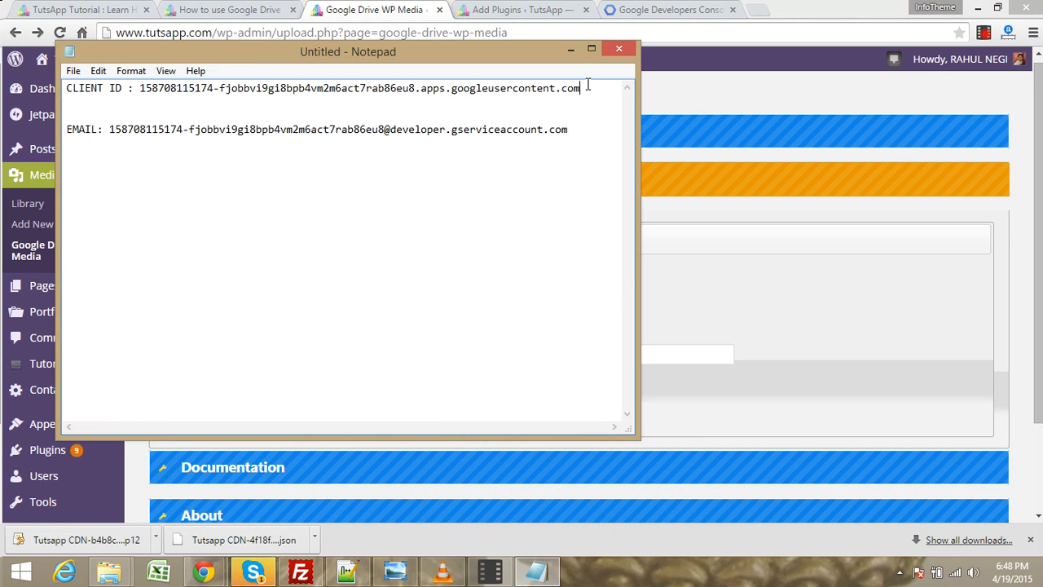
Step: Copy the service account client ID from Notepad and return to the plugin settings page
triple_click(359, 88)
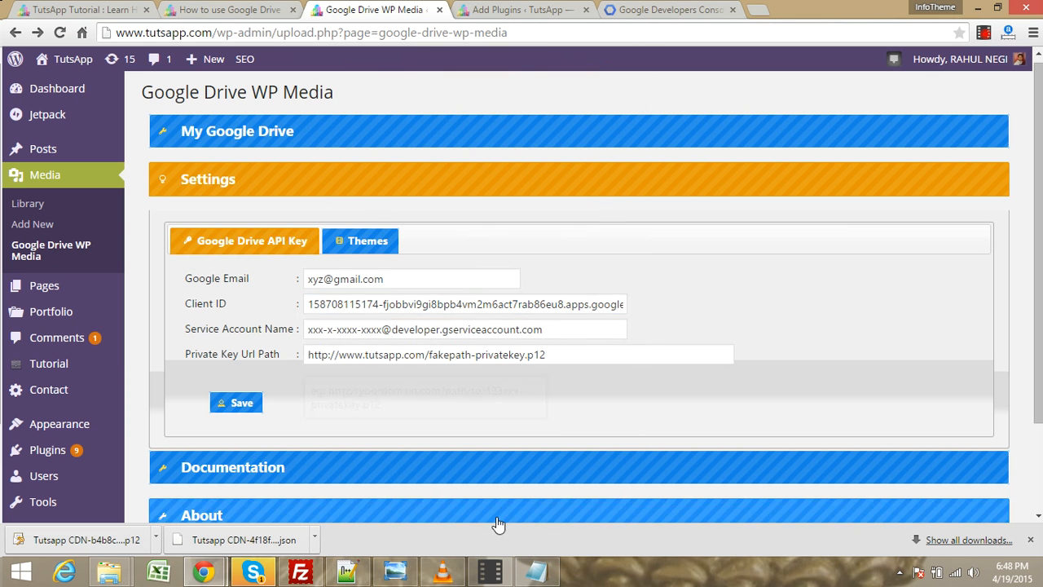
left_click(536, 570)
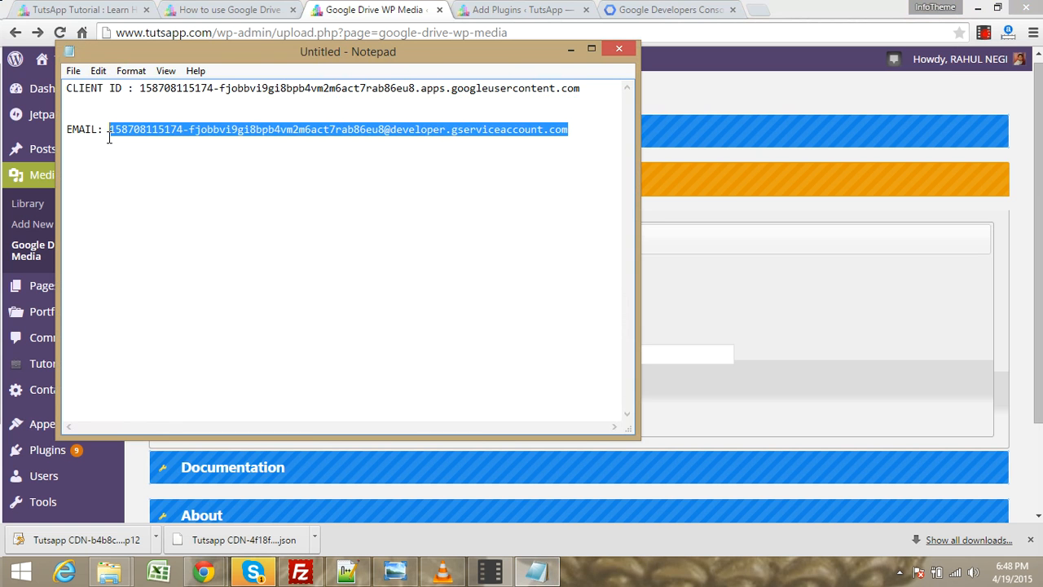
left_click(668, 10)
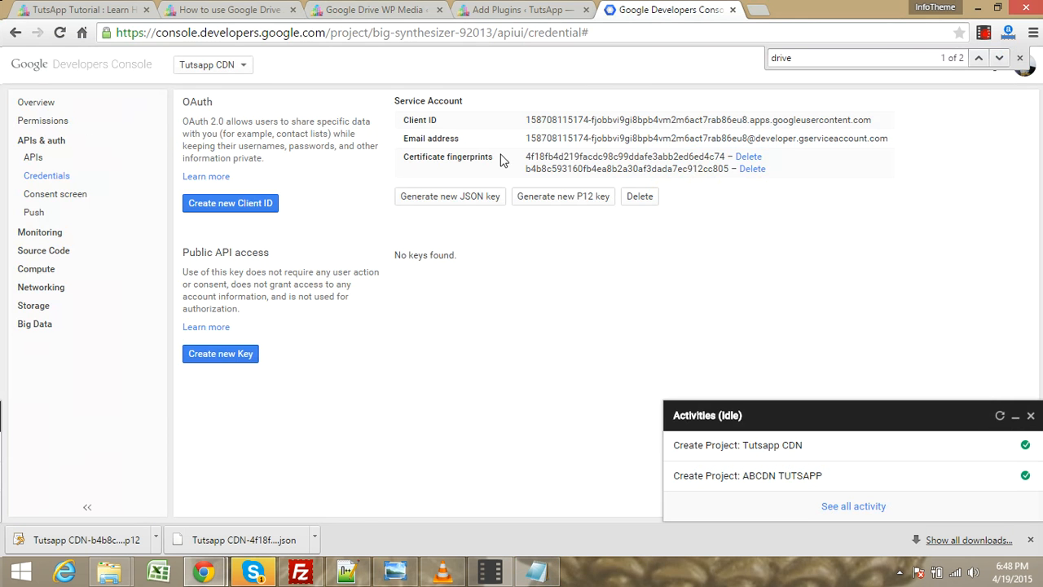
left_click(371, 10)
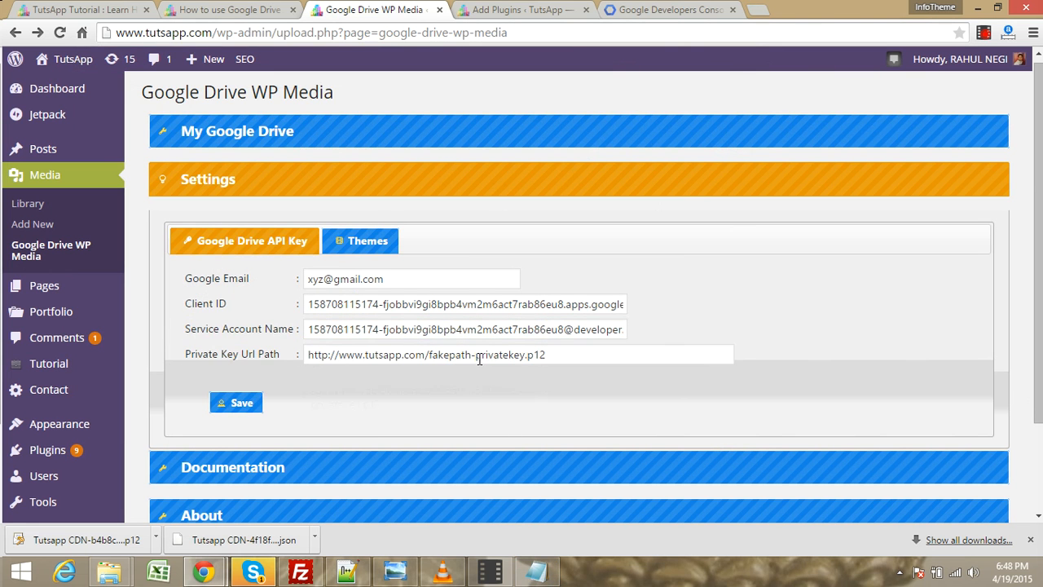
mouse_move(473, 354)
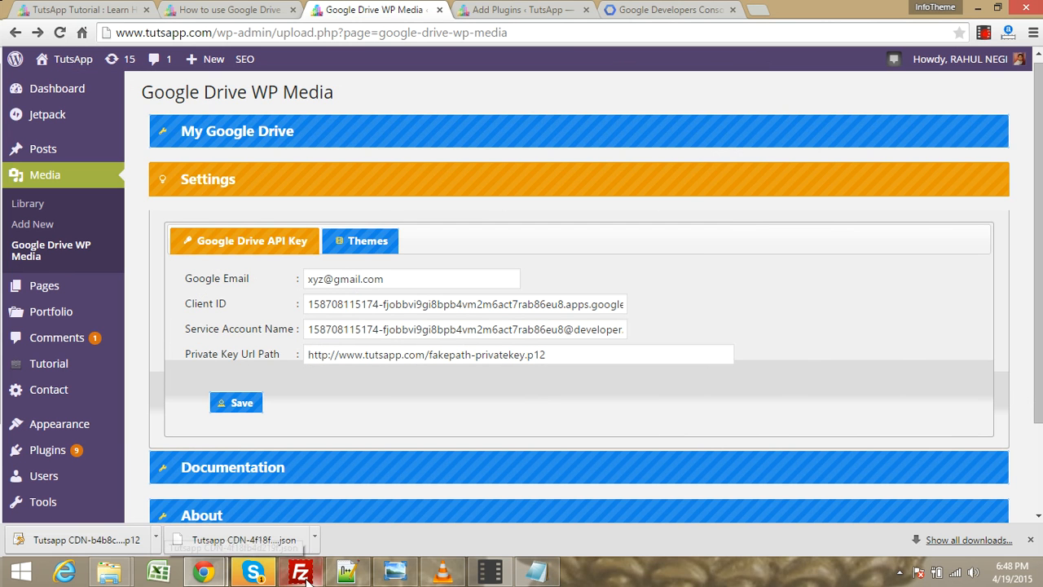
Step: Select the Private Key Url Path value in the plugin's API key form
left_click(300, 571)
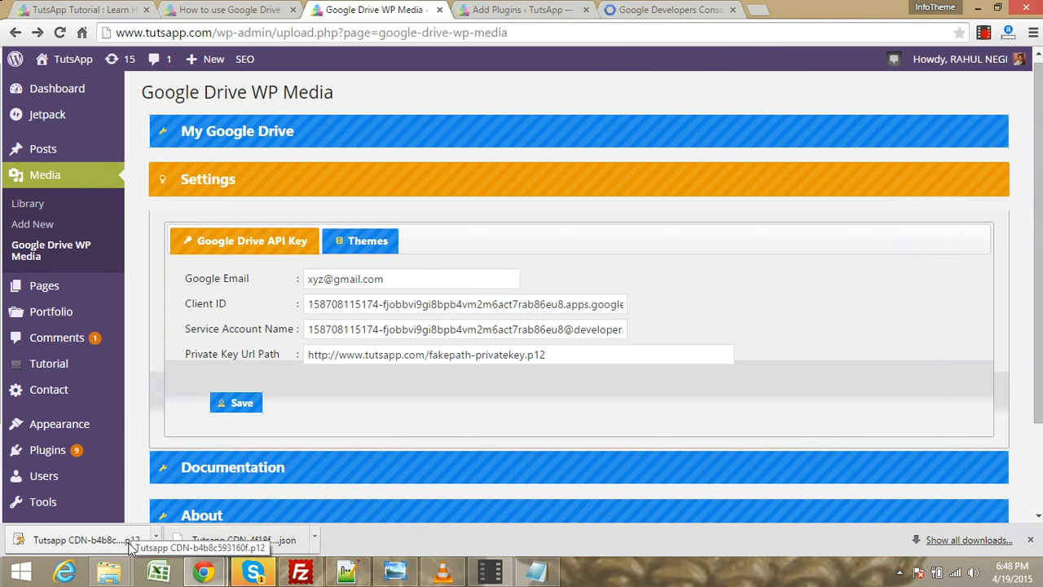
mouse_move(236, 432)
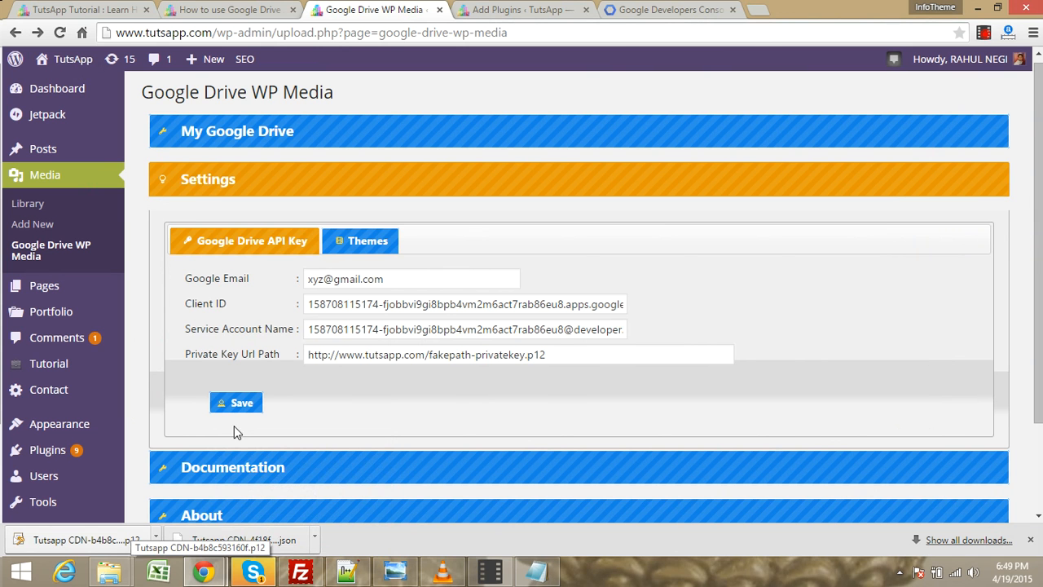
left_click(518, 353)
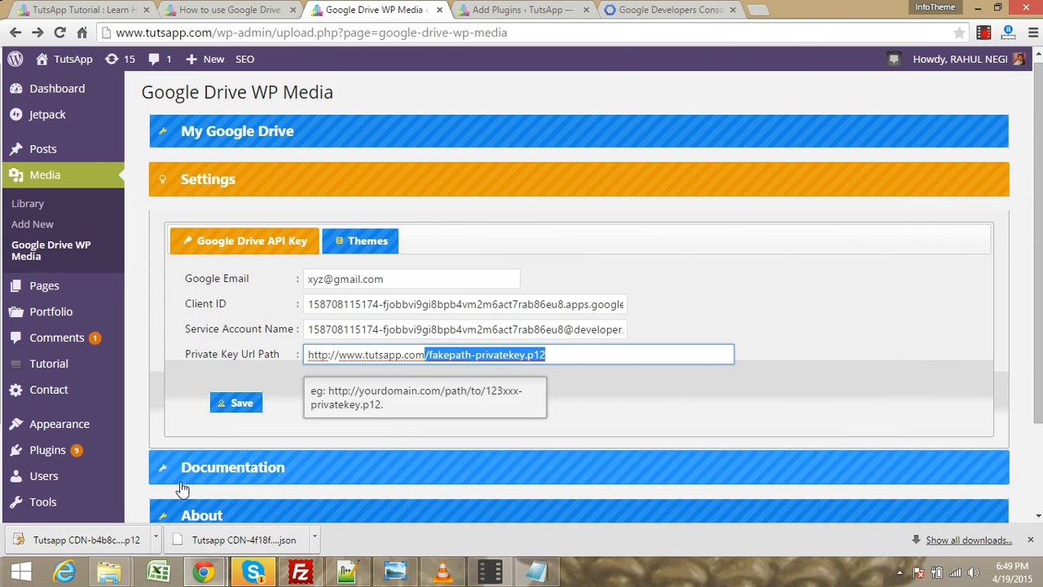
mouse_move(444, 399)
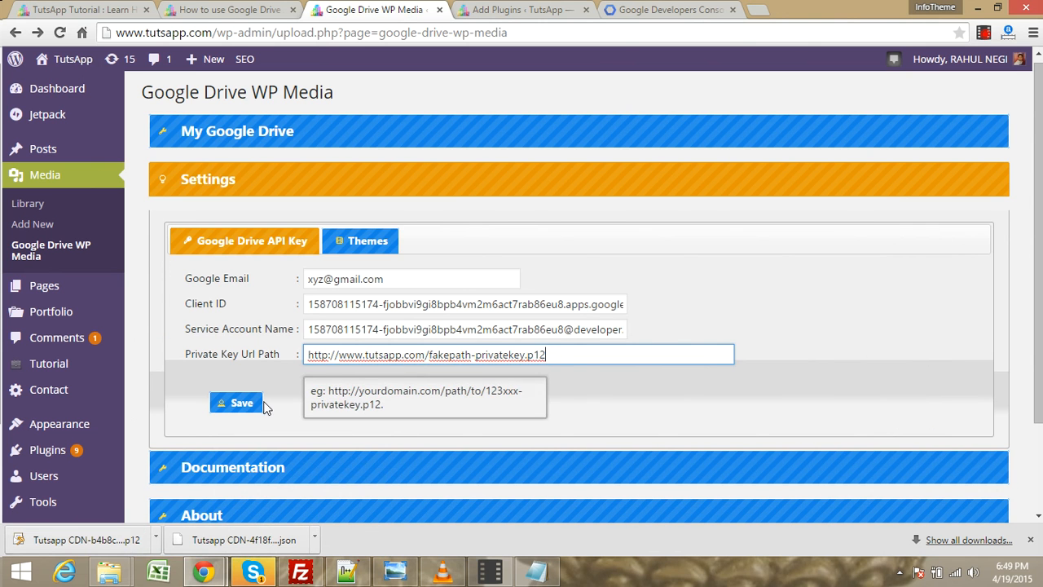
mouse_move(571, 355)
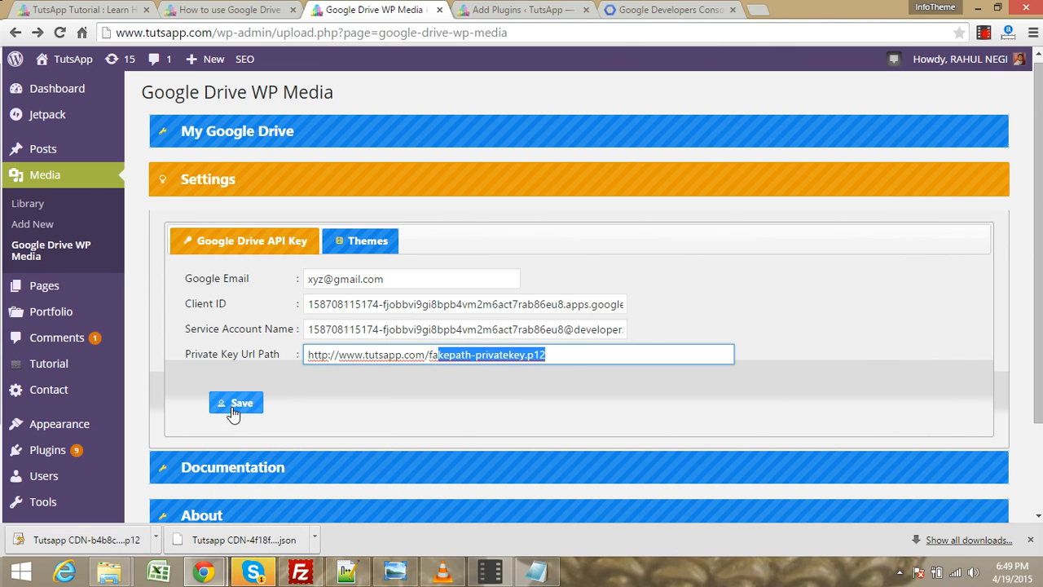
mouse_move(290, 149)
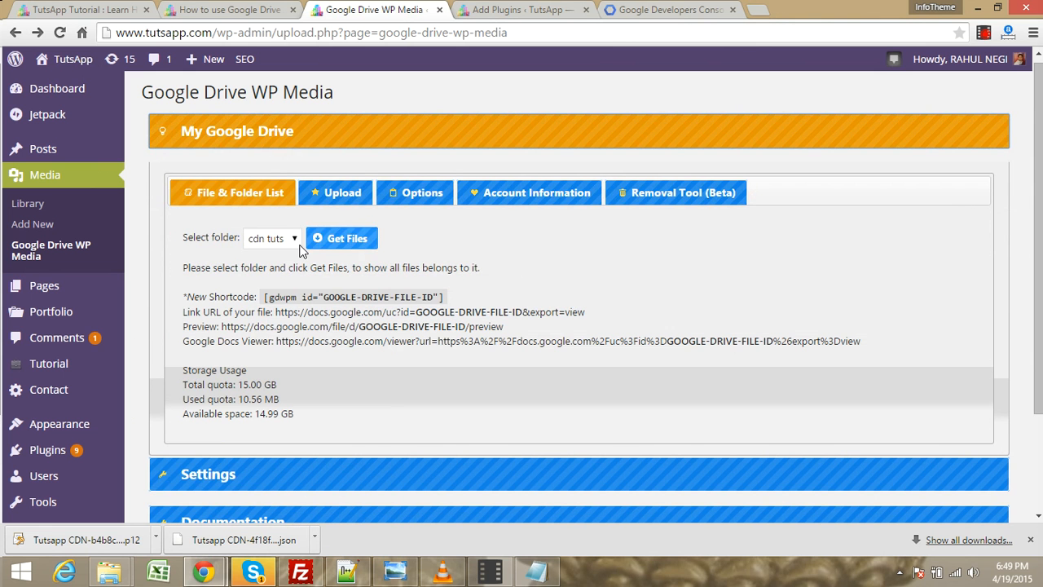
left_click(271, 237)
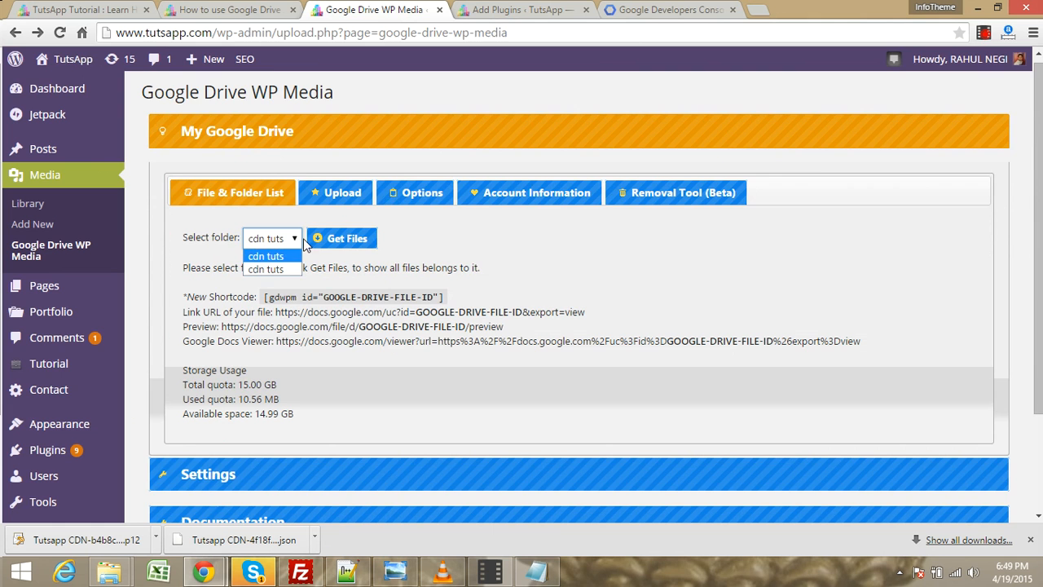
left_click(669, 10)
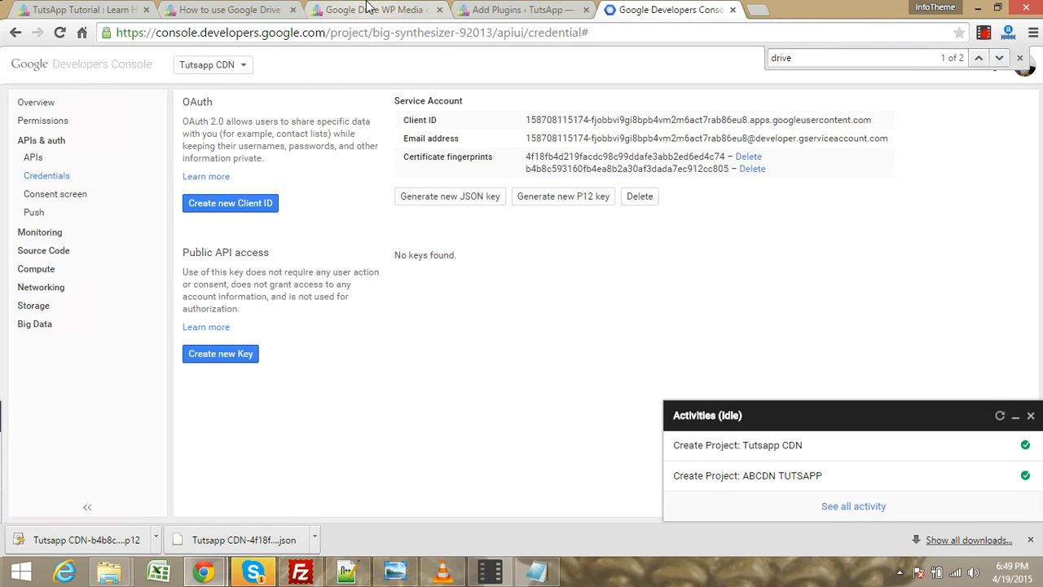
left_click(375, 9)
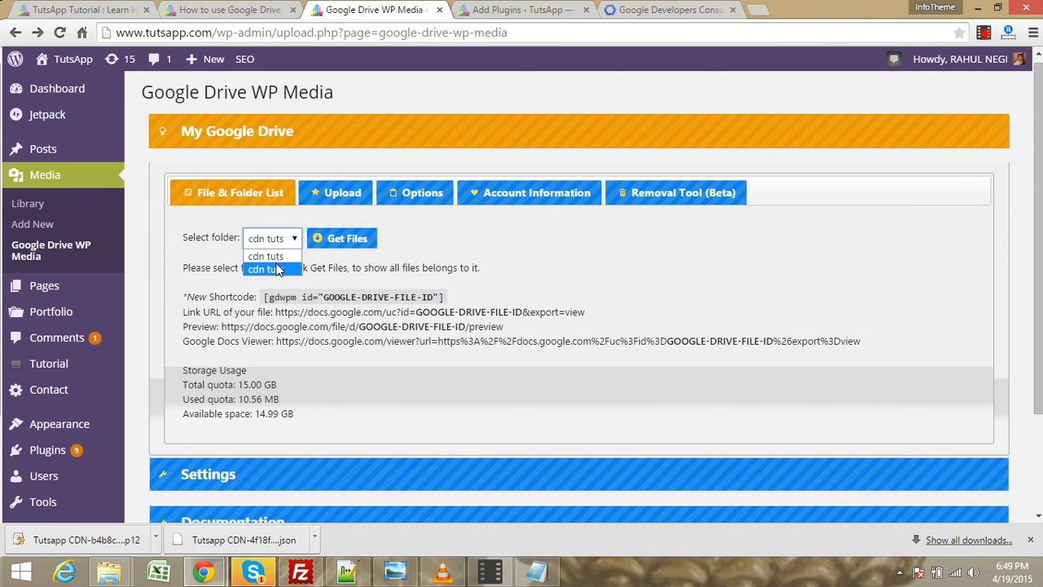
left_click(669, 10)
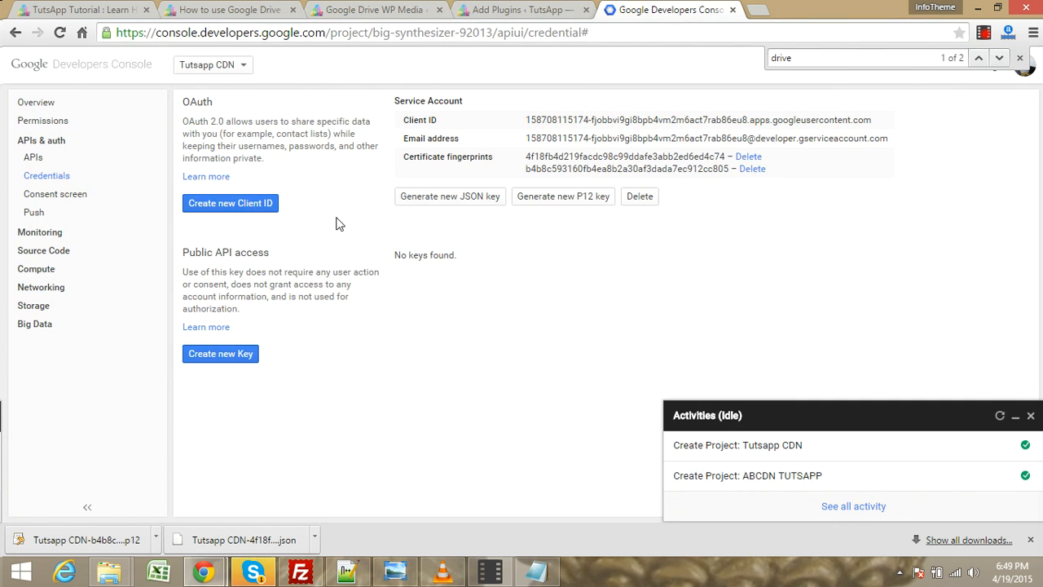
mouse_move(395, 249)
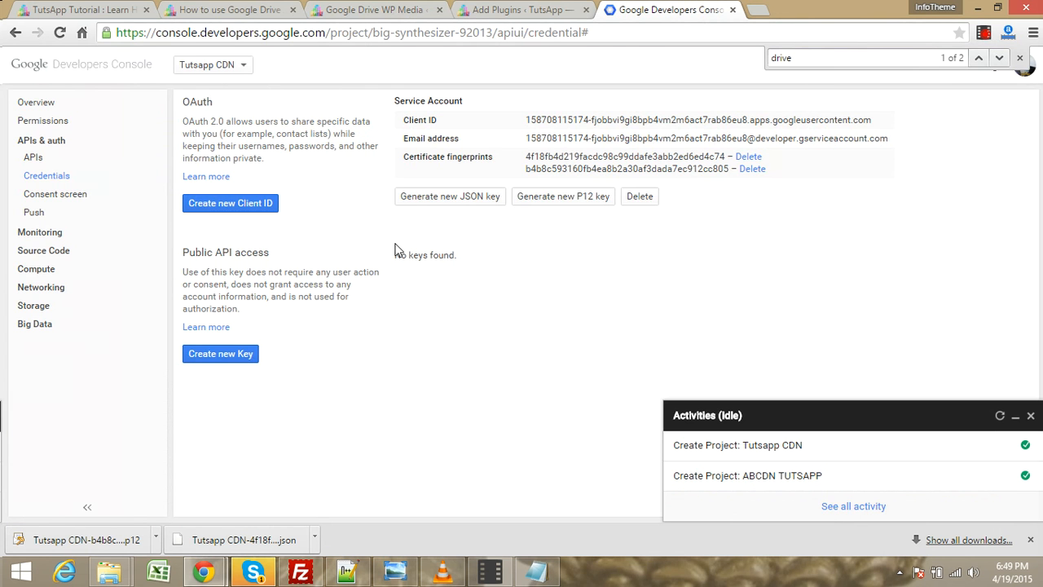
left_click(370, 9)
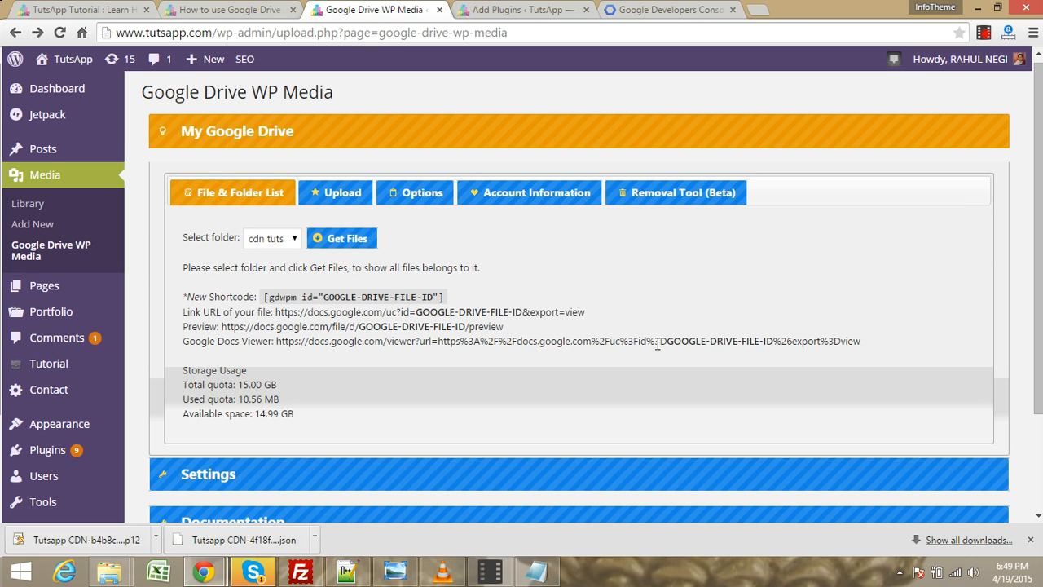
scroll("down", 3)
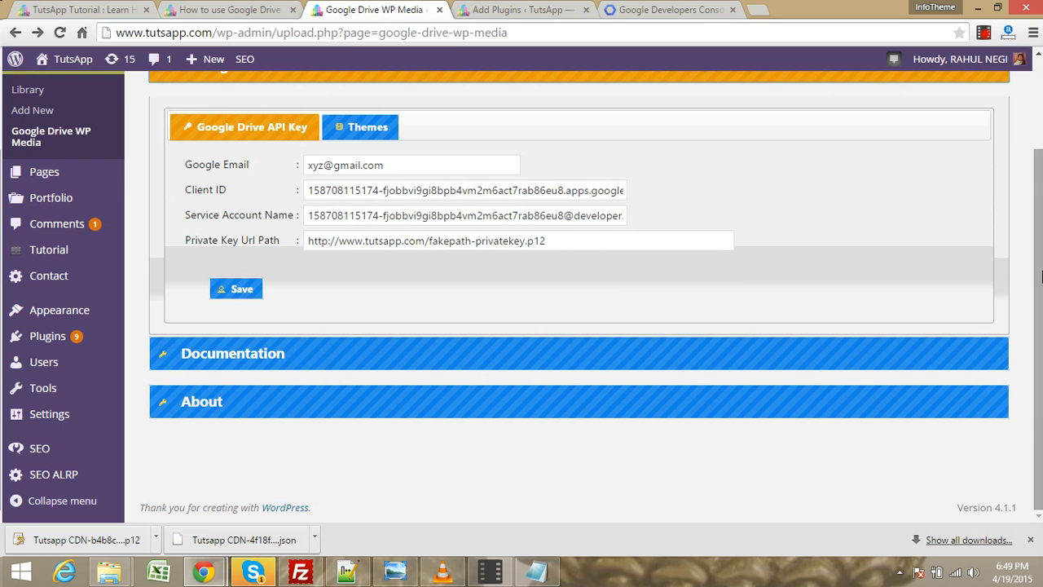
scroll("up", 3)
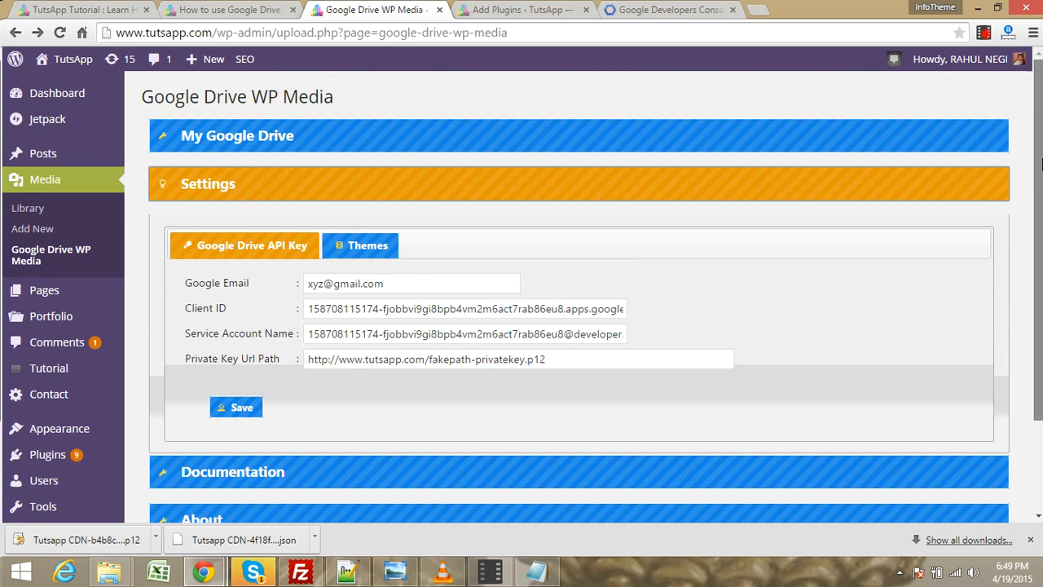
mouse_move(288, 147)
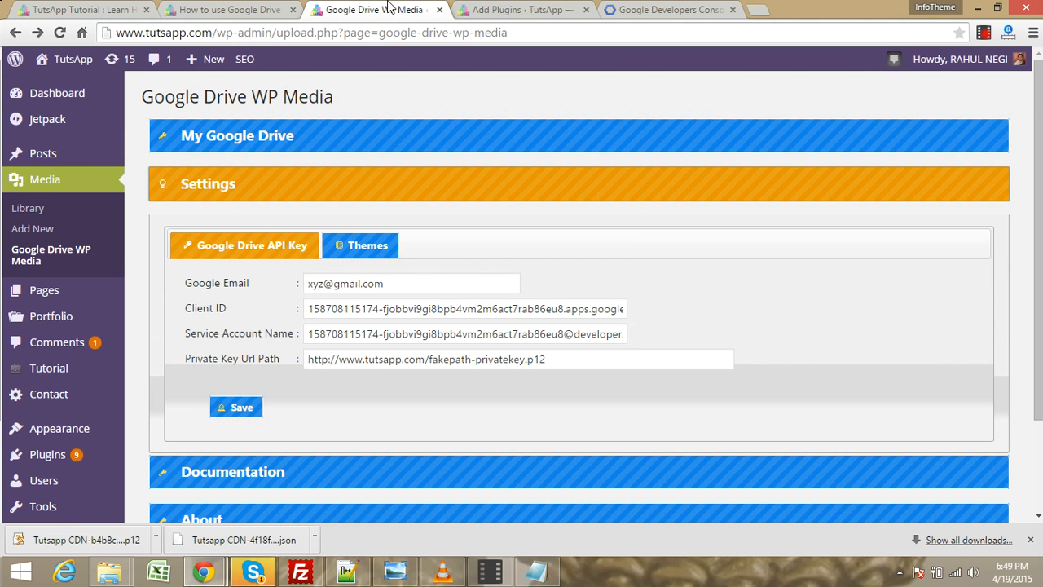
mouse_move(228, 9)
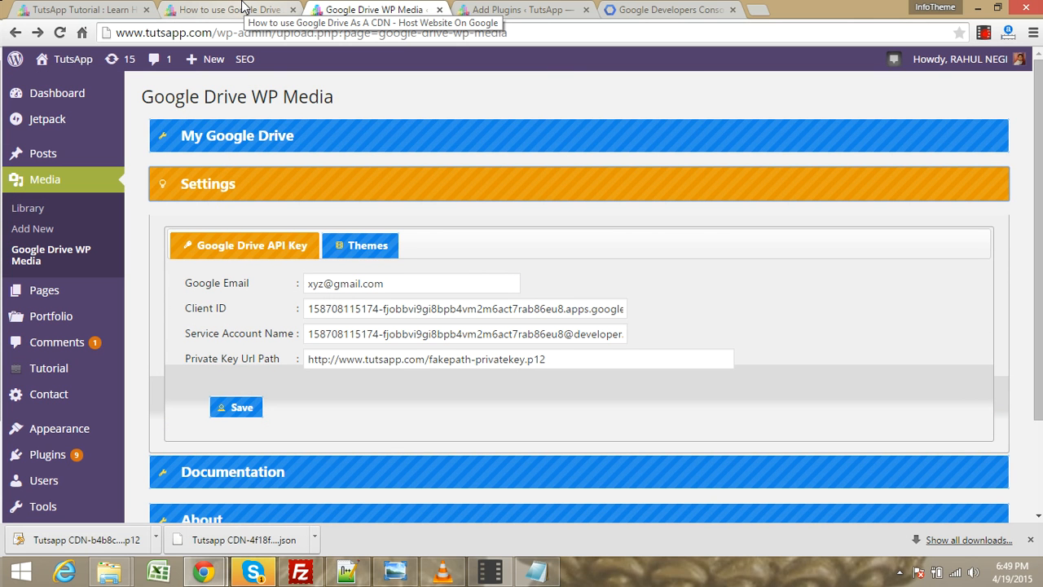
Step: Switch through the tutorial and Add Plugins tabs, then close the Developers Console tab
left_click(229, 9)
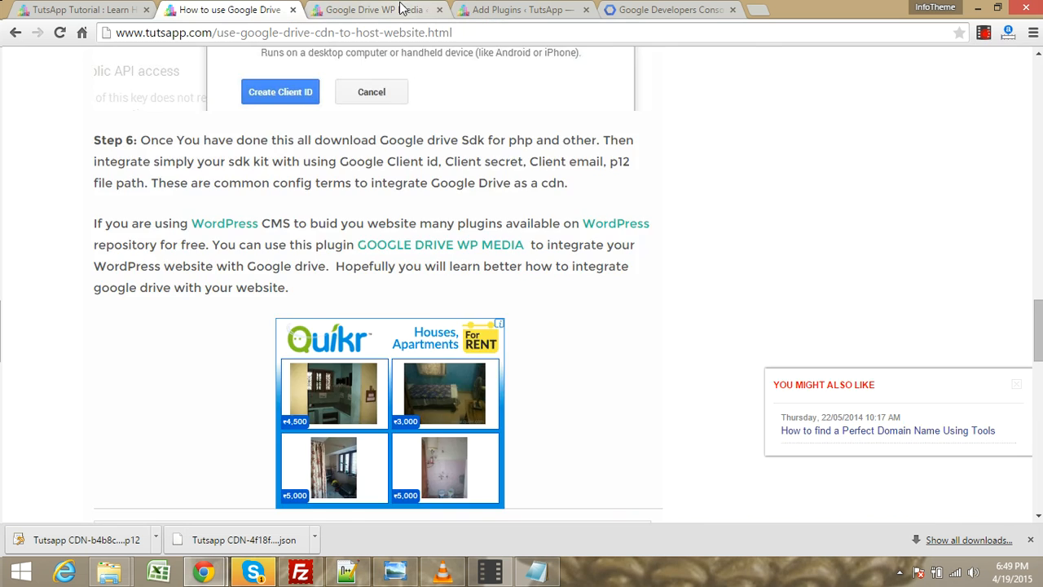
left_click(522, 10)
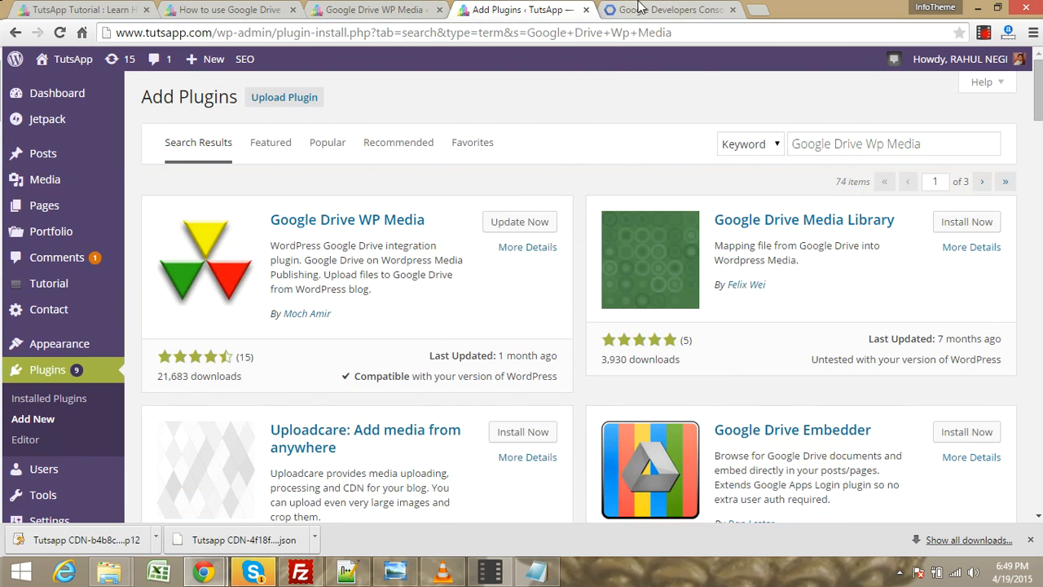
left_click(669, 9)
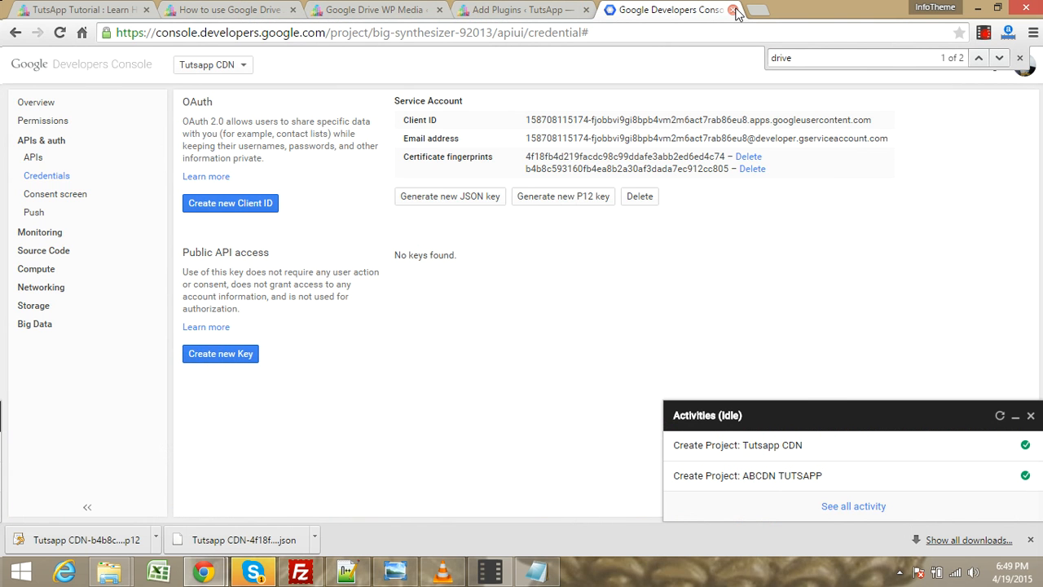
left_click(522, 9)
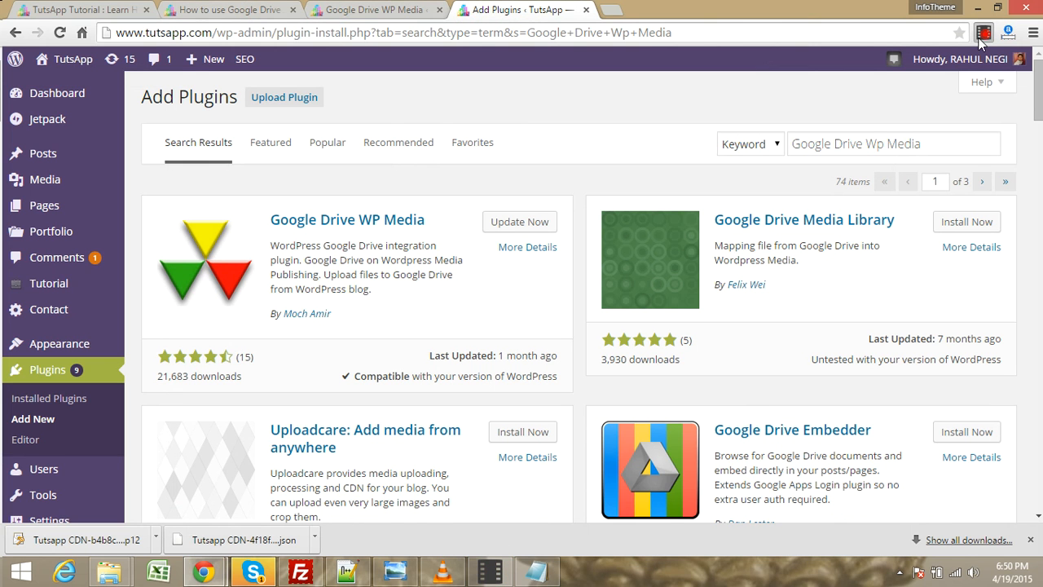
left_click(984, 32)
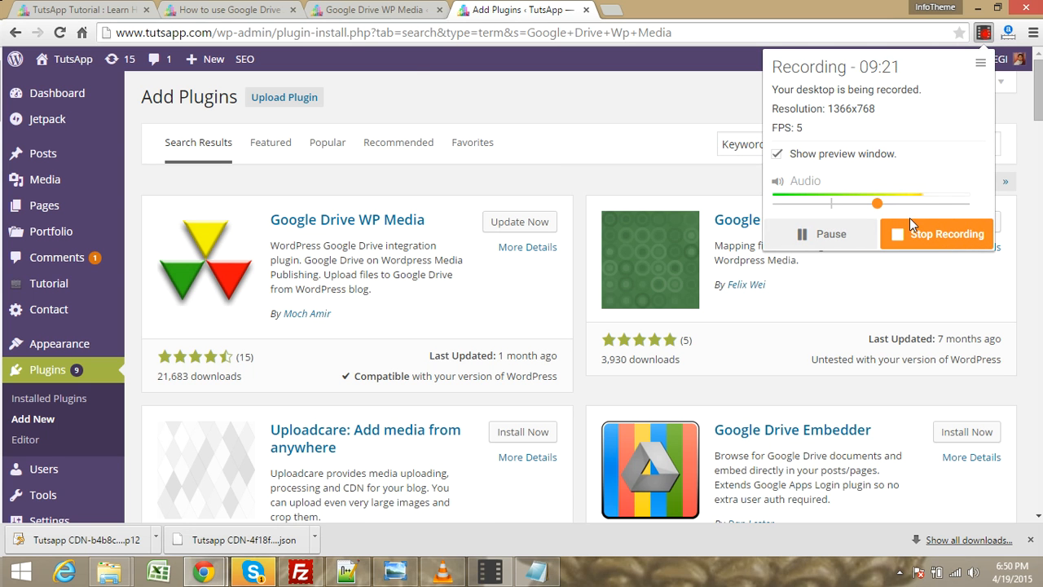
mouse_move(575, 156)
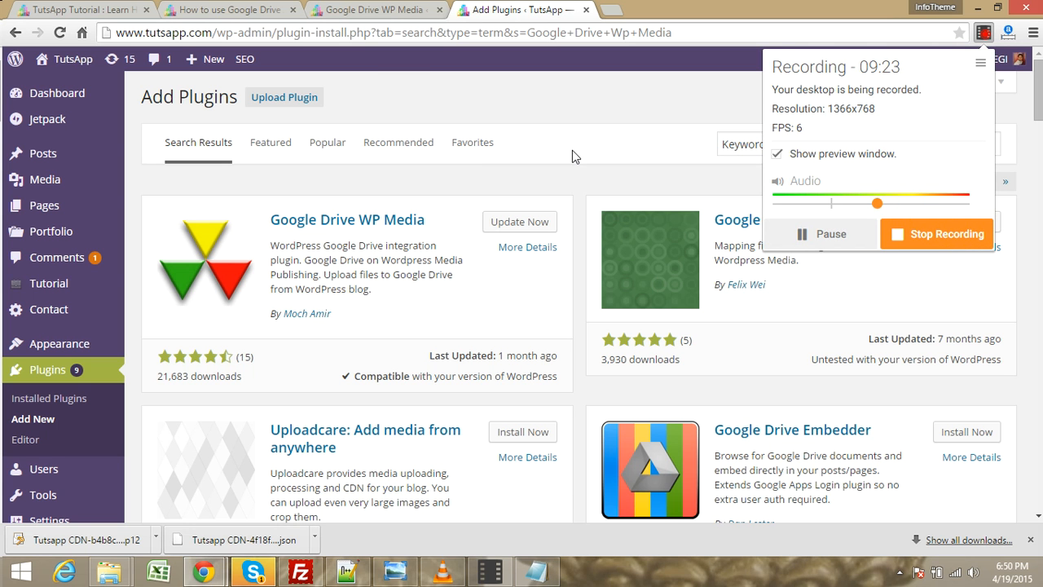